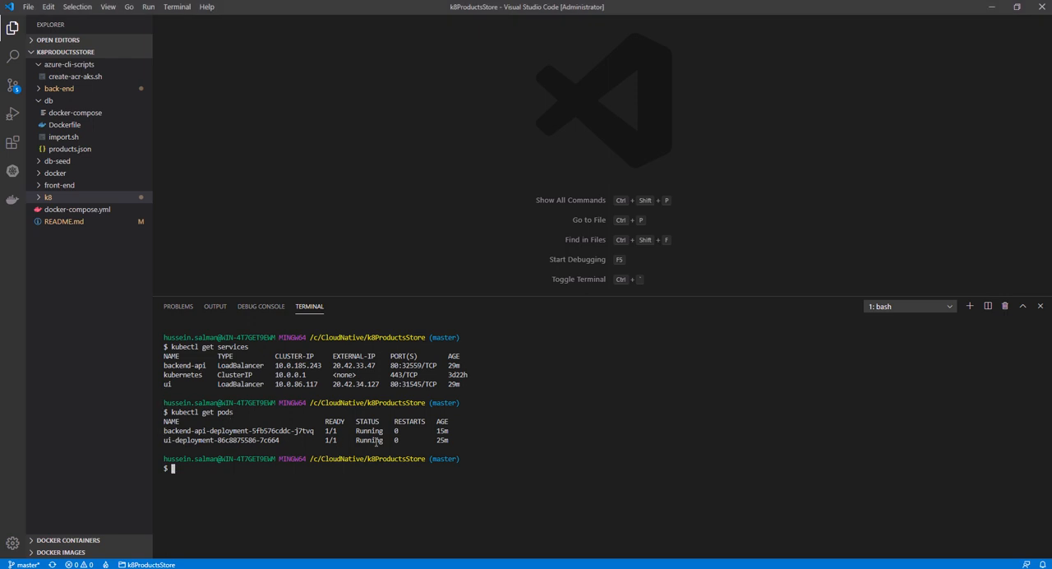
mouse_move(359, 364)
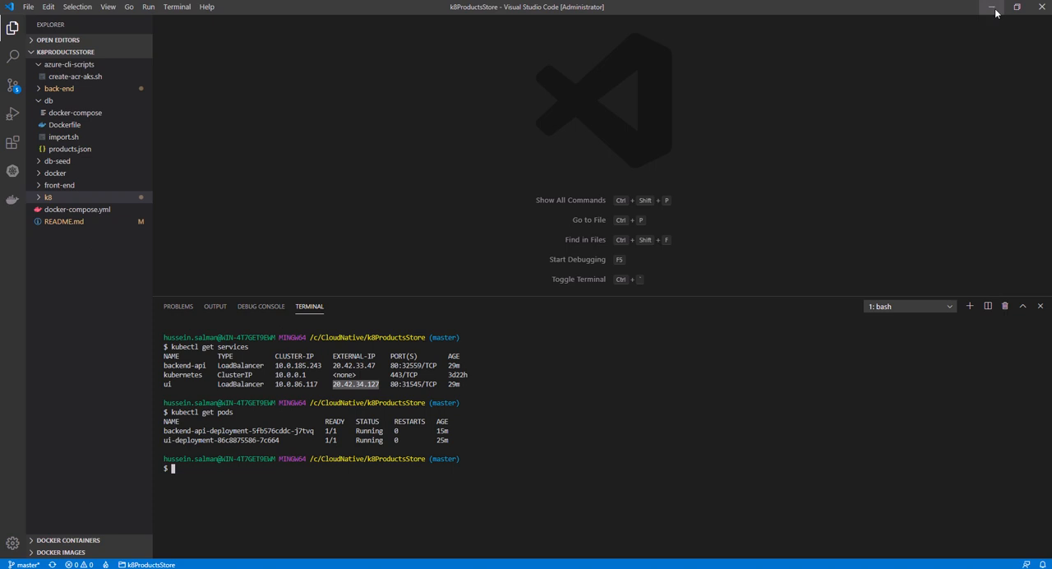
Step: Minimise the VS Code window to reveal Chrome with the Cosmos DB migration tutorial
click(989, 7)
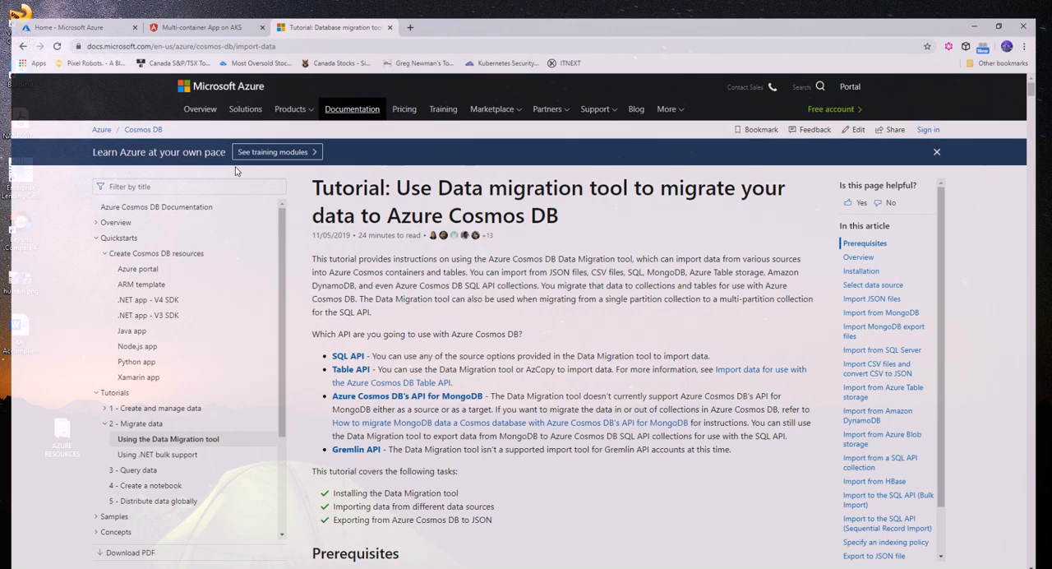
Step: Switch to the 'Multi-container App on AKS' page showing the empty products table
click(196, 7)
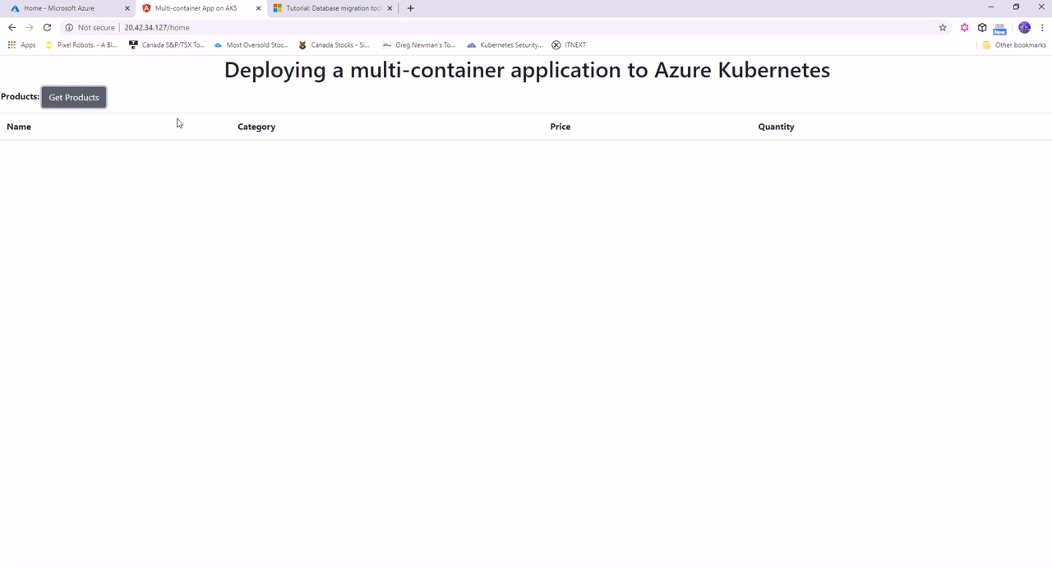
mouse_move(202, 123)
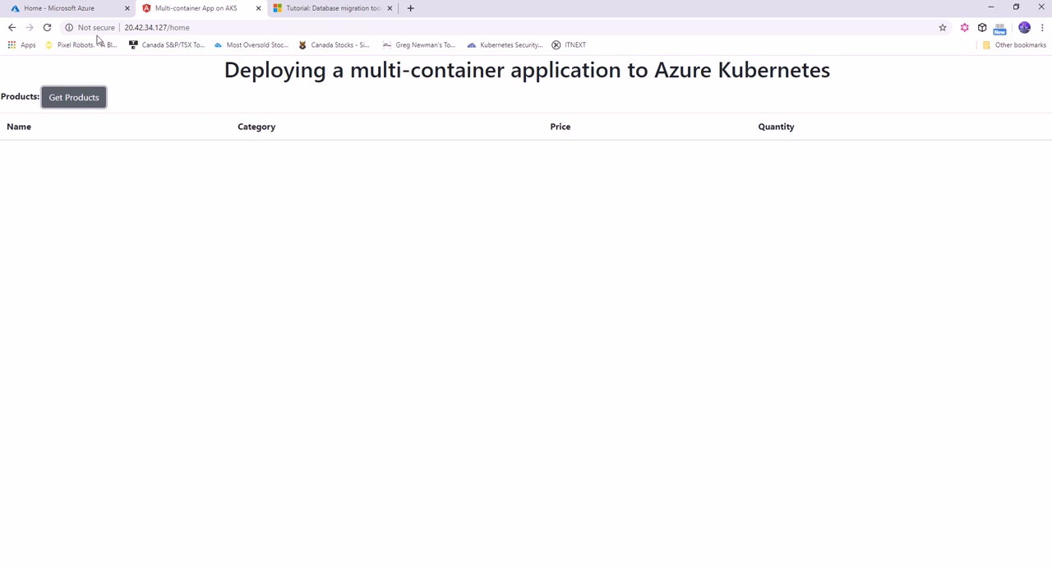
Step: From the Azure portal home, start creating a new resource in the Databases category
click(66, 7)
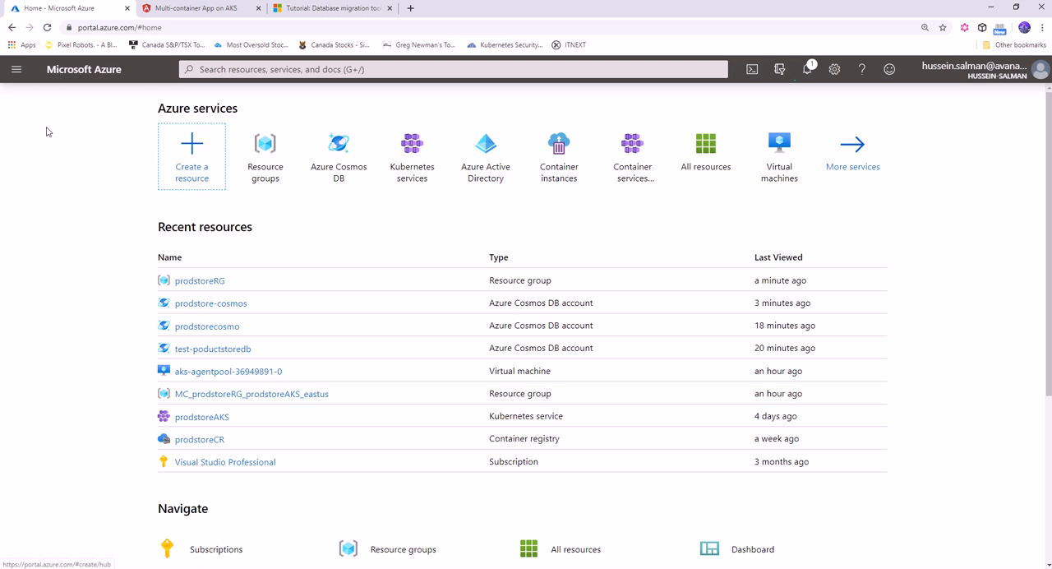
mouse_move(211, 181)
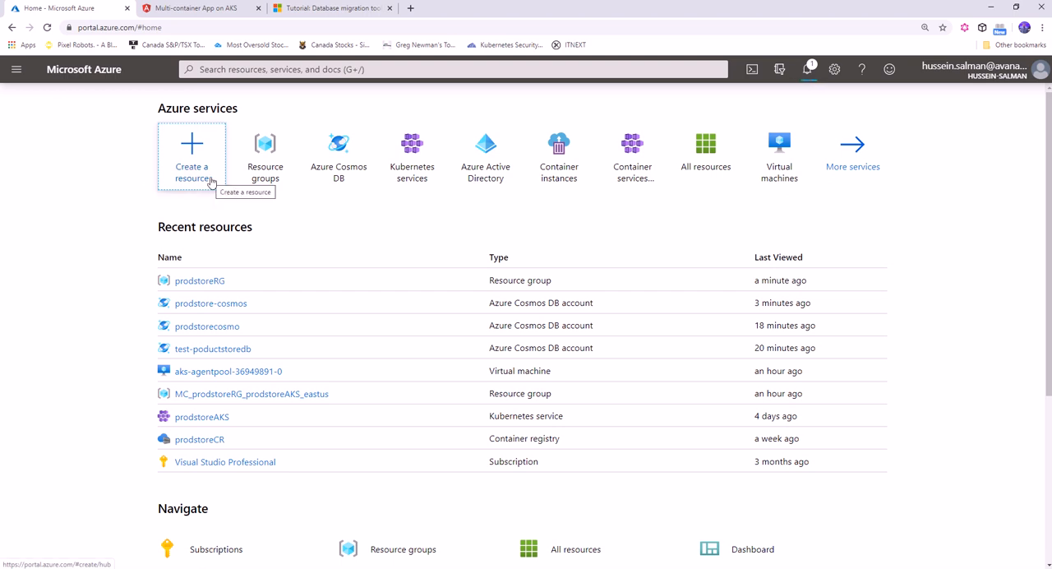
mouse_move(192, 181)
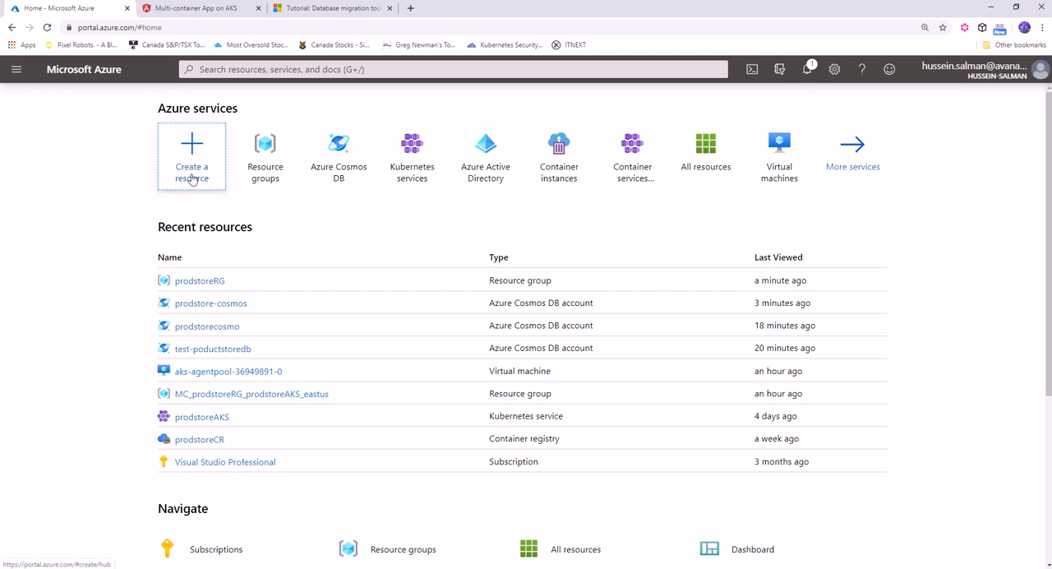
click(191, 156)
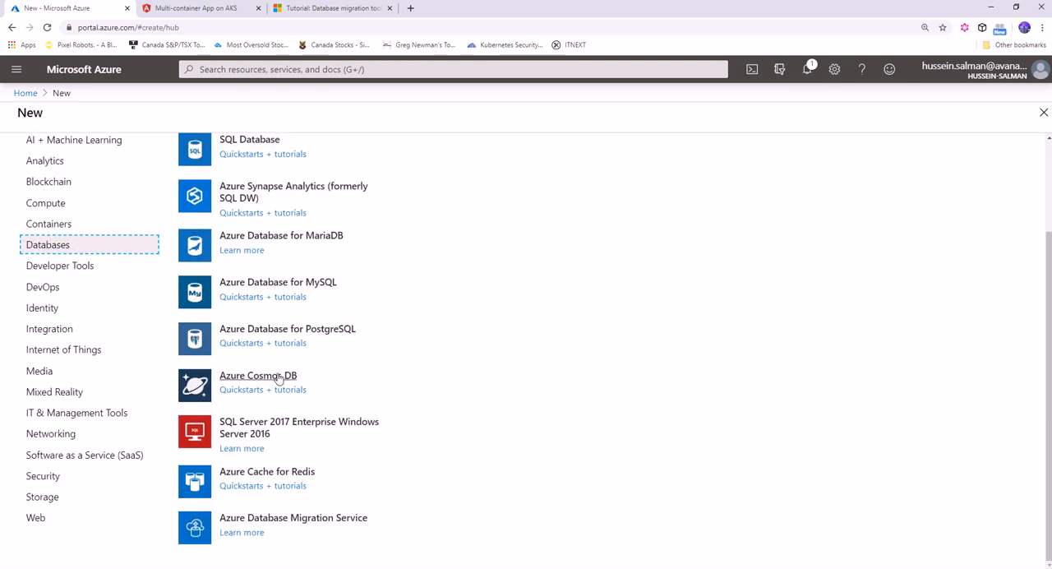
Step: Start a Cosmos DB account named prodstorecosmos in the prodstoreRG resource group
click(258, 375)
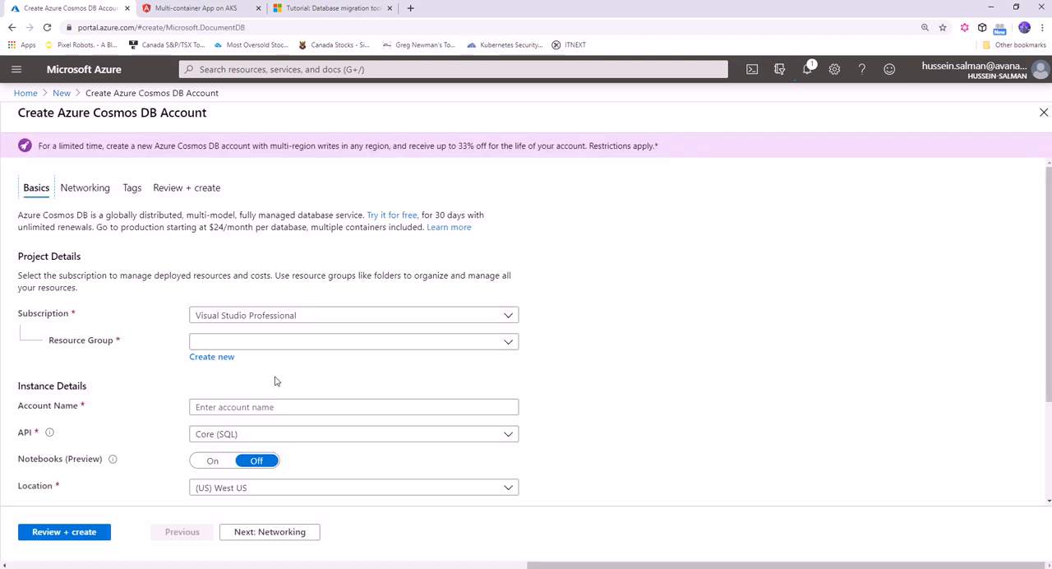
click(353, 341)
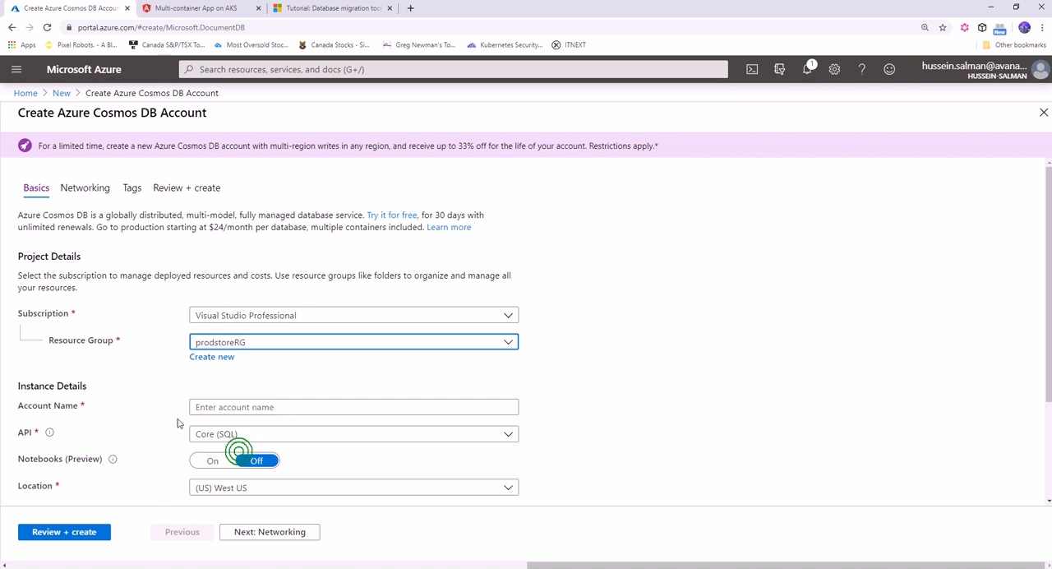
scroll(down, 3)
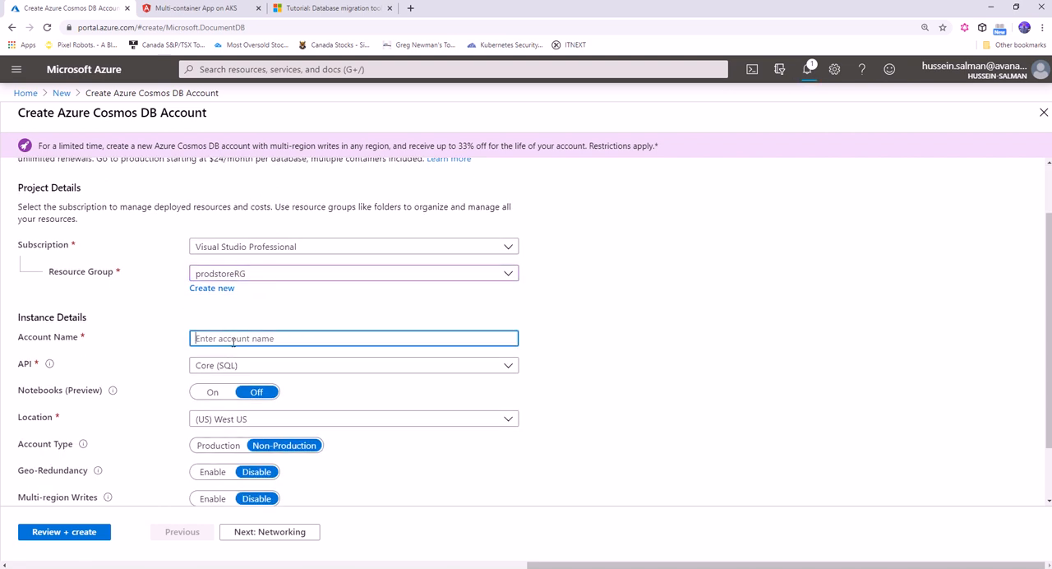
text(prod)
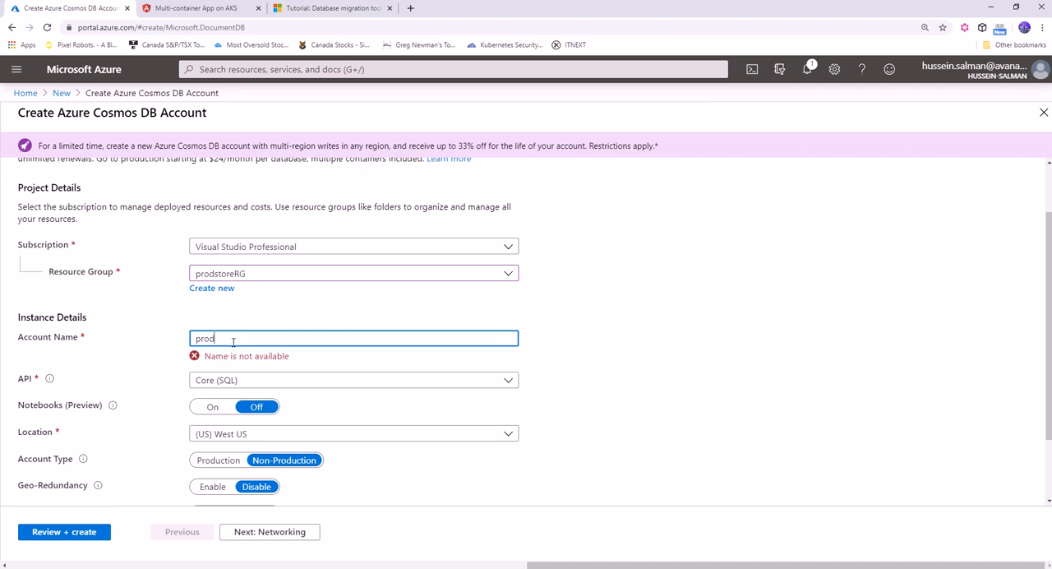
text(store)
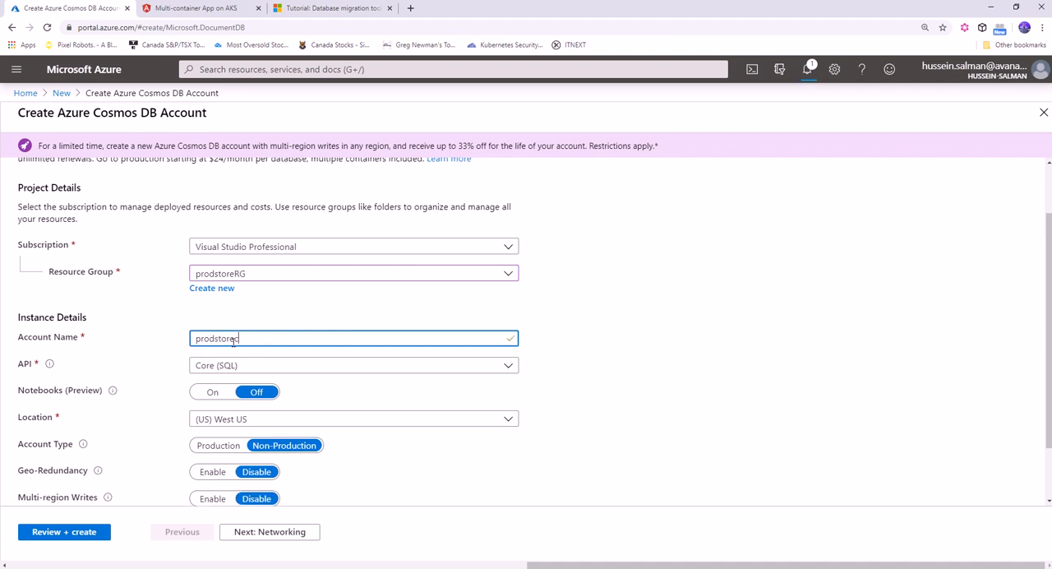
text(cosmos)
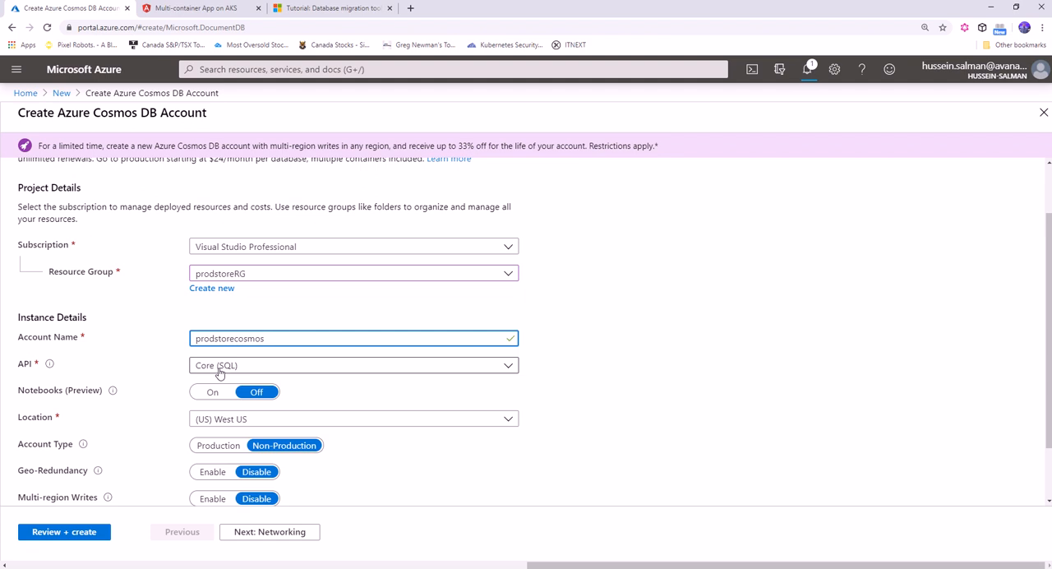
Step: Choose the MongoDB API and East US location, then validate with Review + create
click(353, 365)
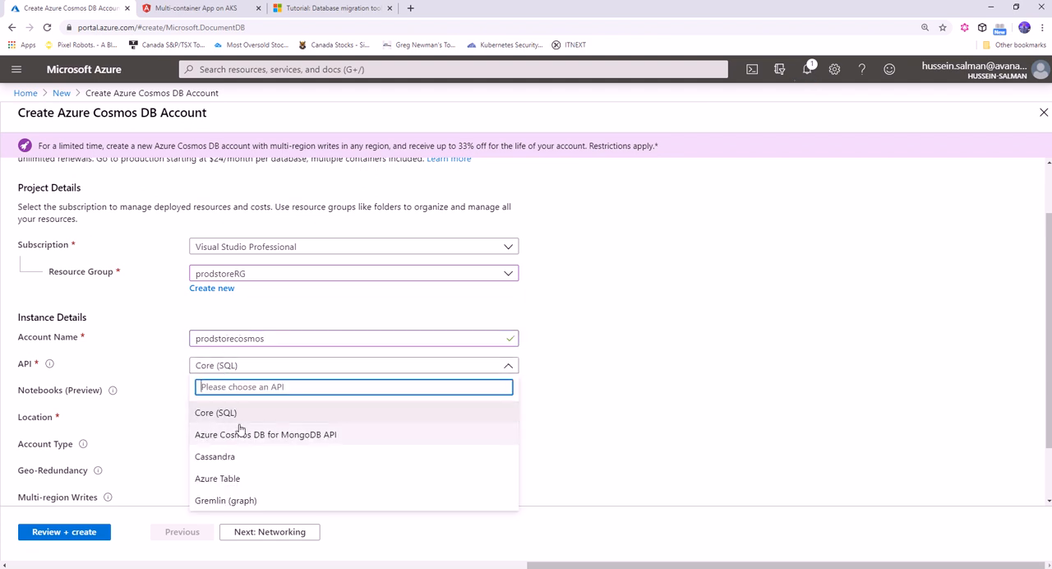
mouse_move(250, 444)
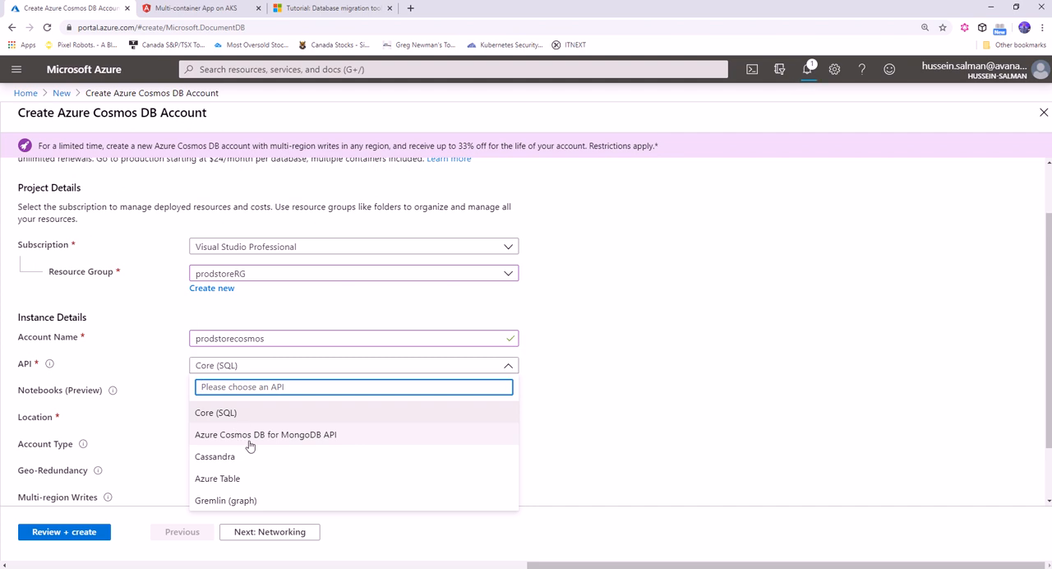
click(266, 434)
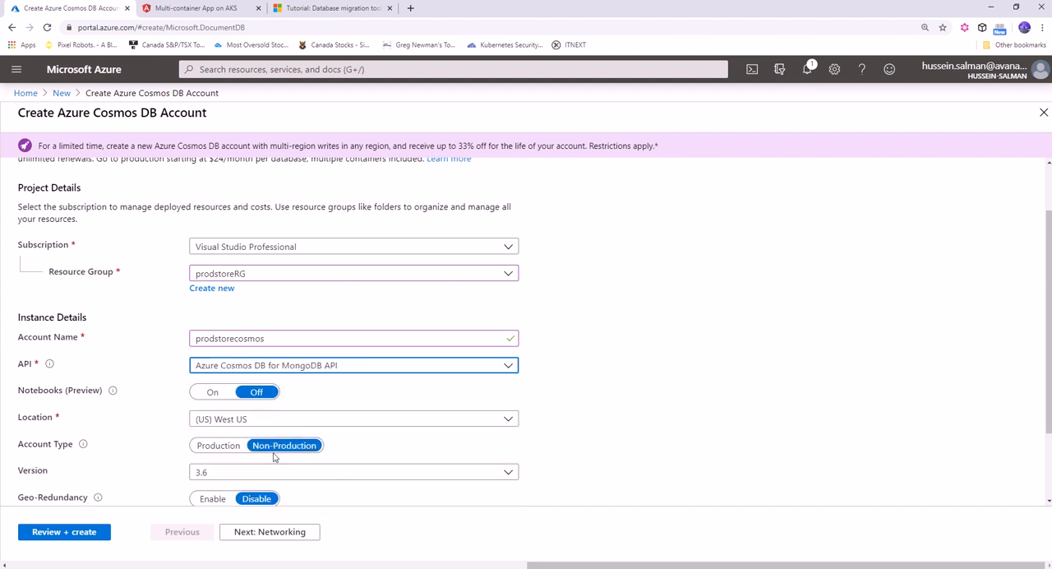
scroll(down, 3)
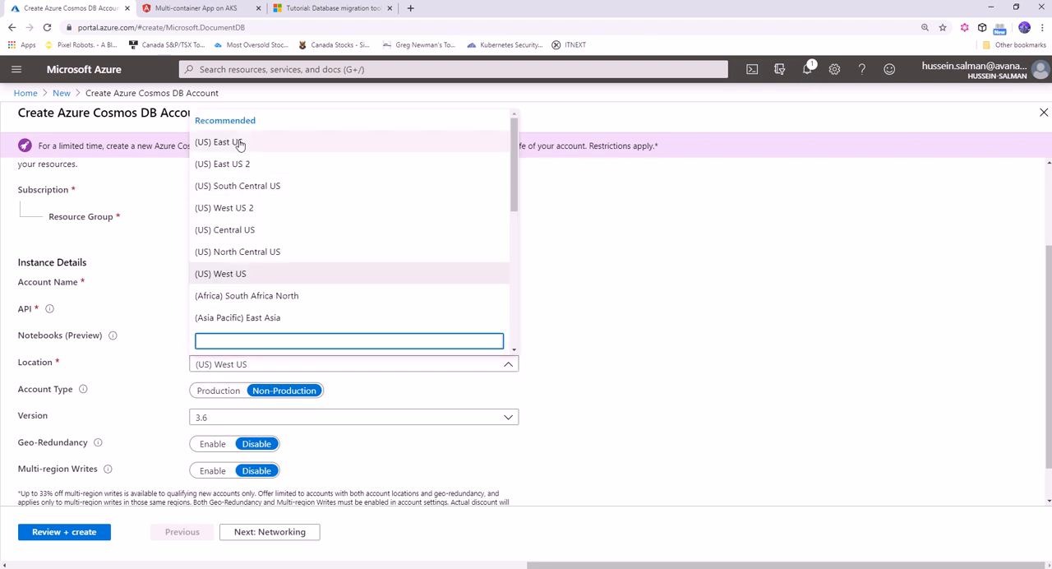
click(220, 141)
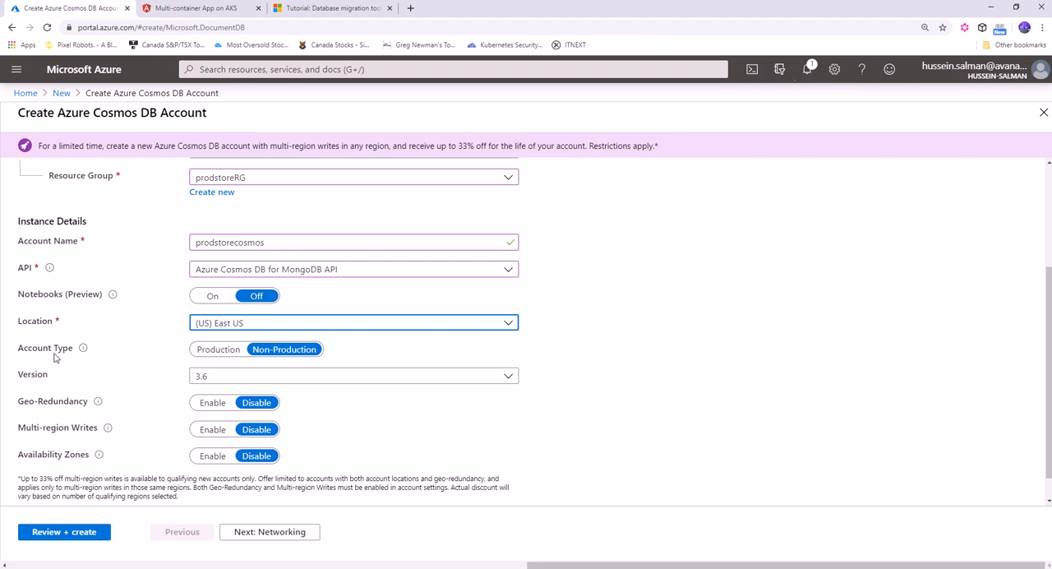
mouse_move(284, 348)
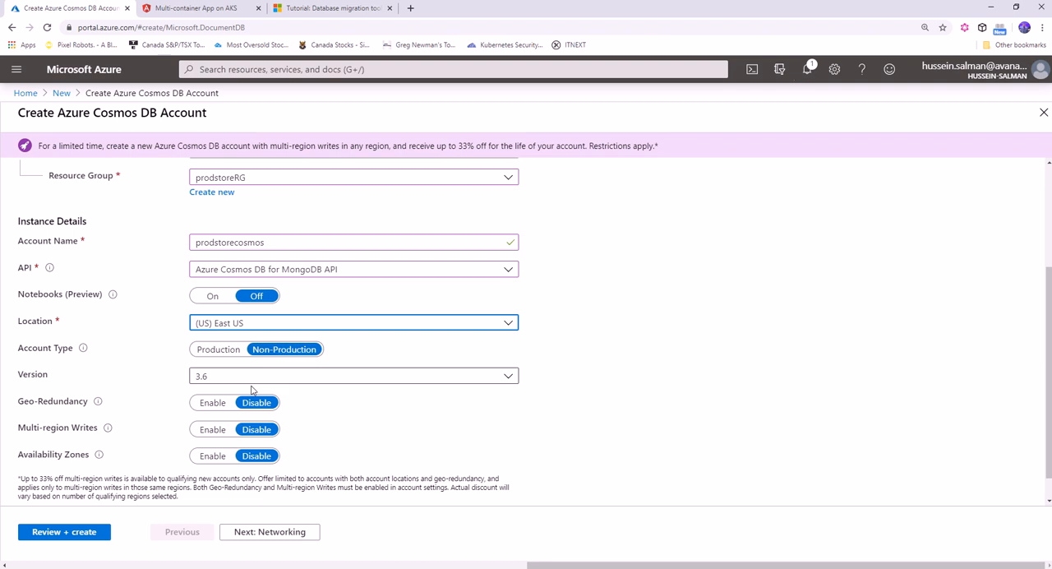
scroll(down, 3)
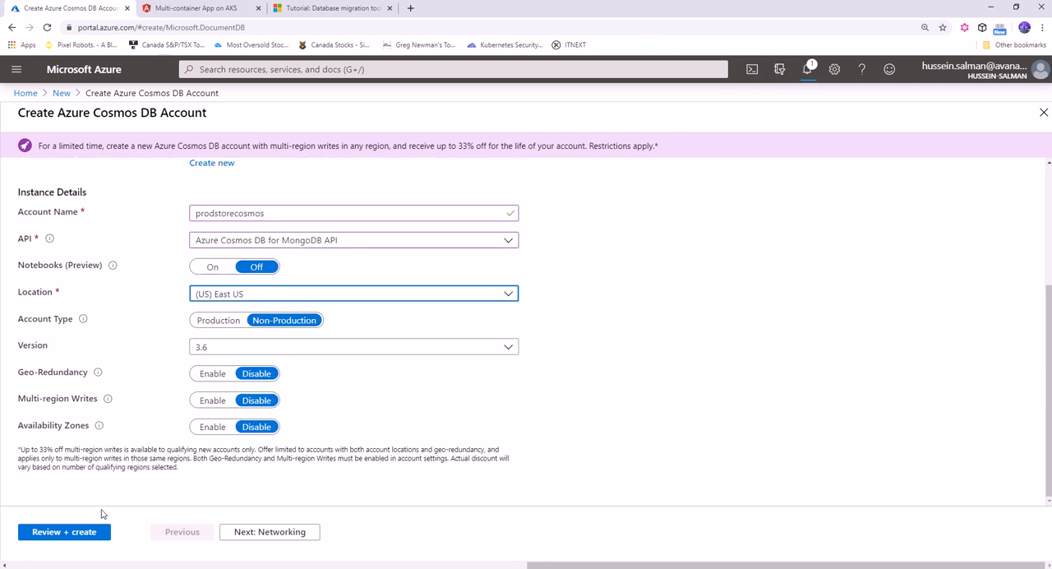
click(62, 531)
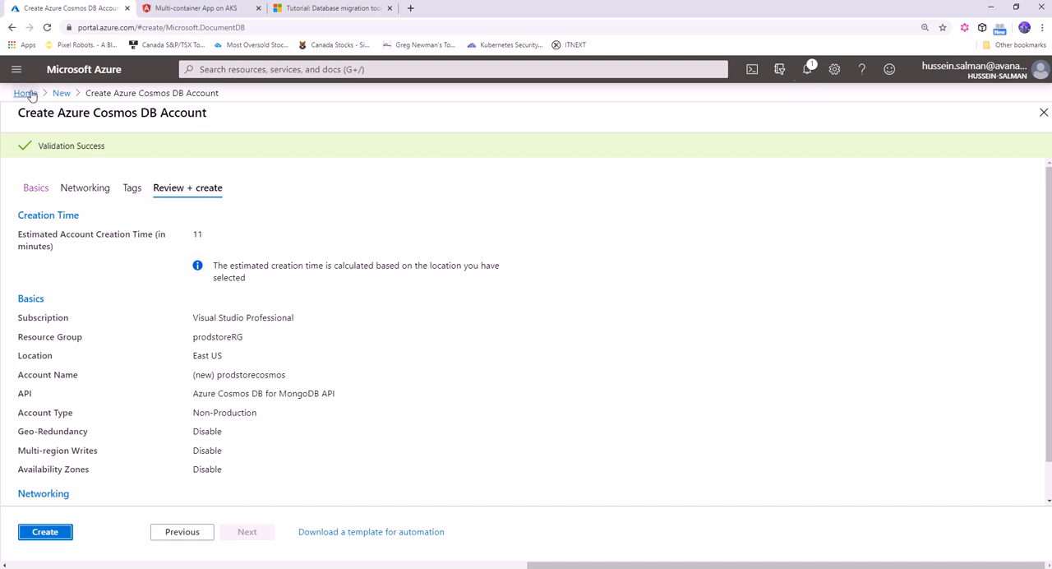
click(26, 92)
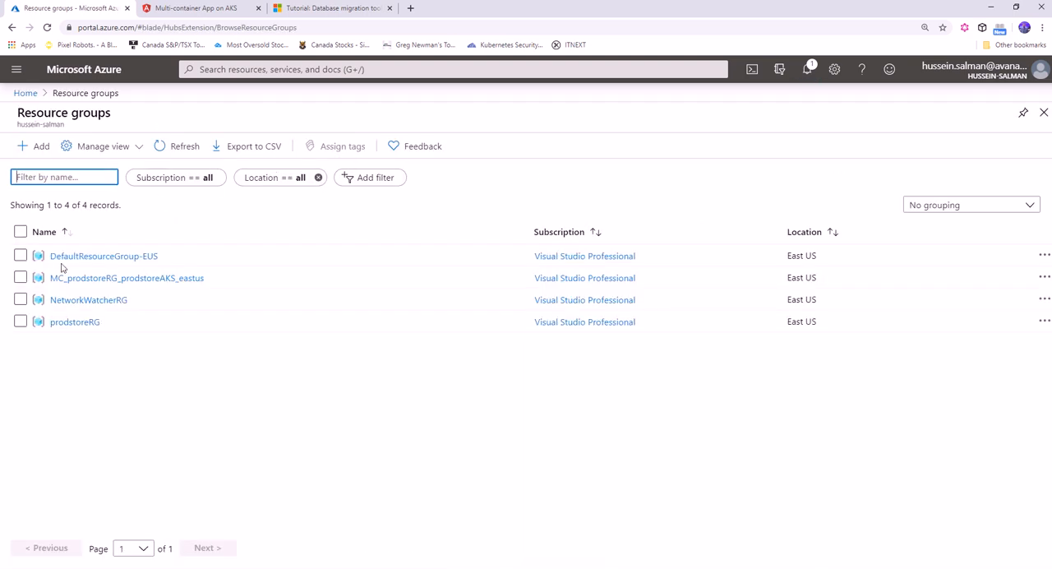
click(76, 322)
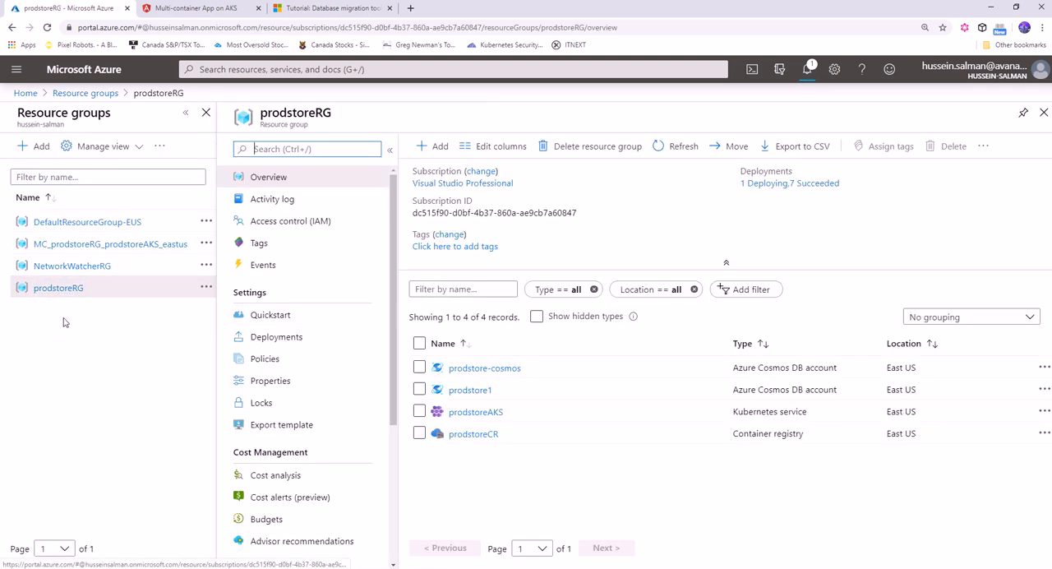
mouse_move(483, 368)
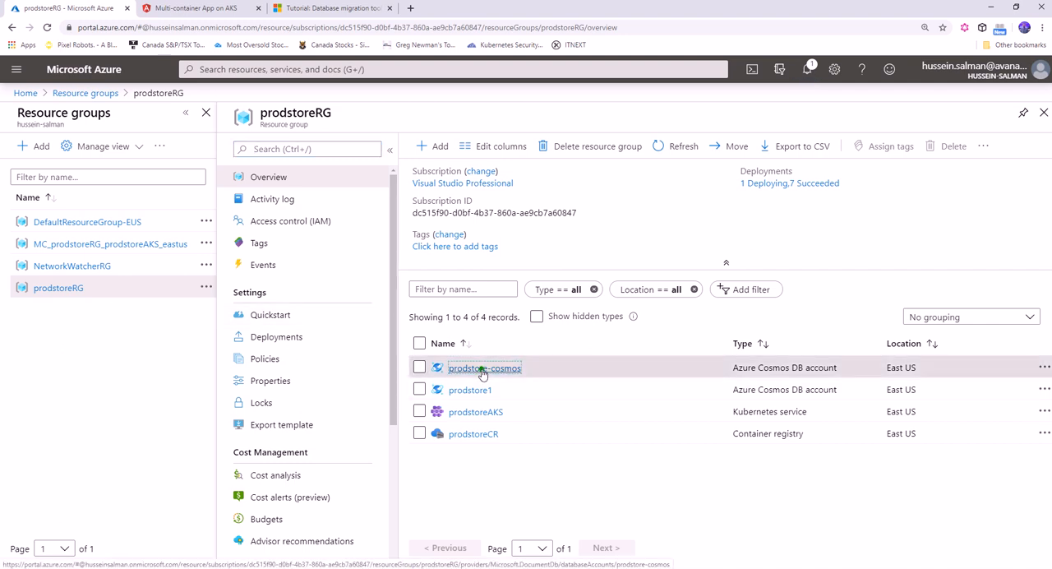
click(483, 368)
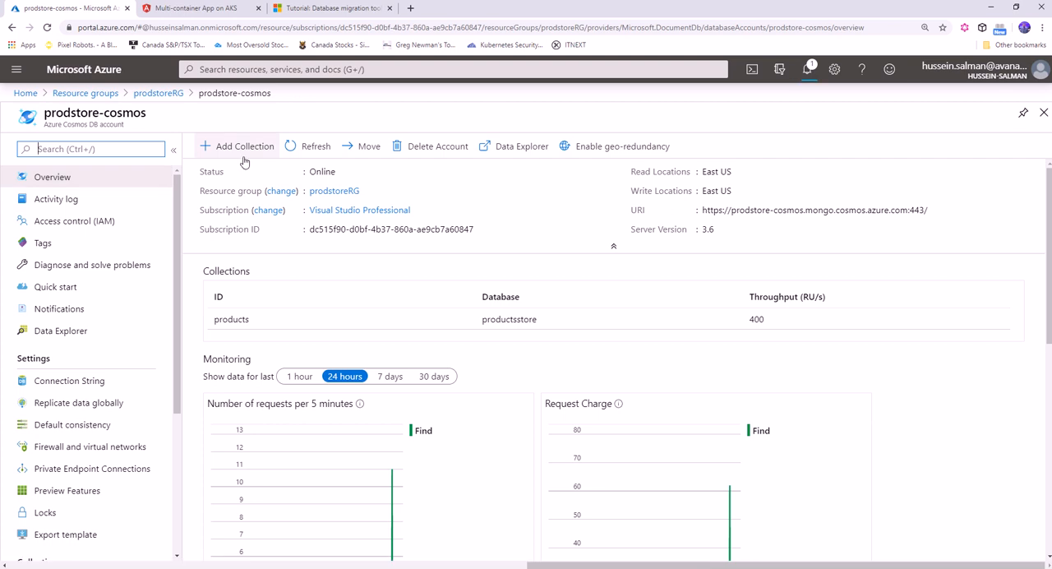
mouse_move(243, 146)
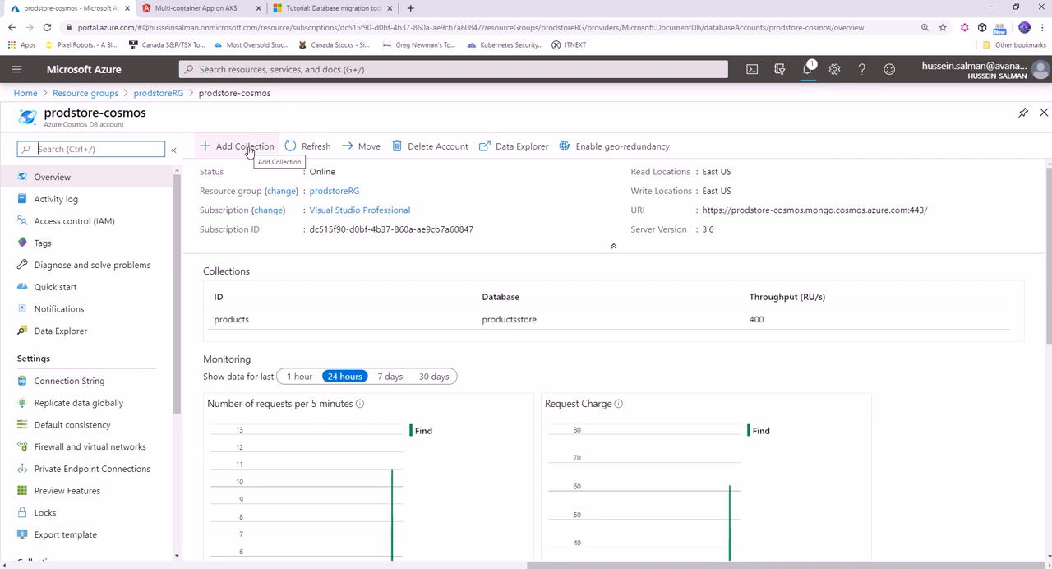
Step: Add a collection in a new prodstore2 database with shared database throughput turned off
click(59, 330)
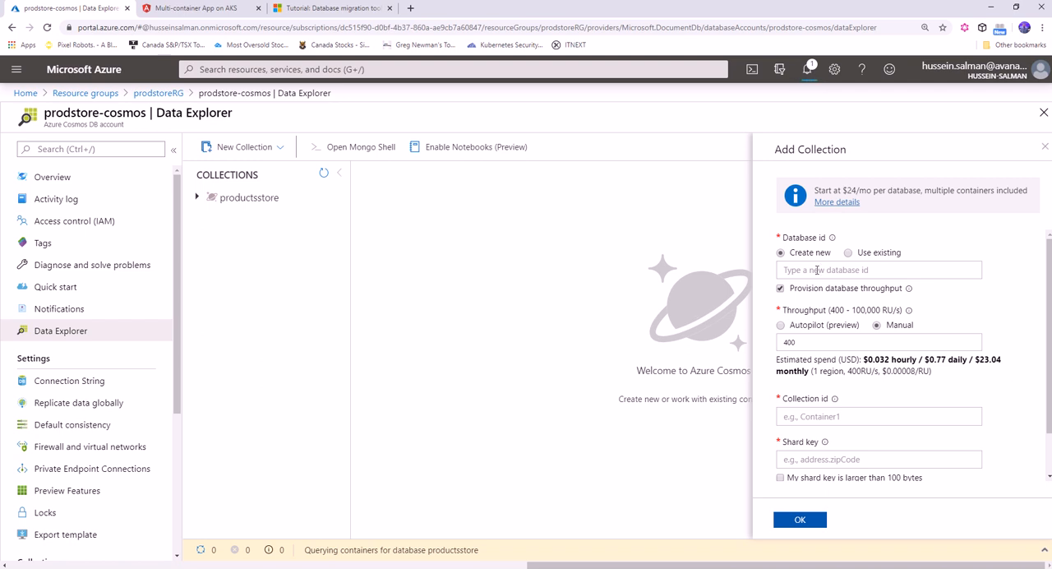
click(877, 270)
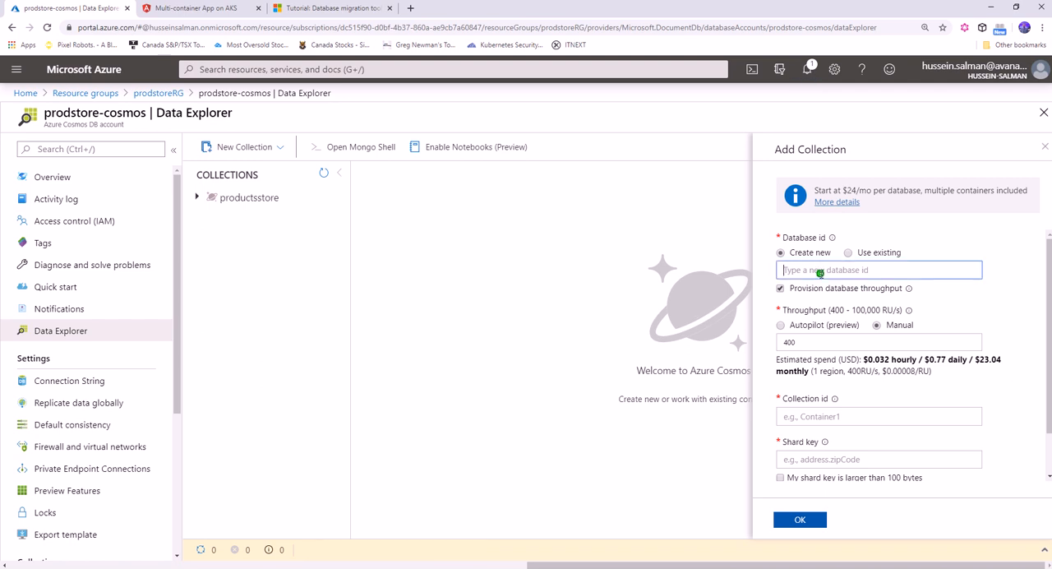
text(prodstore1)
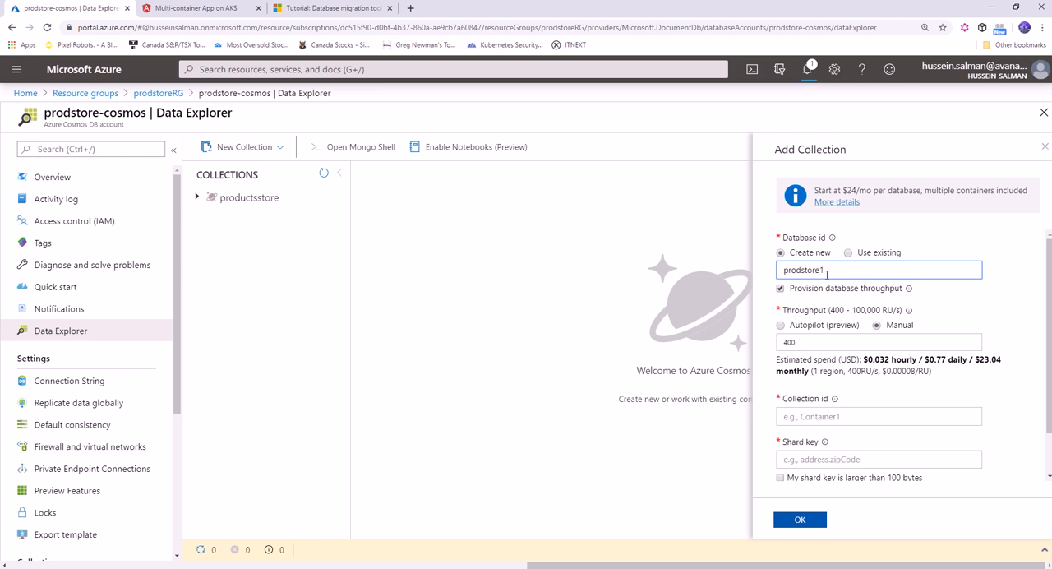
text(prodstore2)
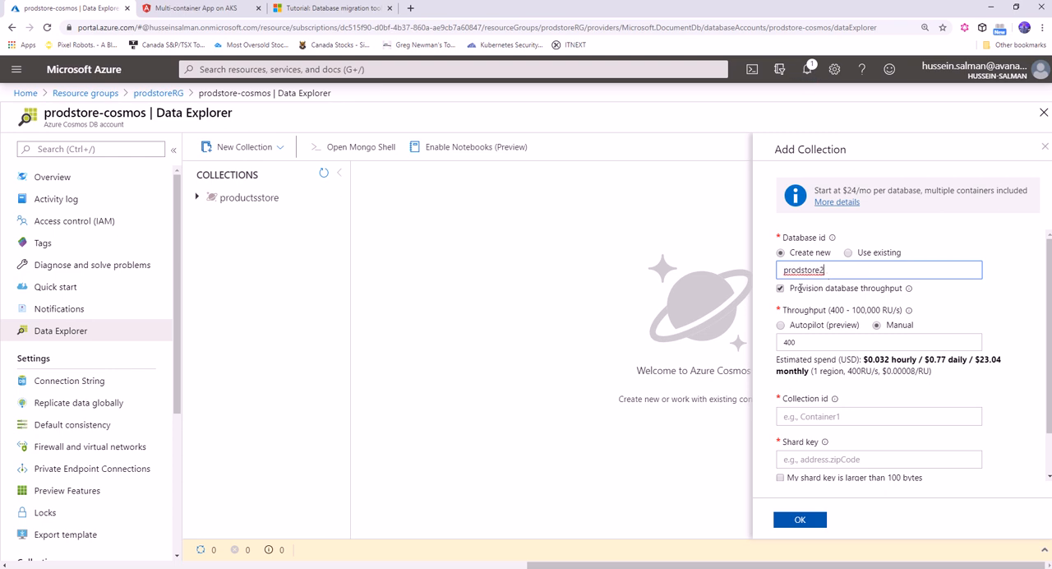
mouse_move(779, 287)
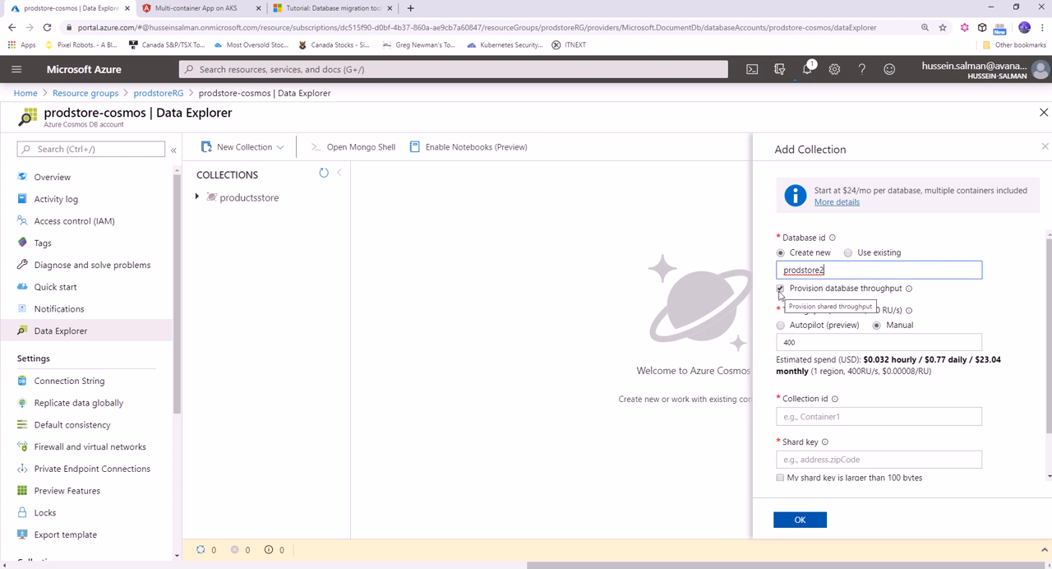
click(779, 288)
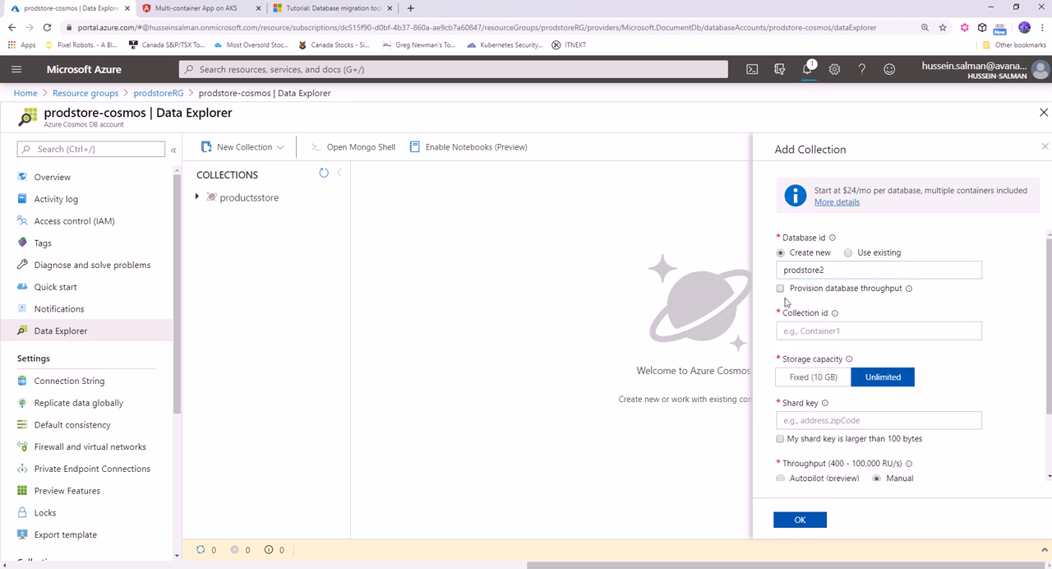
Step: Name the collection products with Fixed (10 GB) storage and submit it
click(877, 330)
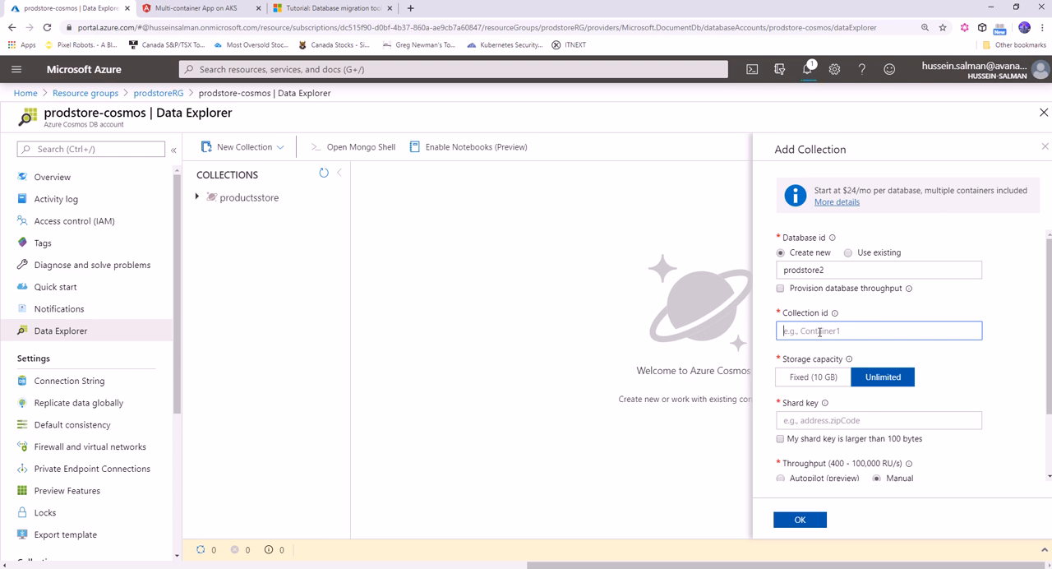
text(product)
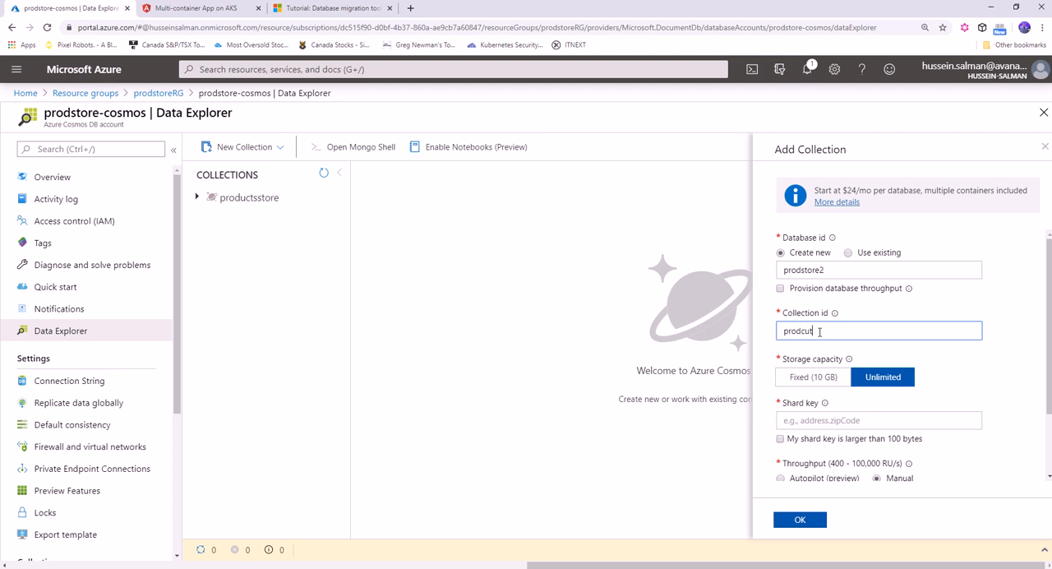
click(811, 376)
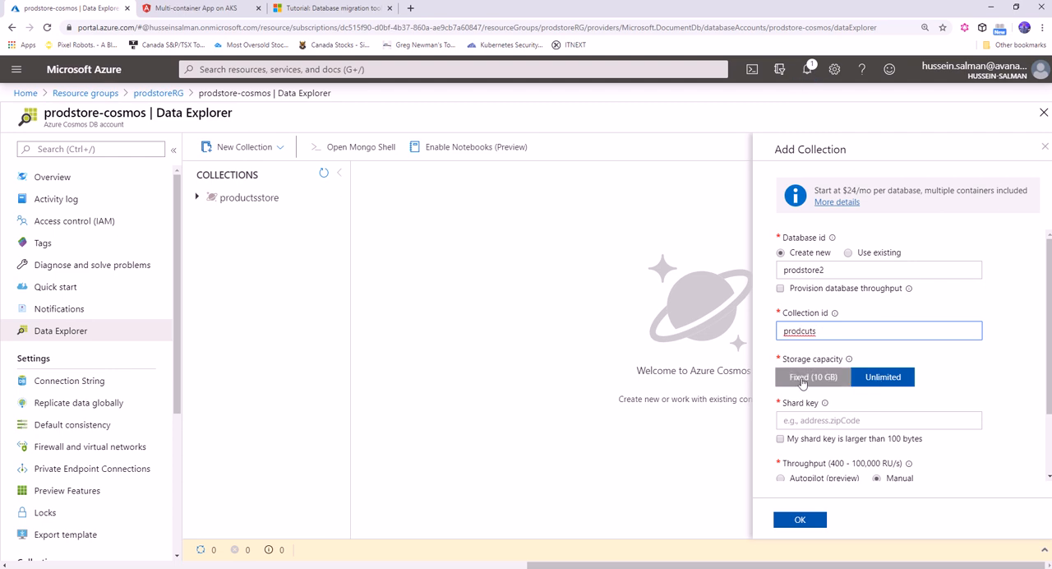
click(812, 376)
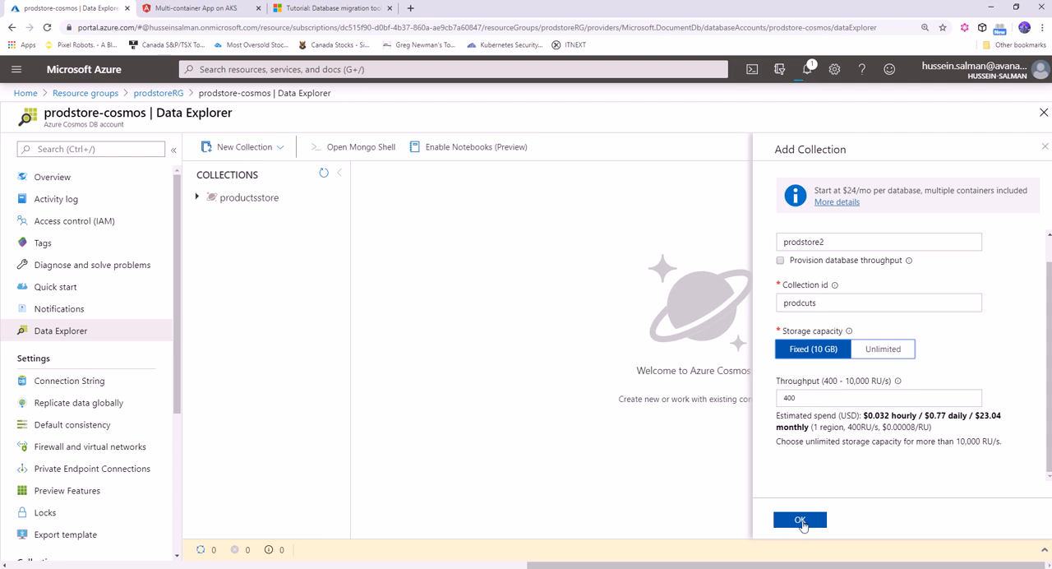
click(798, 519)
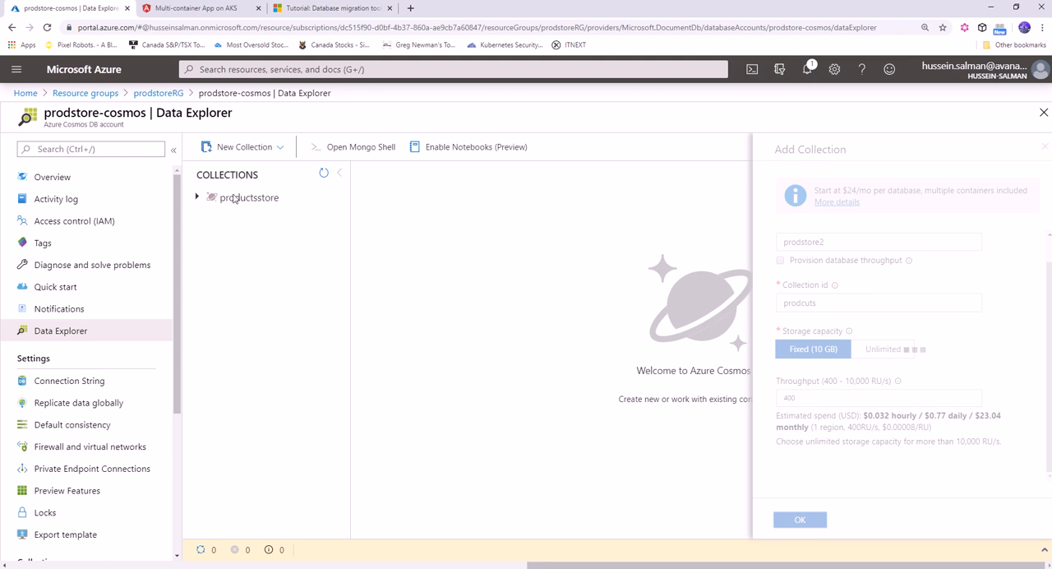
mouse_move(212, 220)
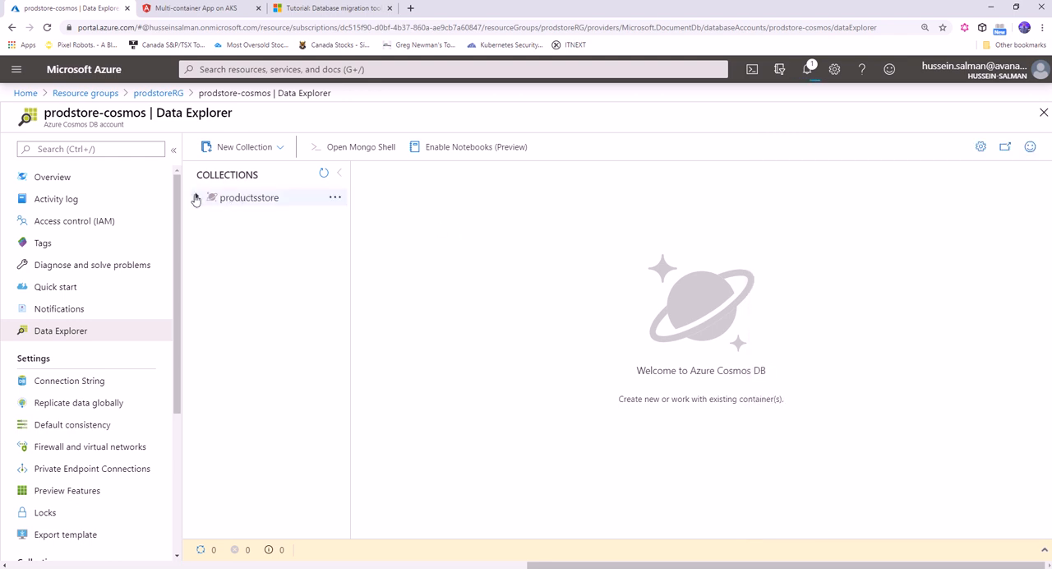
Step: Expand productstore > products and view its empty Documents, then return to the tutorial
click(198, 197)
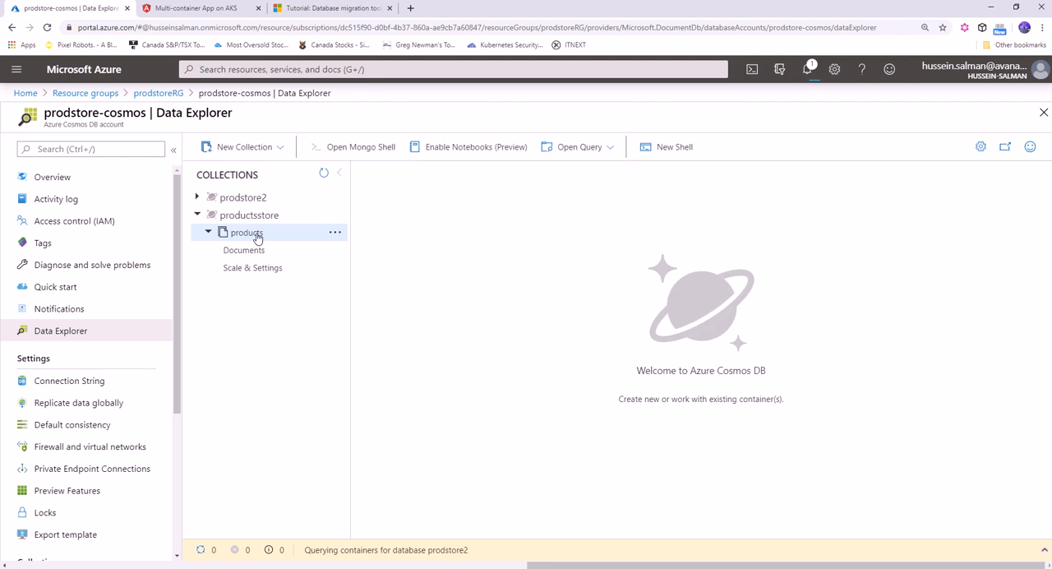
click(243, 250)
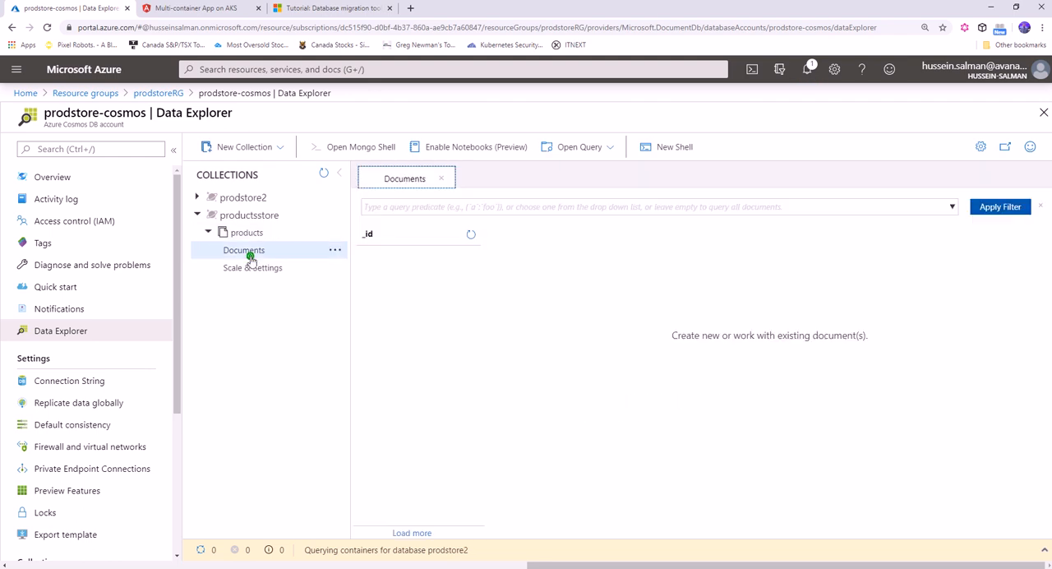
click(243, 250)
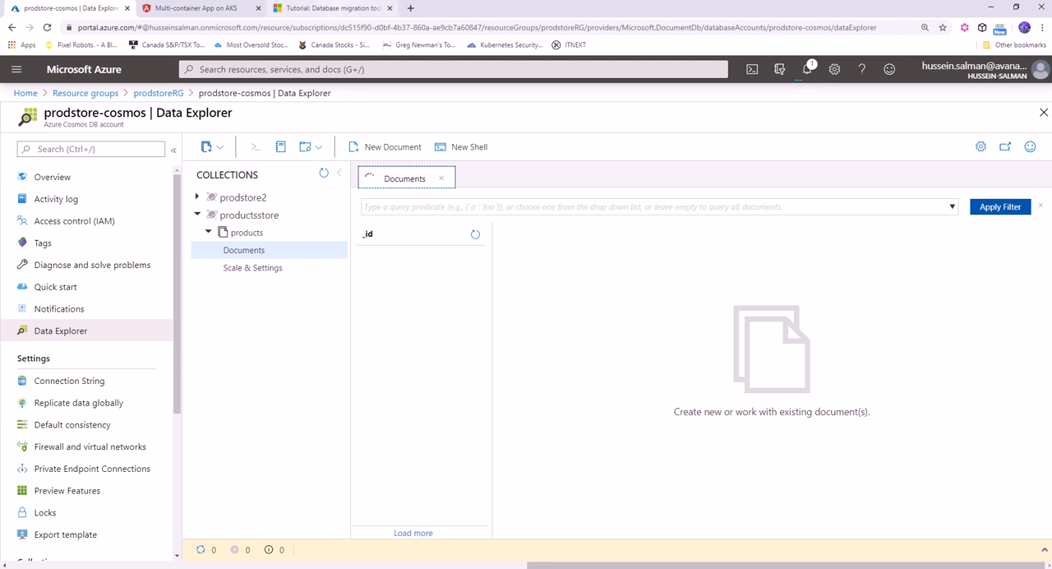
click(329, 7)
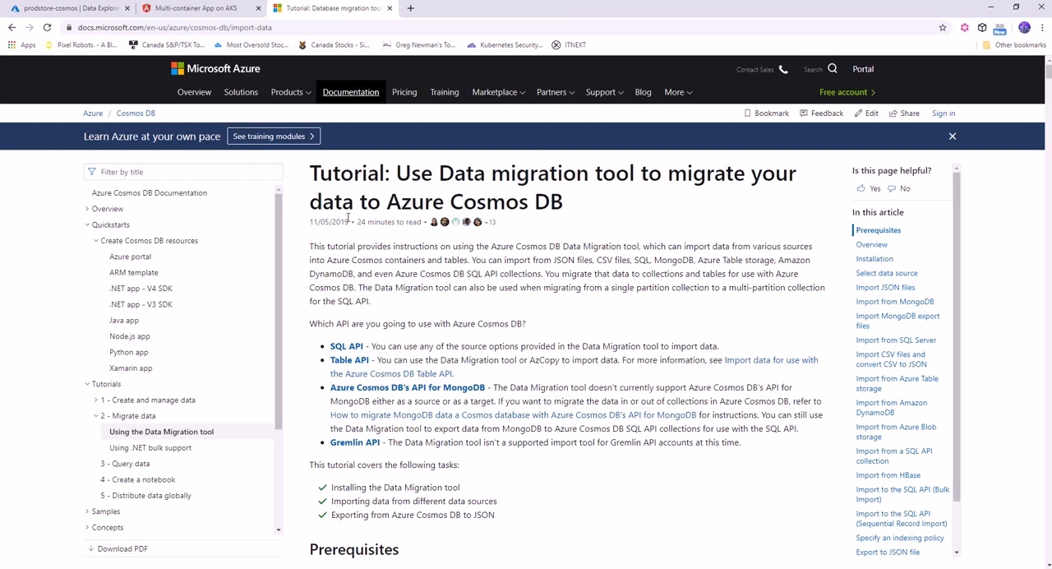
Step: Scroll the Import data docs through the connection string format and JSON import sections, then switch to VS Code
scroll(down, 3)
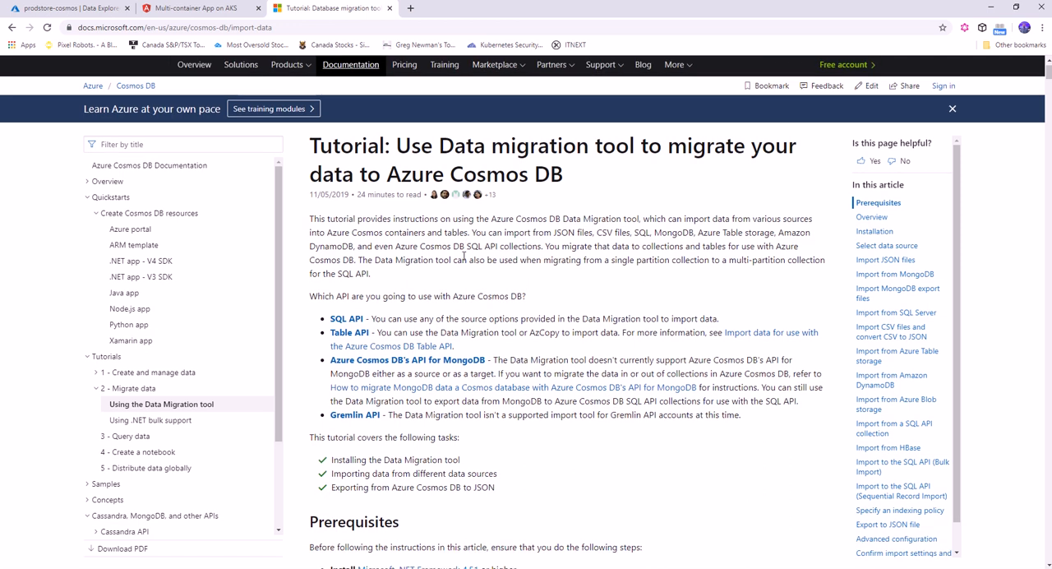
scroll(down, 3)
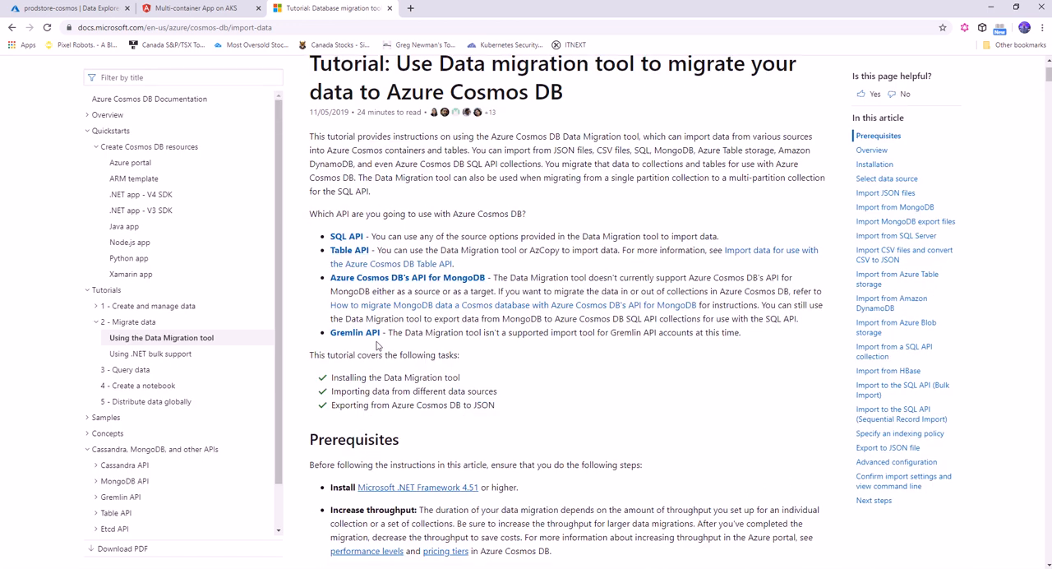
scroll(down, 3)
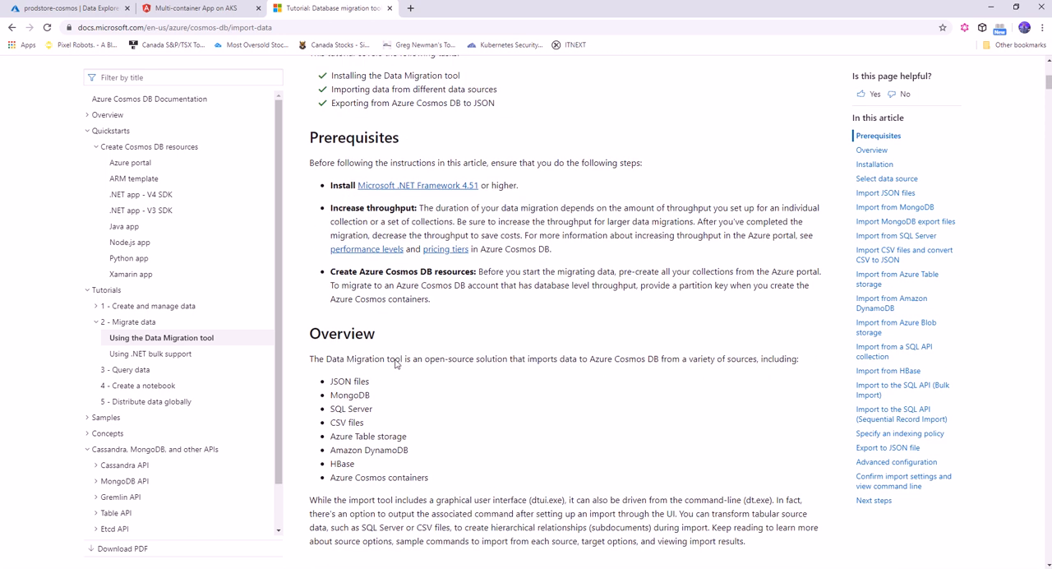
scroll(down, 3)
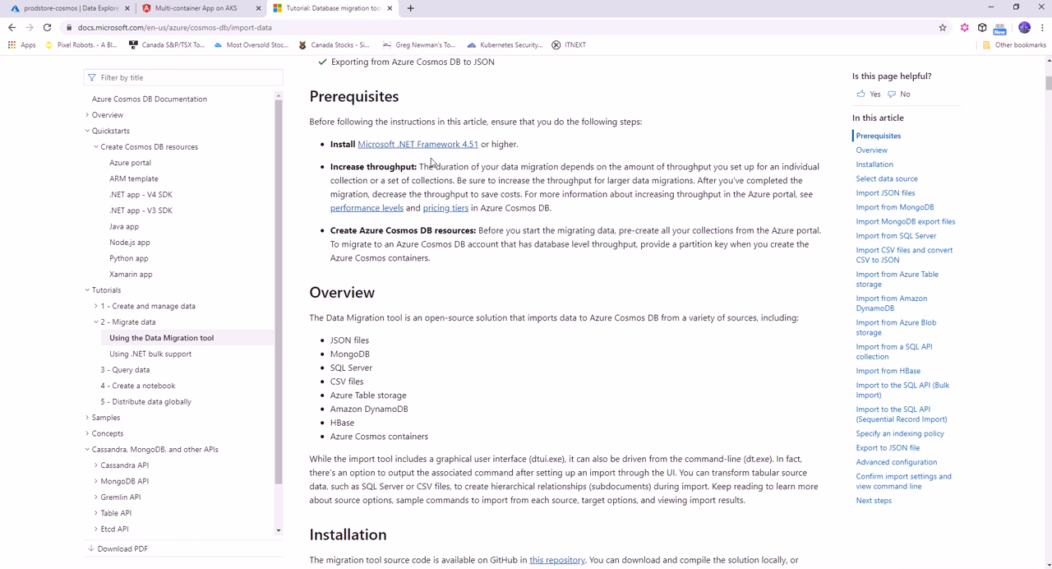
scroll(down, 3)
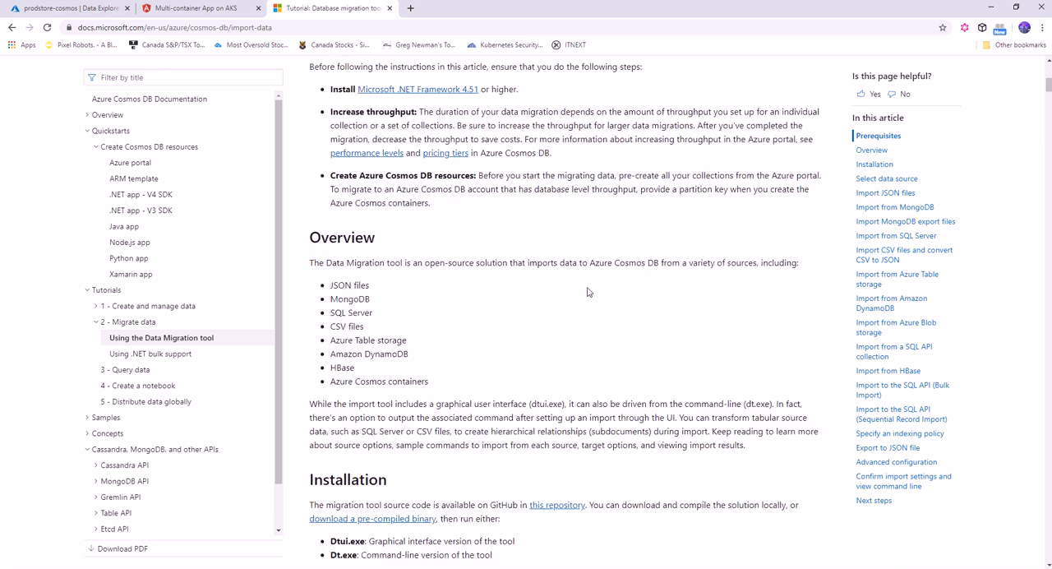
scroll(down, 3)
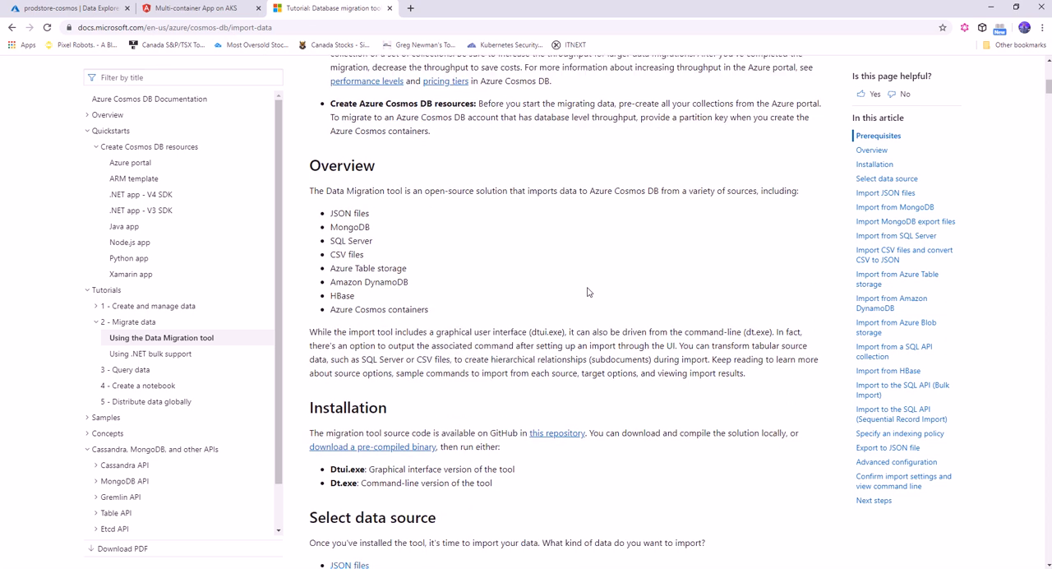
scroll(down, 3)
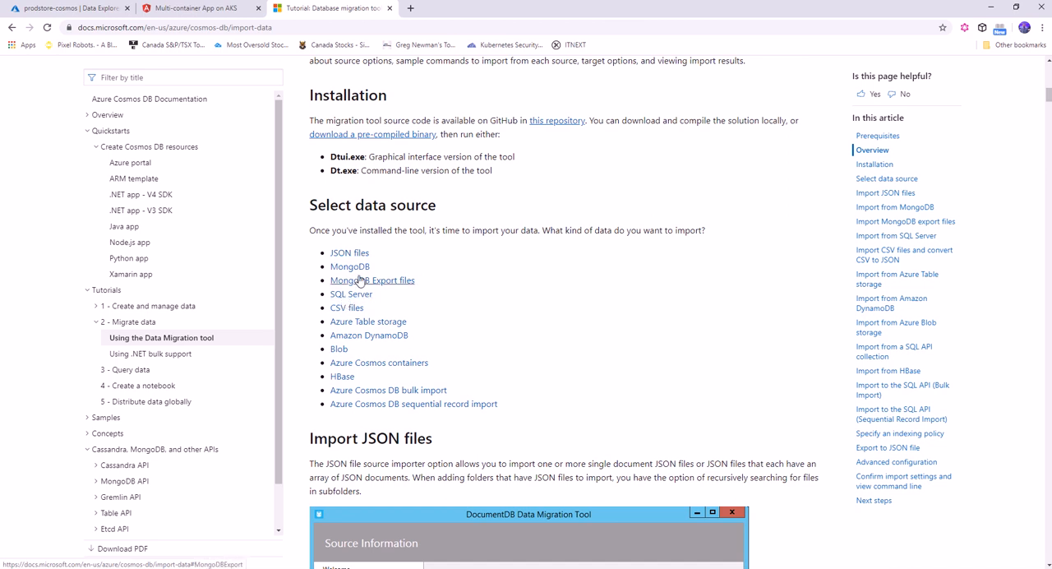
scroll(down, 3)
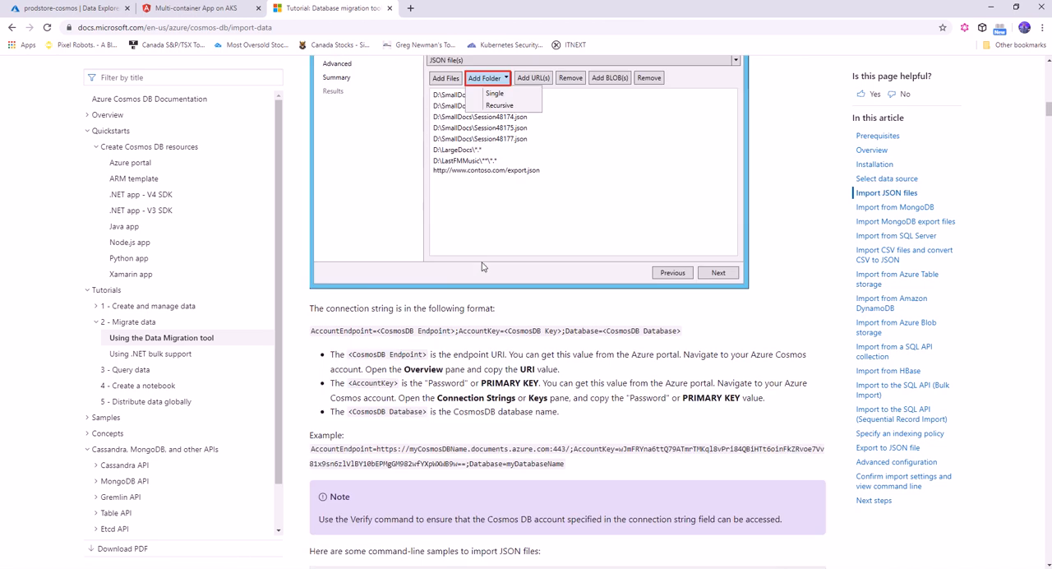
scroll(down, 3)
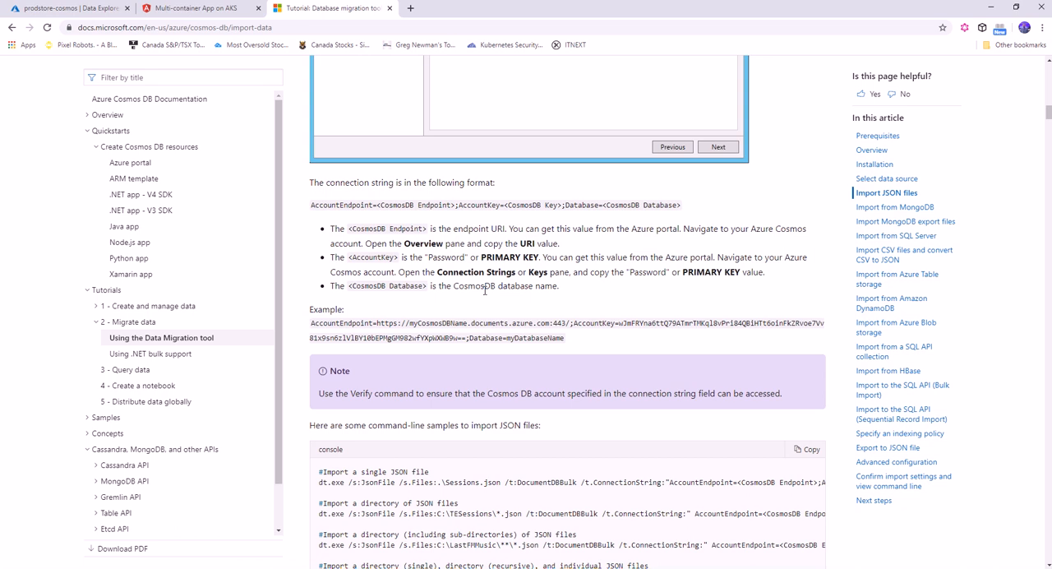
scroll(up, 3)
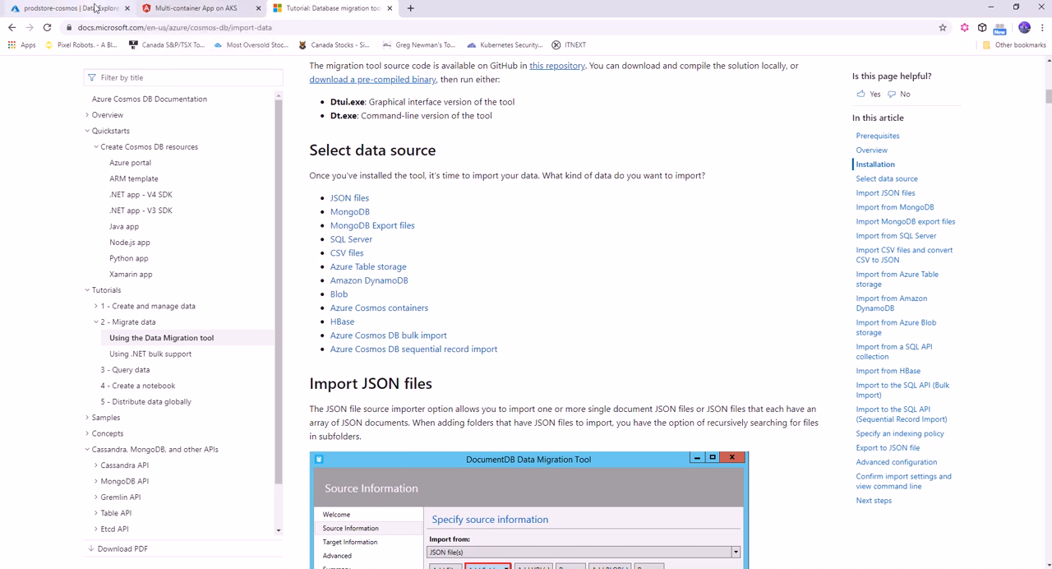
click(62, 7)
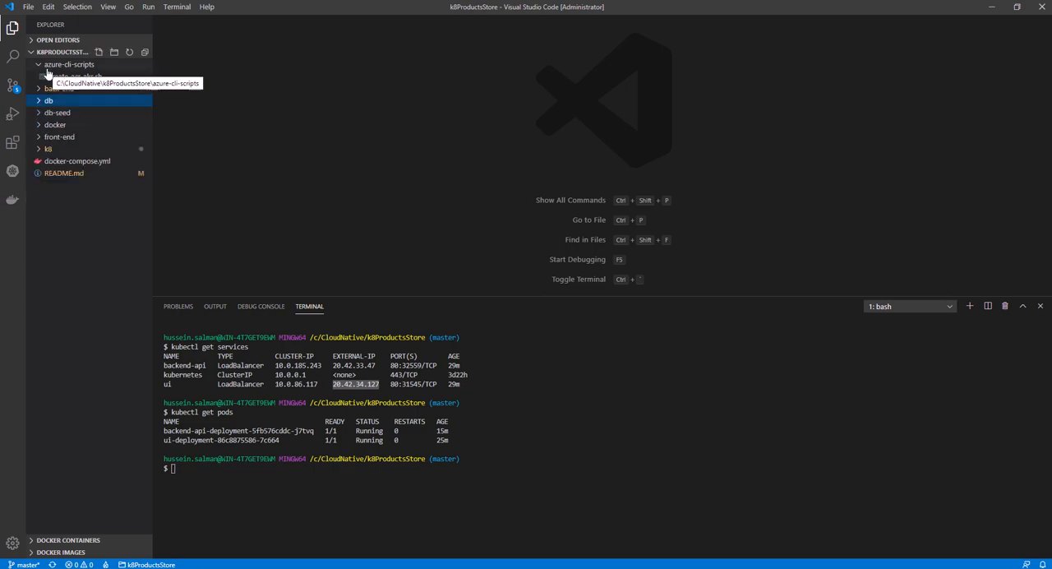
Step: Expand the azure-cli-scripts and db folders to reveal import.sh and products.json
click(49, 100)
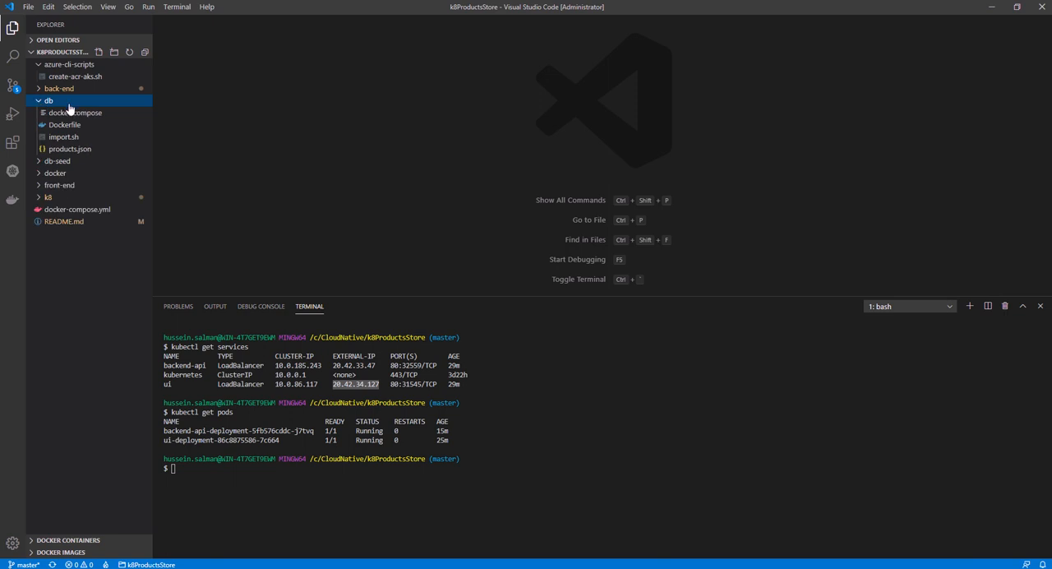
click(69, 148)
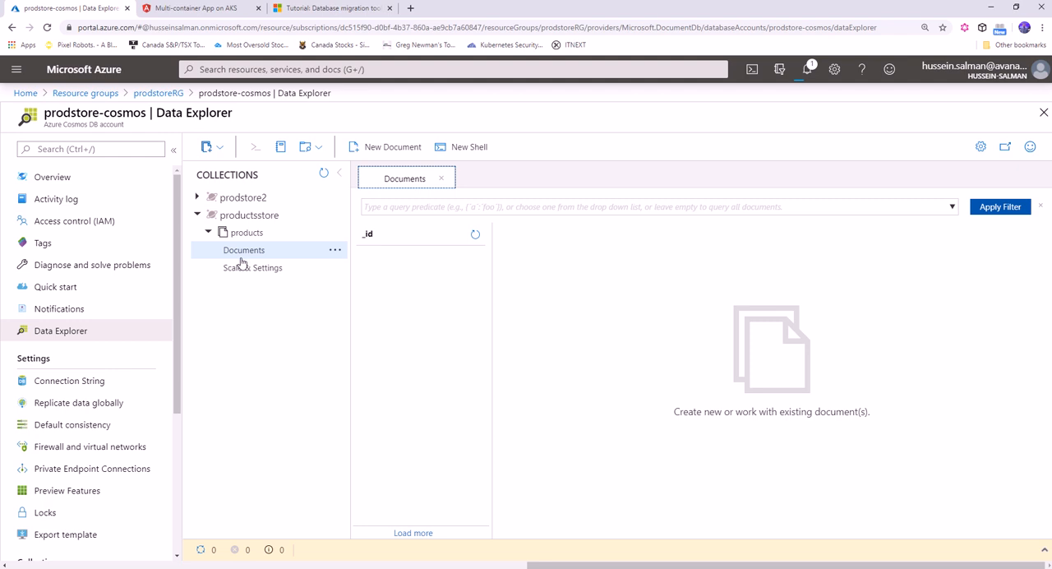
mouse_move(393, 147)
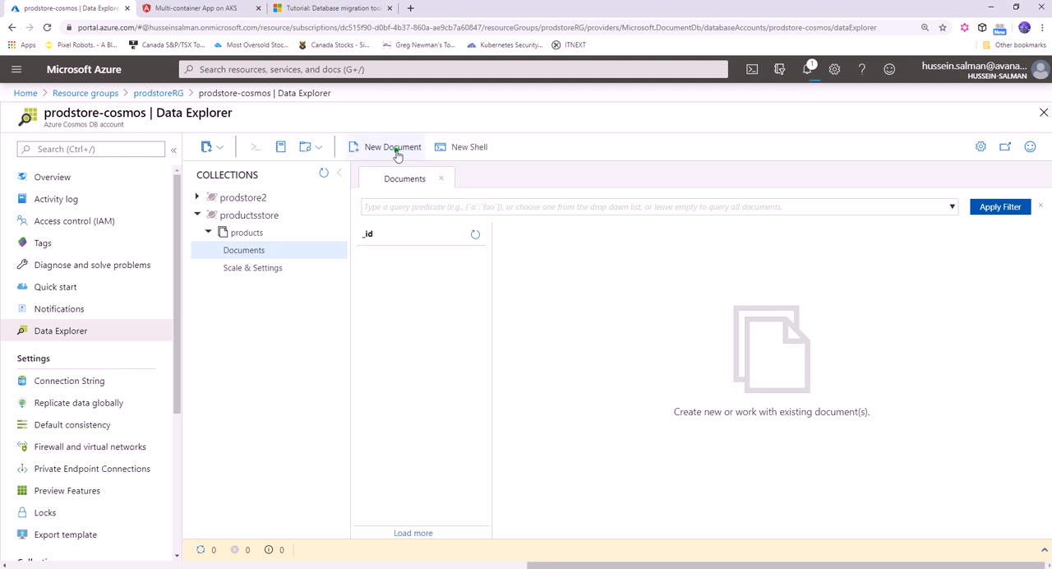
Step: Start a new document in the products collection for the Samsung LED 40 record
click(391, 146)
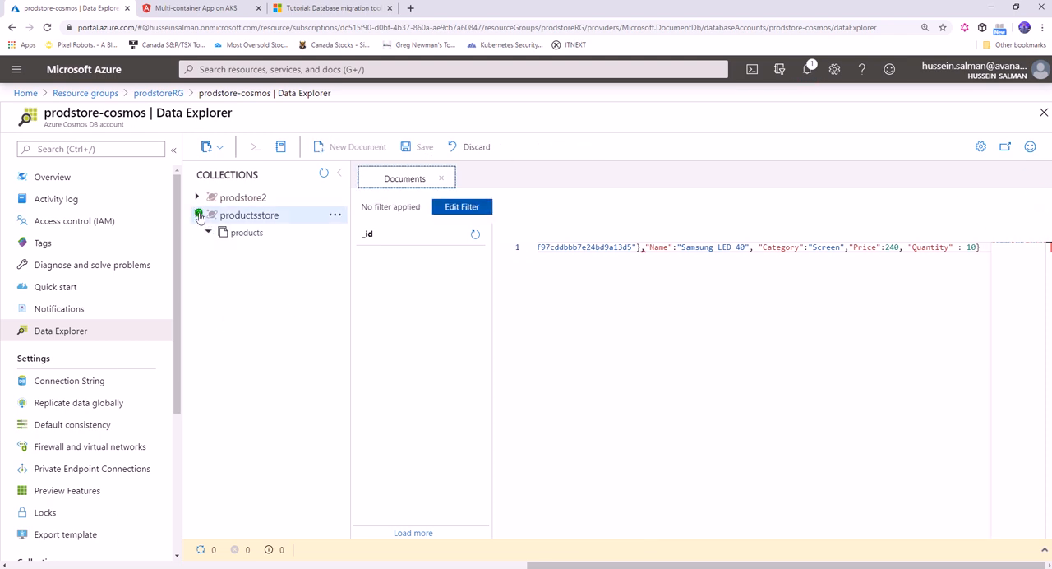
Step: Delete the prodstore2 database via its options menu, confirming with its id
click(197, 214)
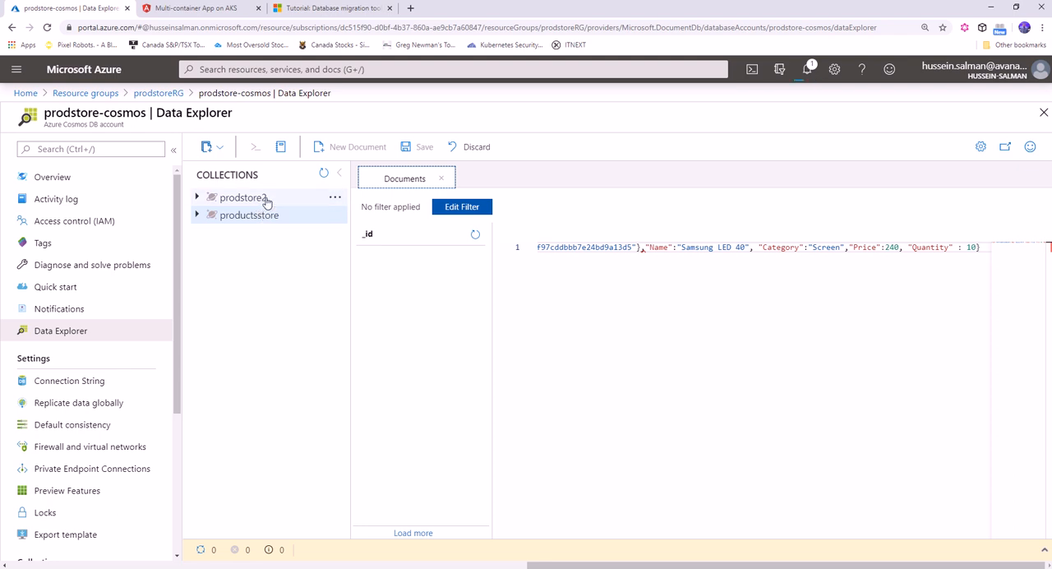
mouse_move(243, 197)
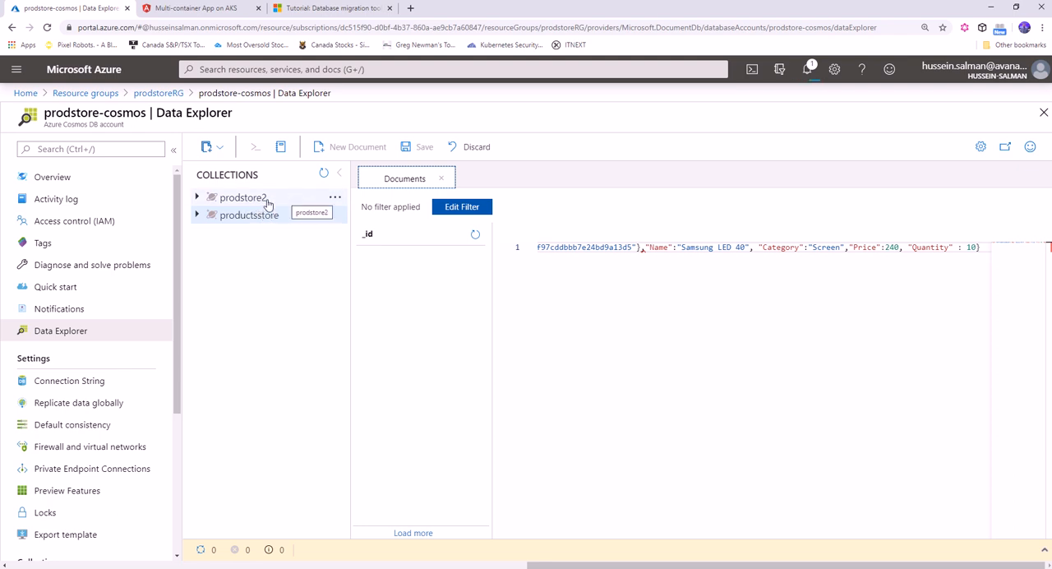
click(335, 198)
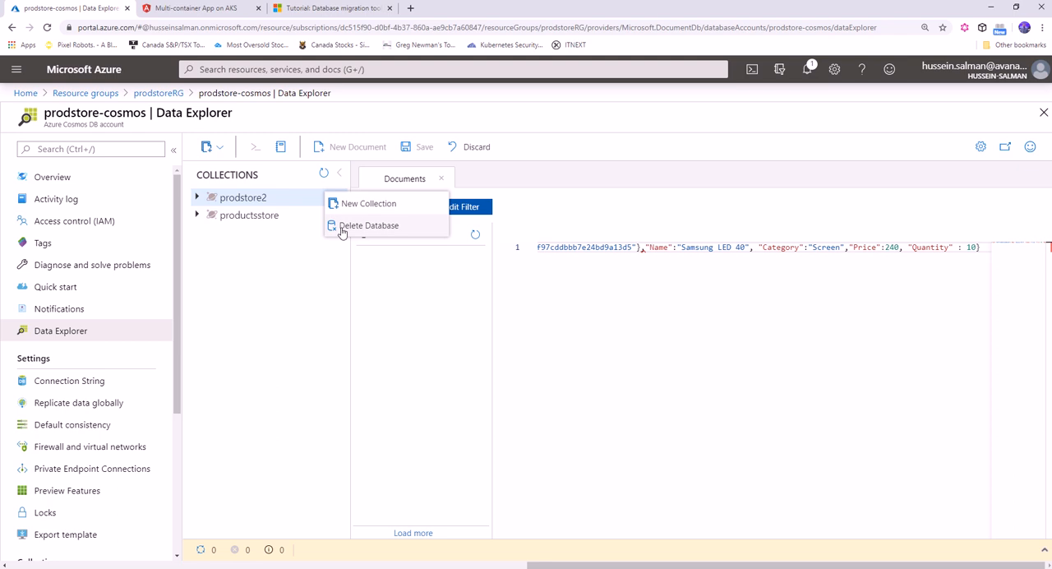
click(368, 225)
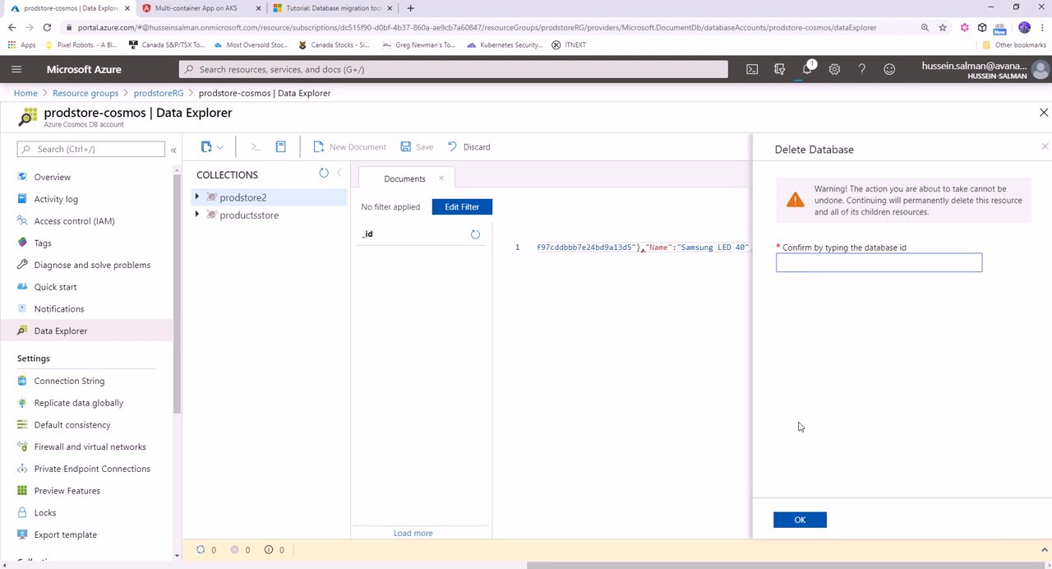
mouse_move(772, 279)
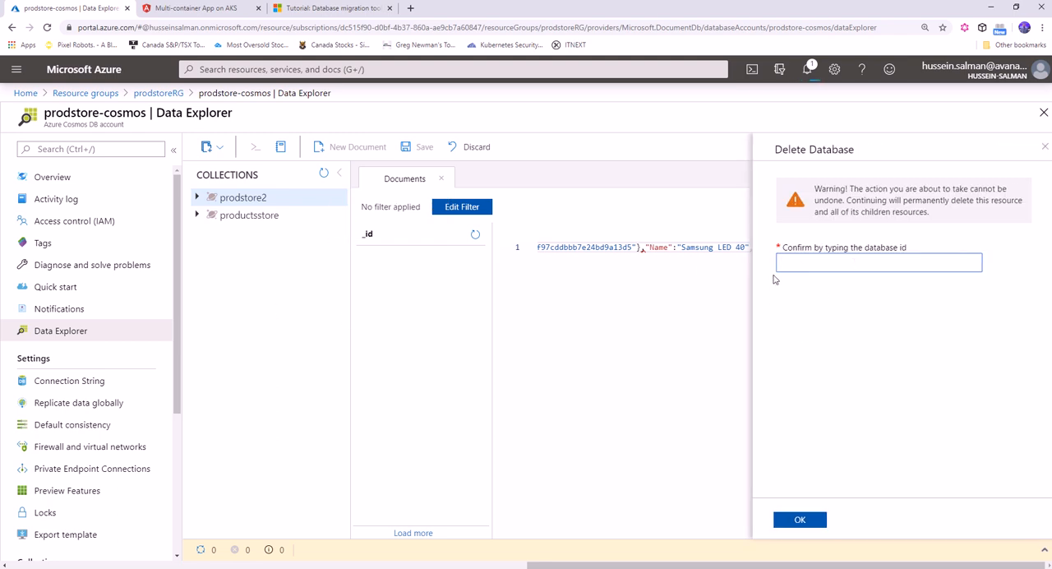
text(prodstore)
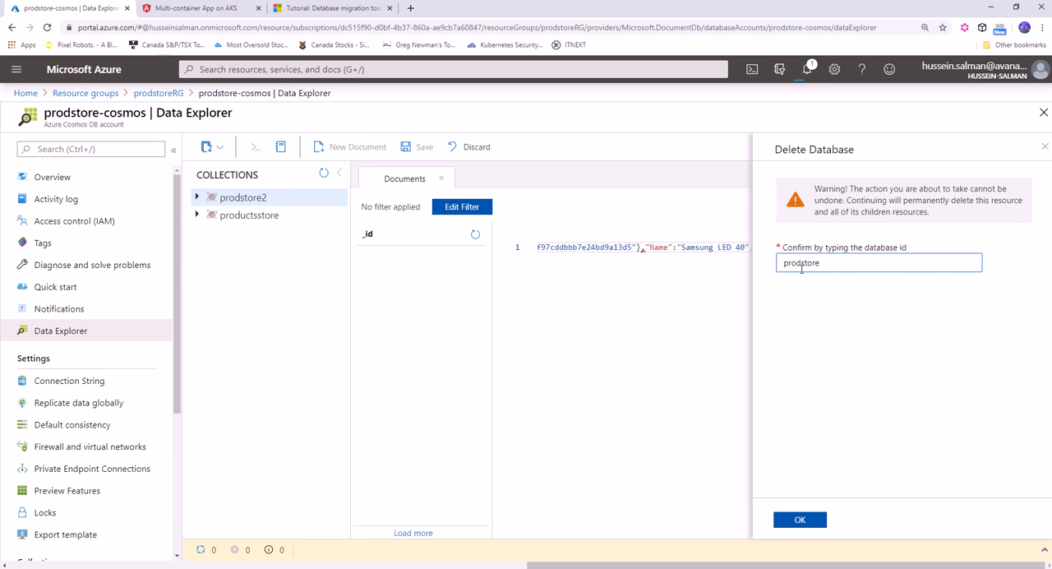
click(798, 520)
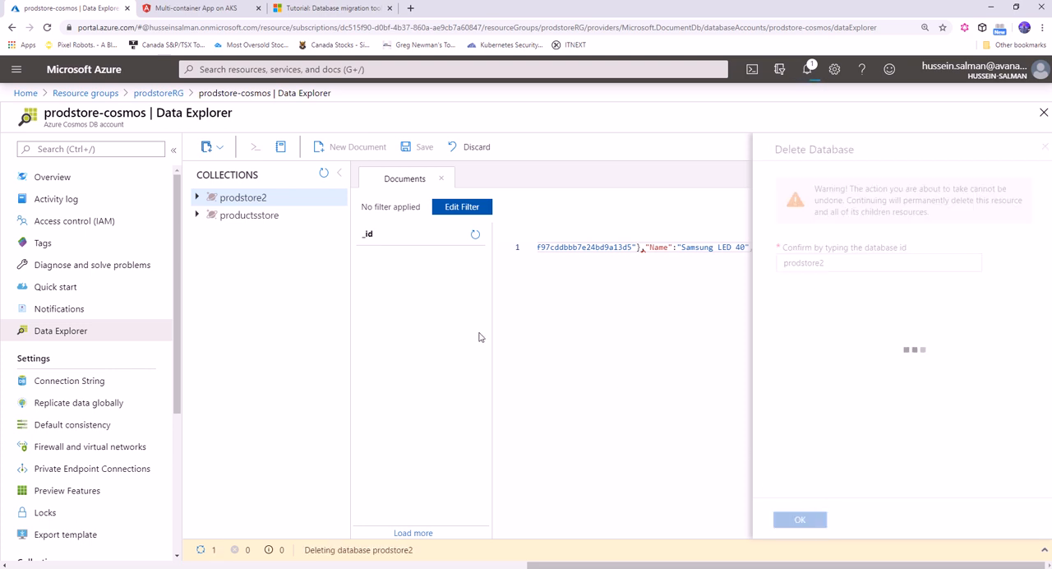
click(798, 519)
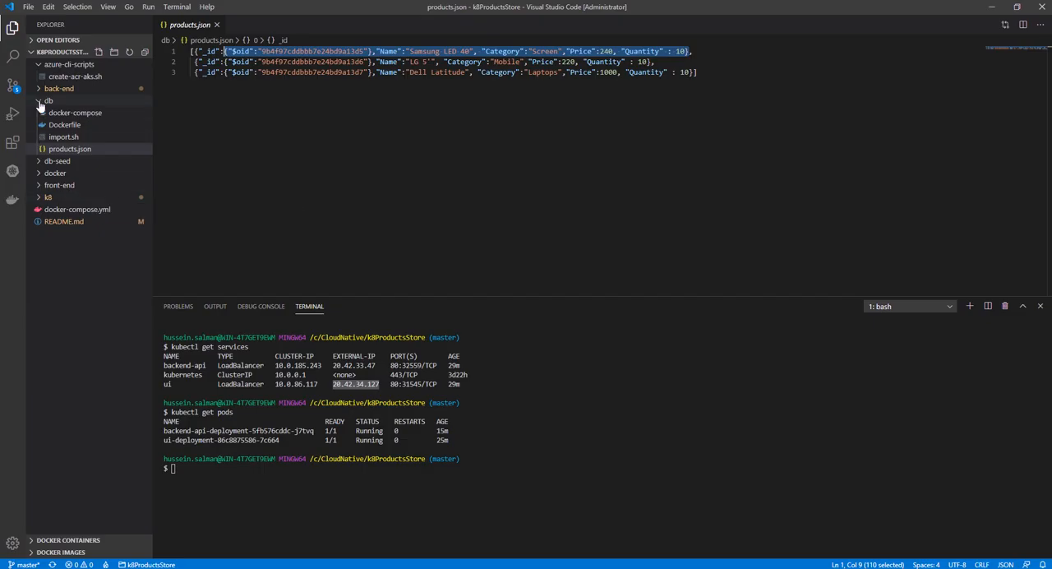
Step: Open db/products.json in the editor to view the three seed product records
click(50, 101)
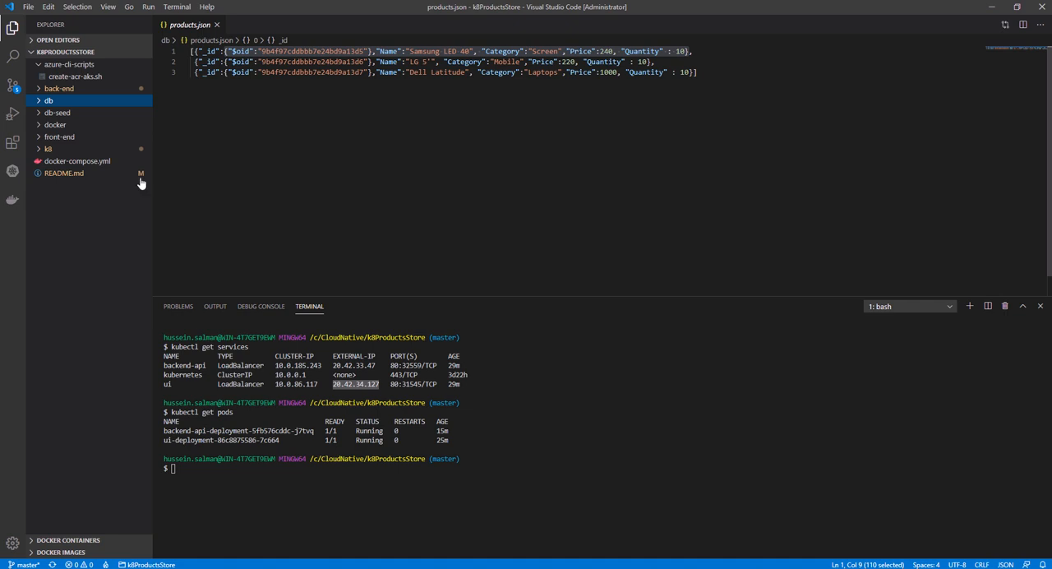
click(46, 148)
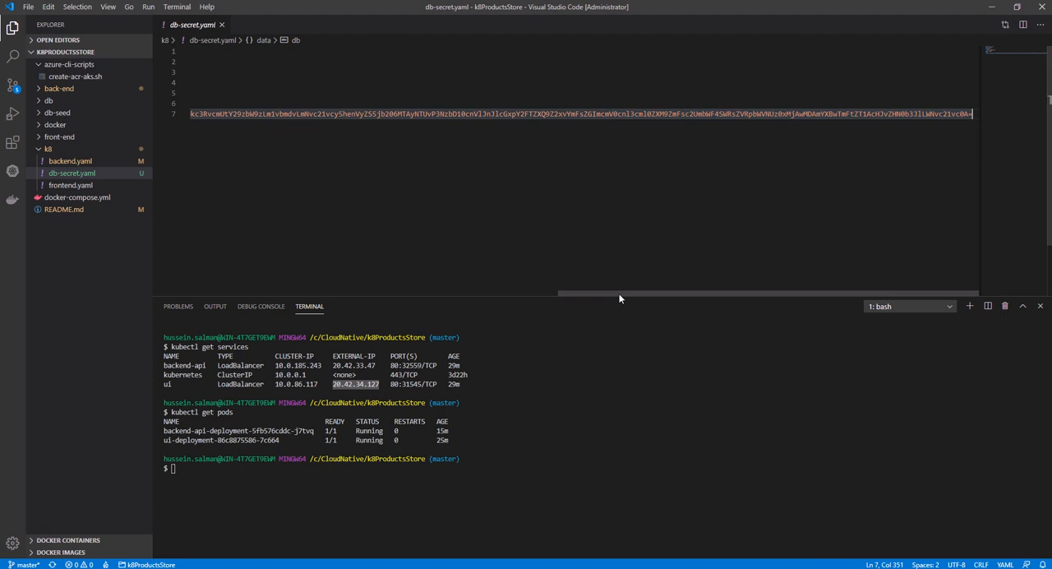
Step: Scroll through the cosmos-db Secret's encoded db value, then minimize VS Code for the portal
scroll(left, 3)
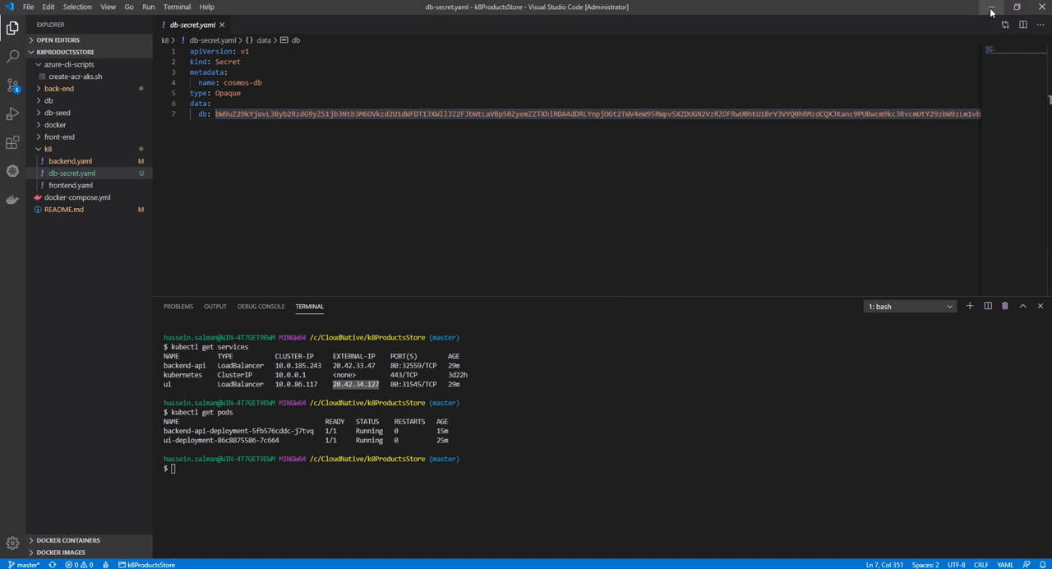
click(989, 11)
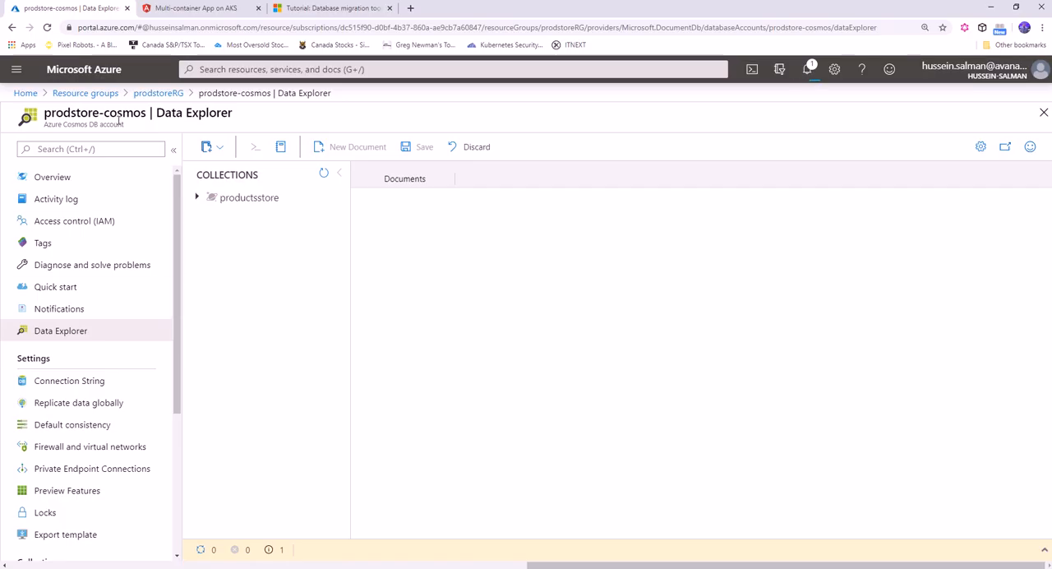
mouse_move(59, 421)
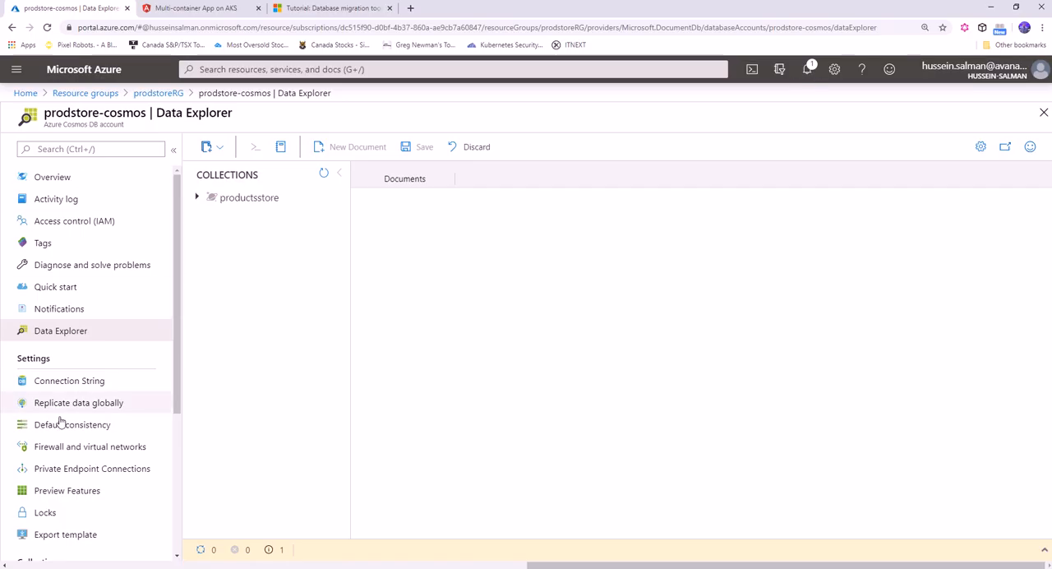
click(69, 380)
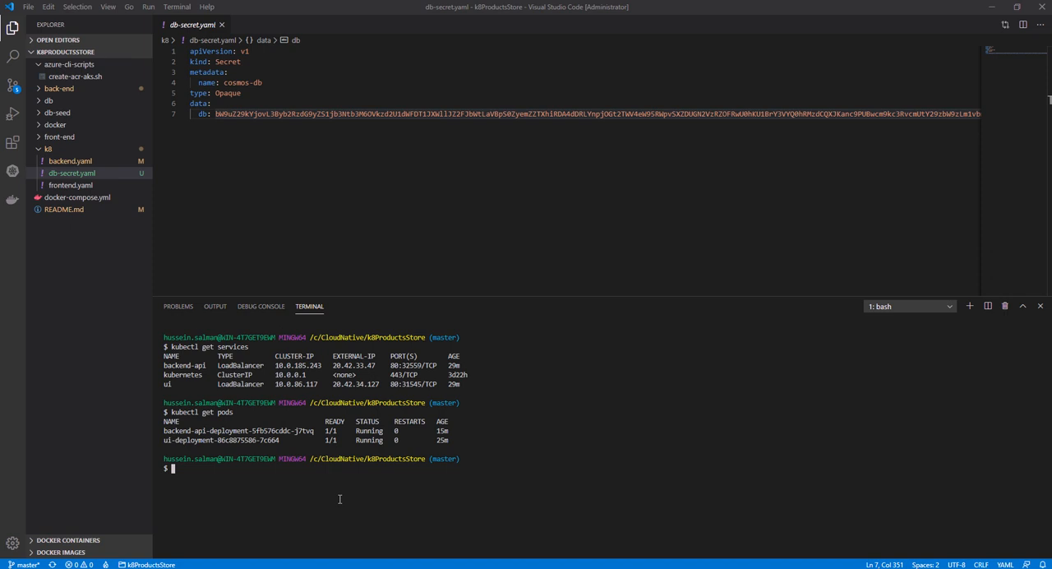
Step: Run echo -n 'connection' | base64 in the terminal and select the encoded output
text(e)
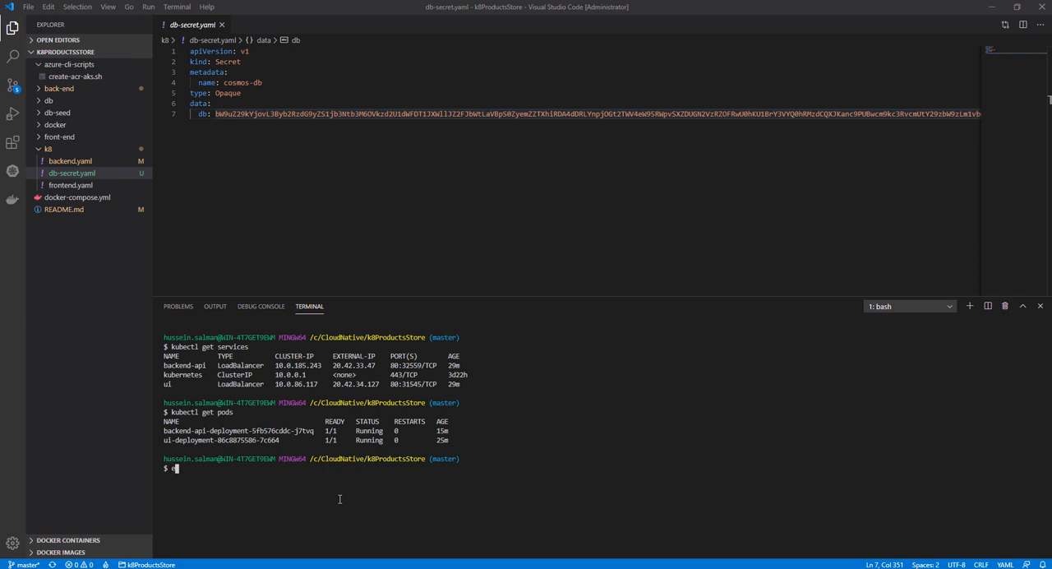
text(echo)
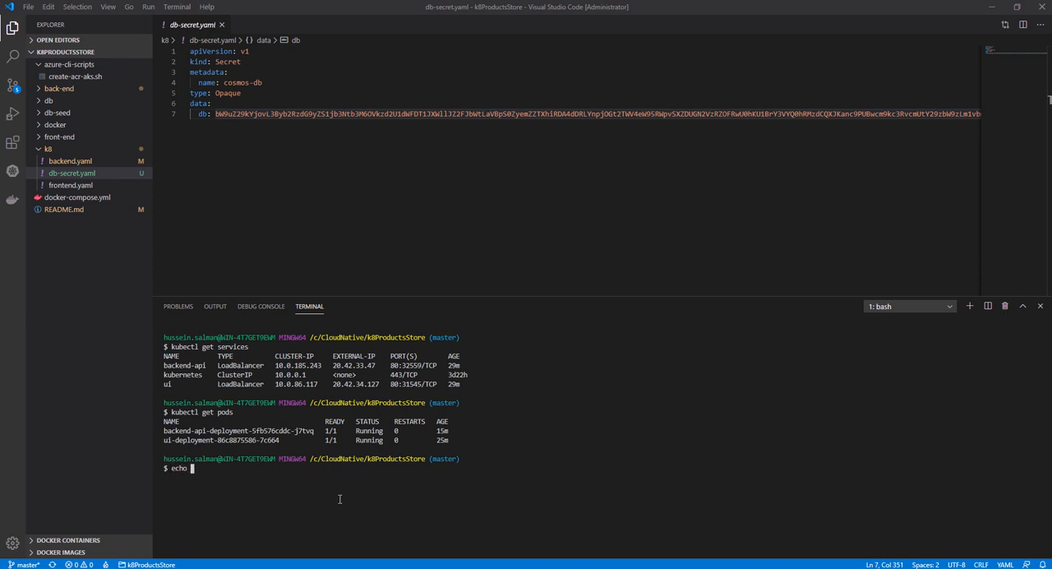
text(-n)
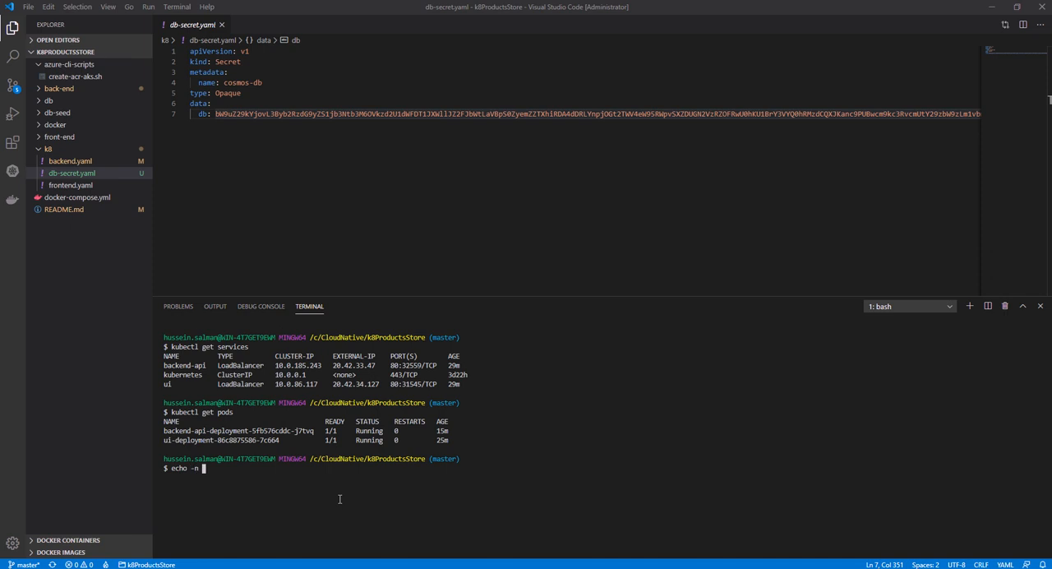
text('' | base6)
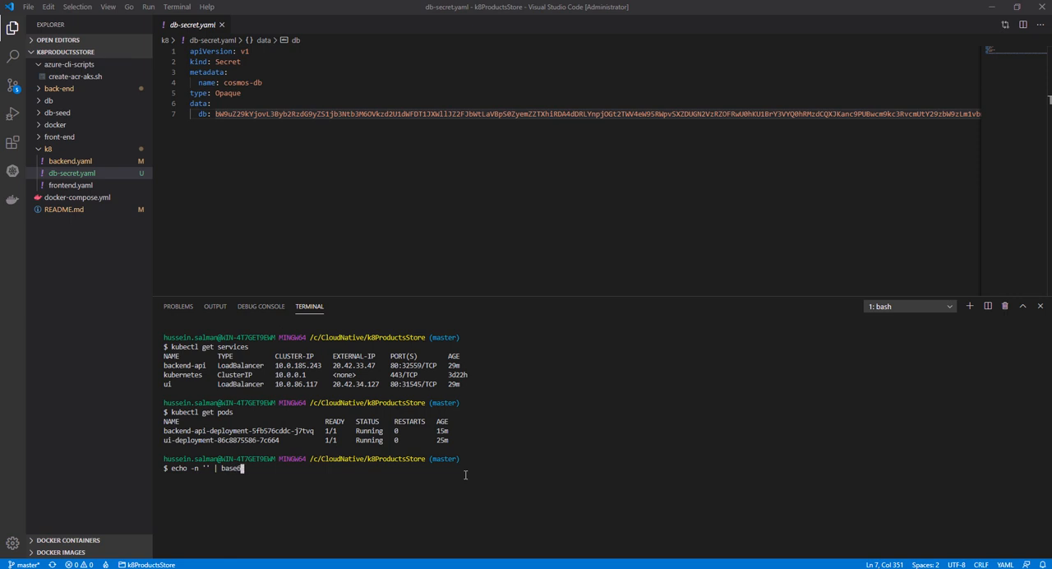
text(4)
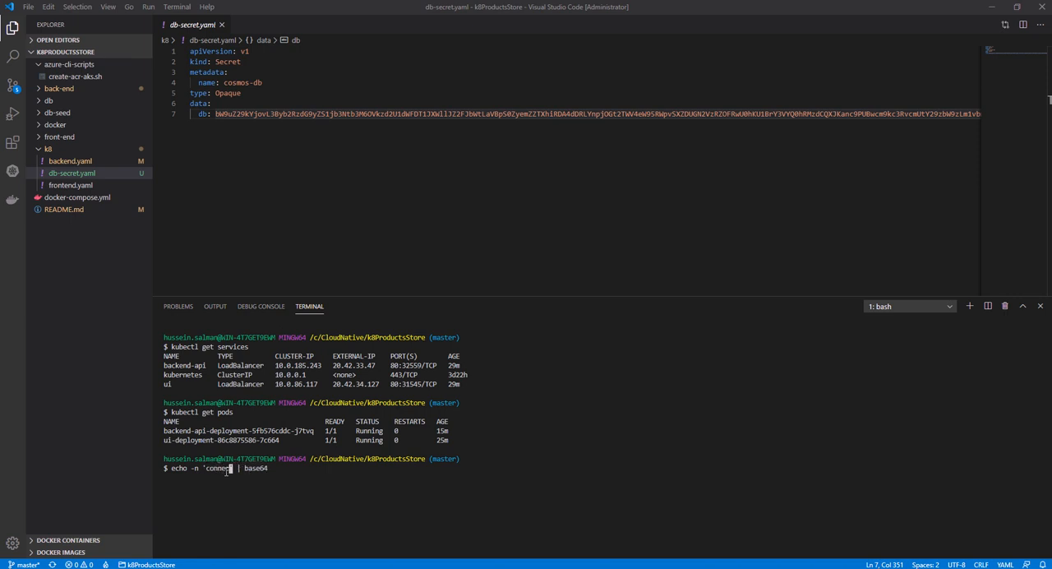
text(ion)
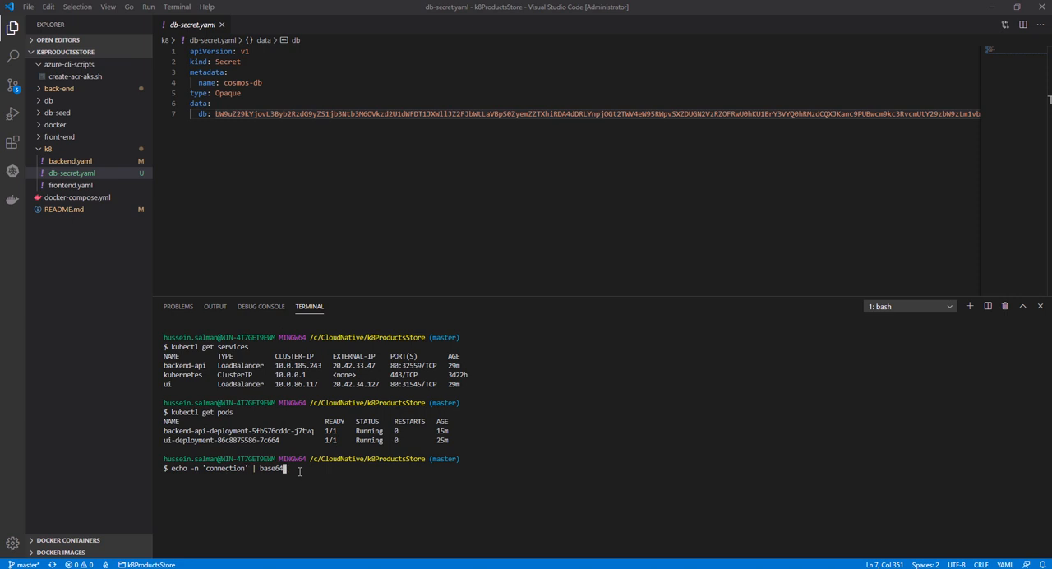
key(Return)
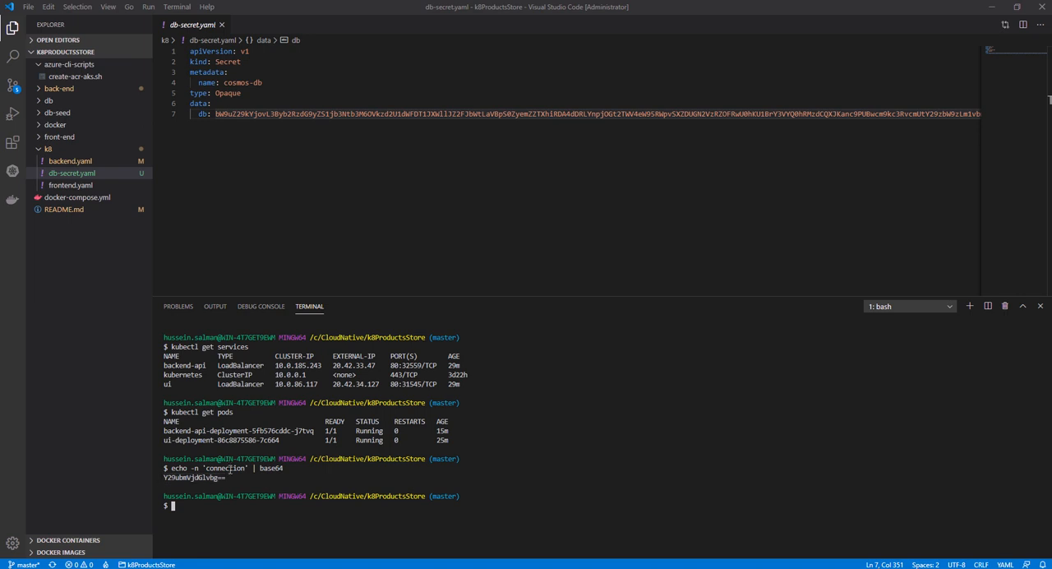
double_click(223, 467)
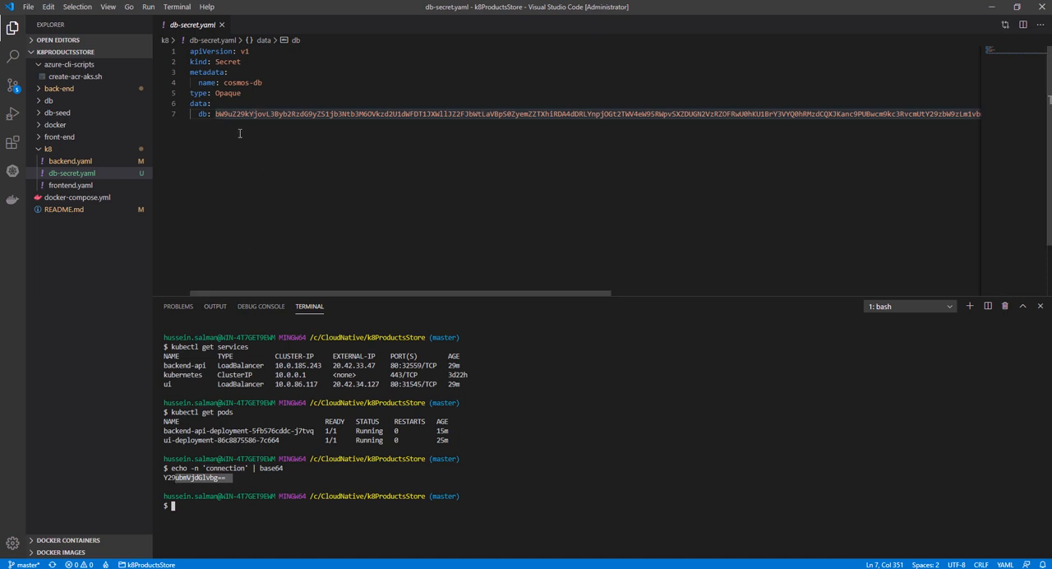
mouse_move(240, 188)
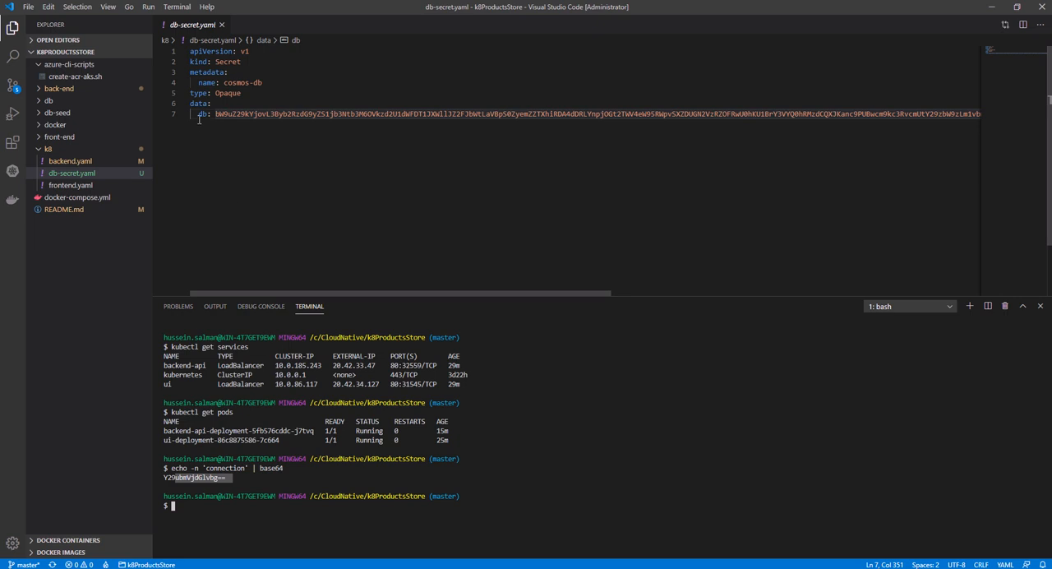
click(200, 113)
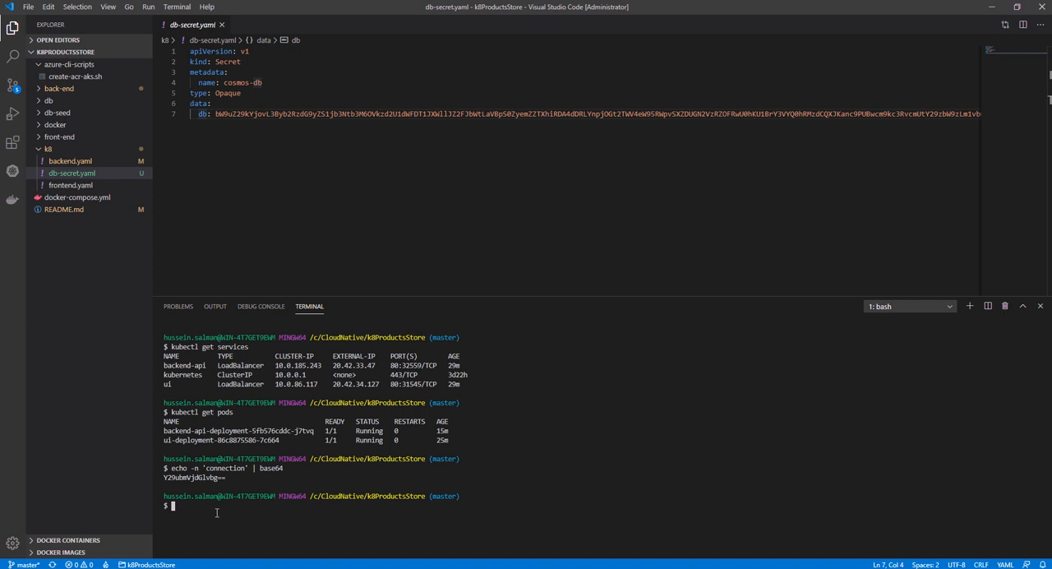
Step: Change into the k8 folder and apply db-secret.yaml to the cluster with kubectl
text(cd k8)
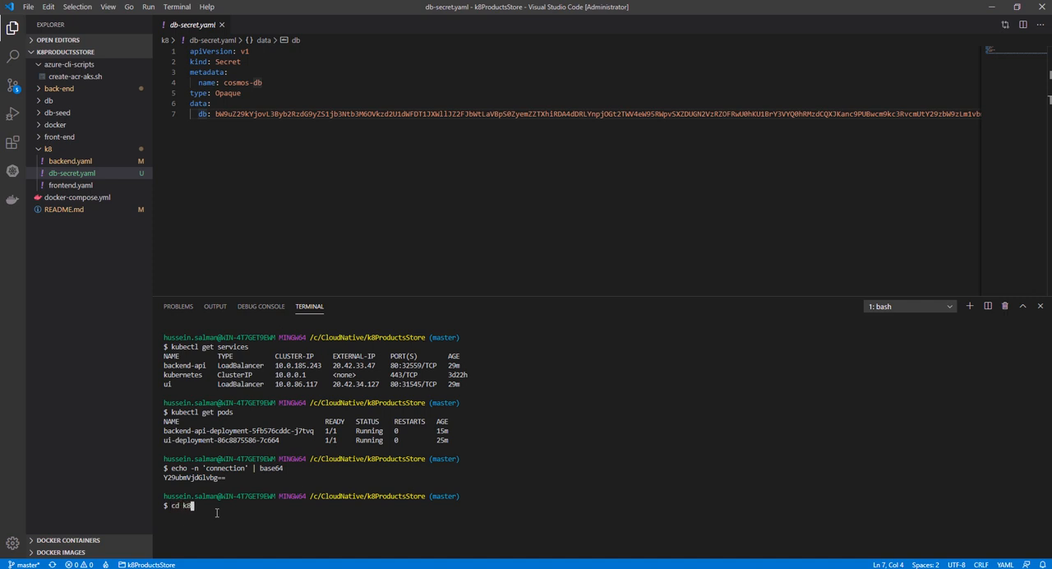
key(Return)
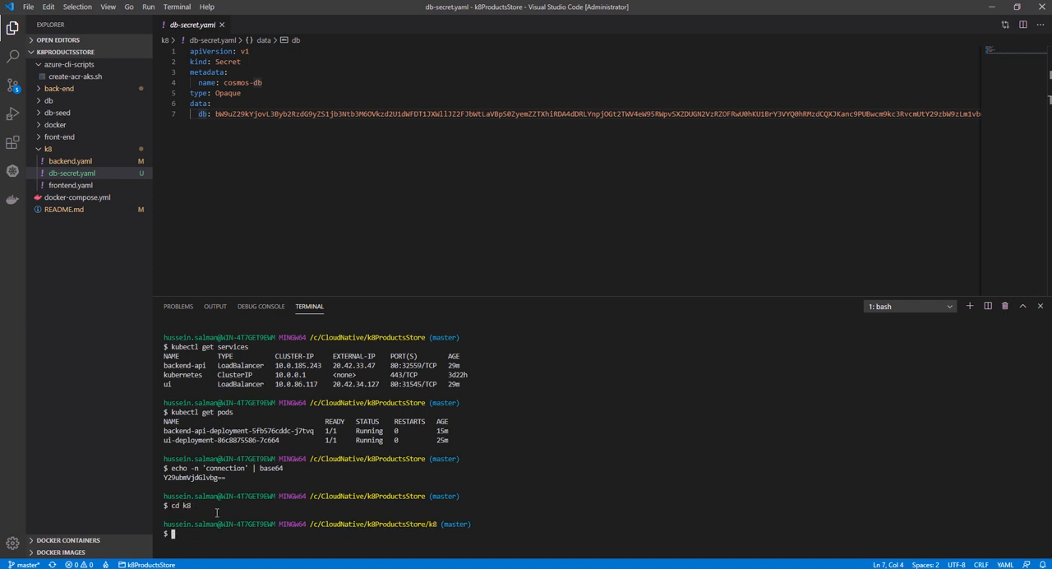
text(kubectl apply -f db-secret.yaml)
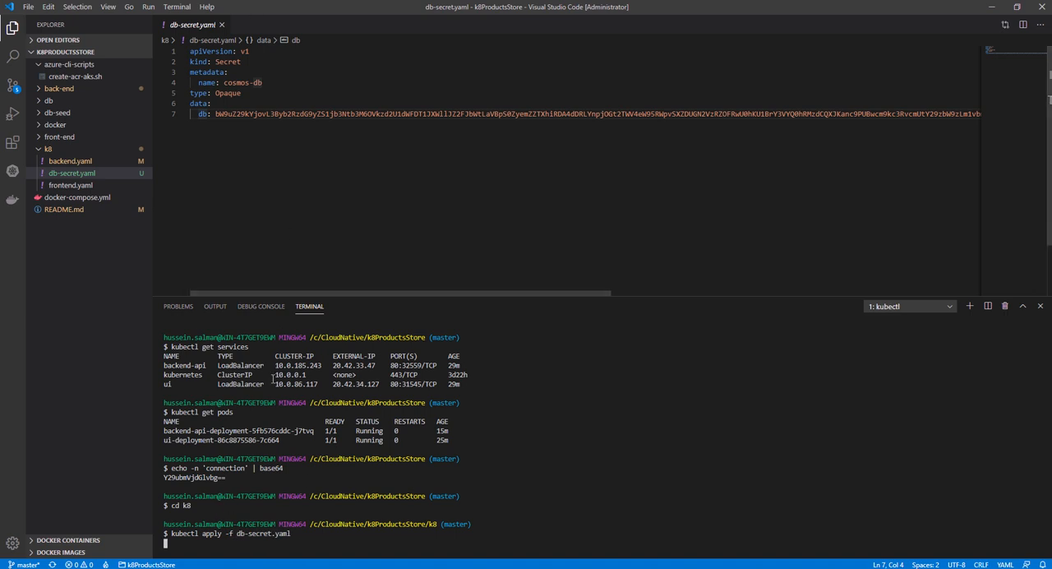
key(Return)
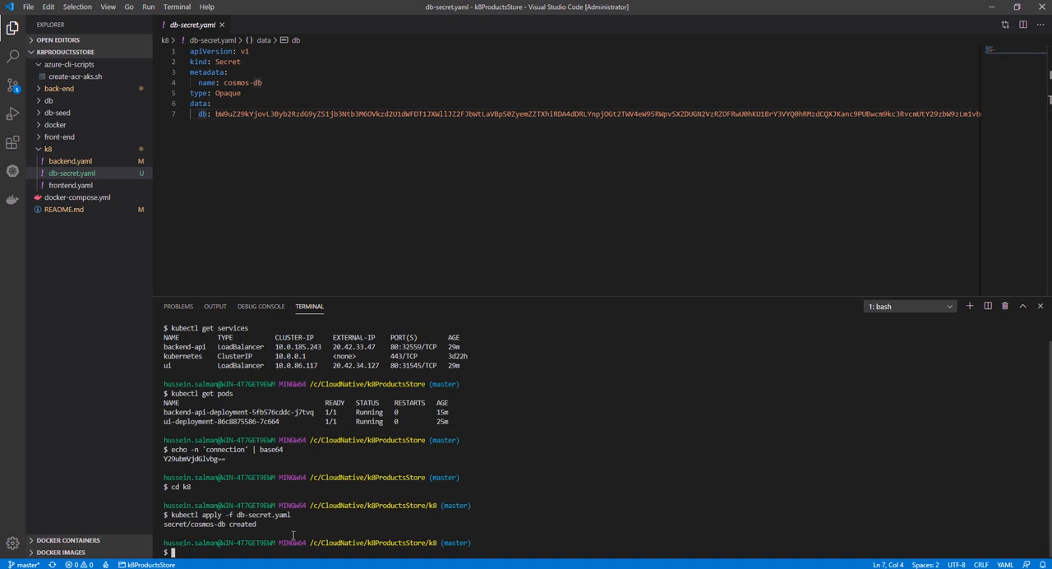
Step: Clear the terminal and list the cluster secrets, showing cosmos-db as Opaque with 1 data entry
text(cl)
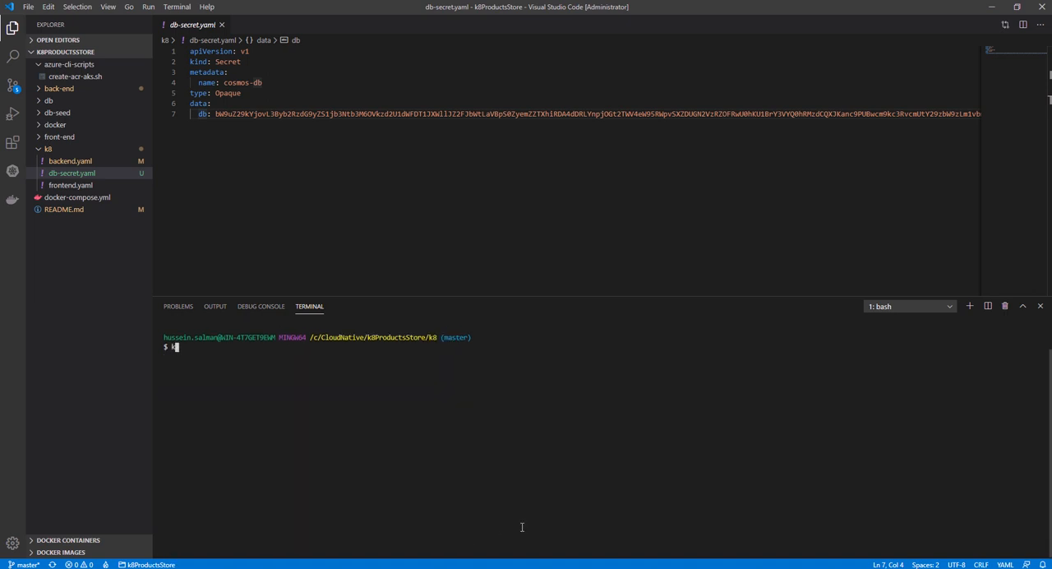
text(ubectl ge)
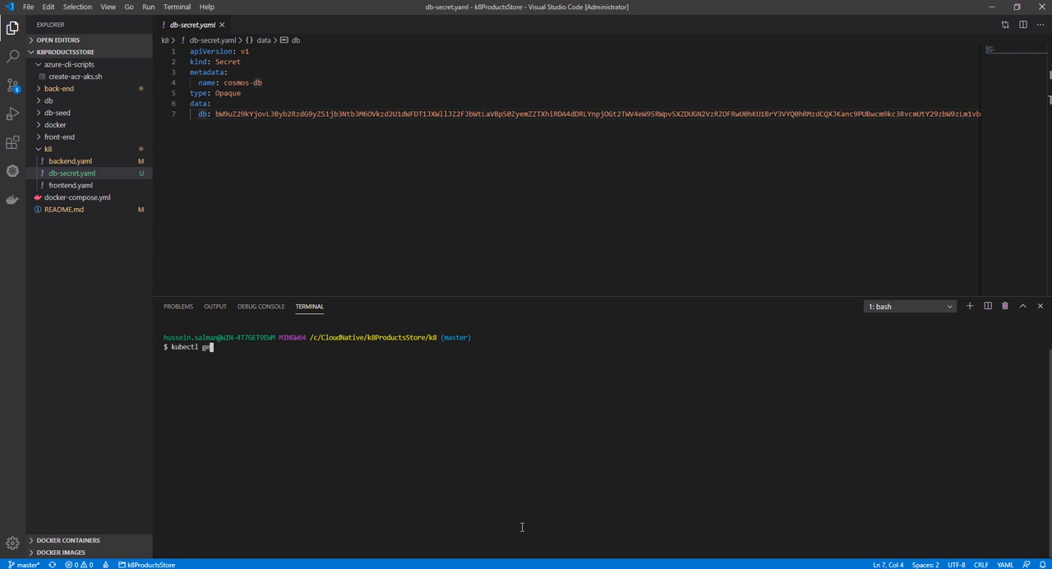
text(t secrets)
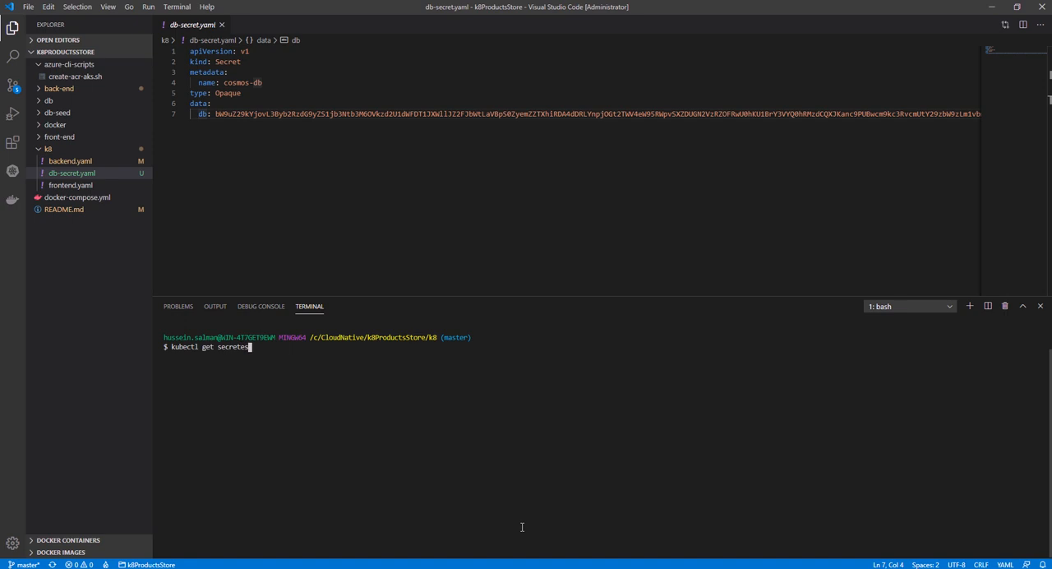
key(Return)
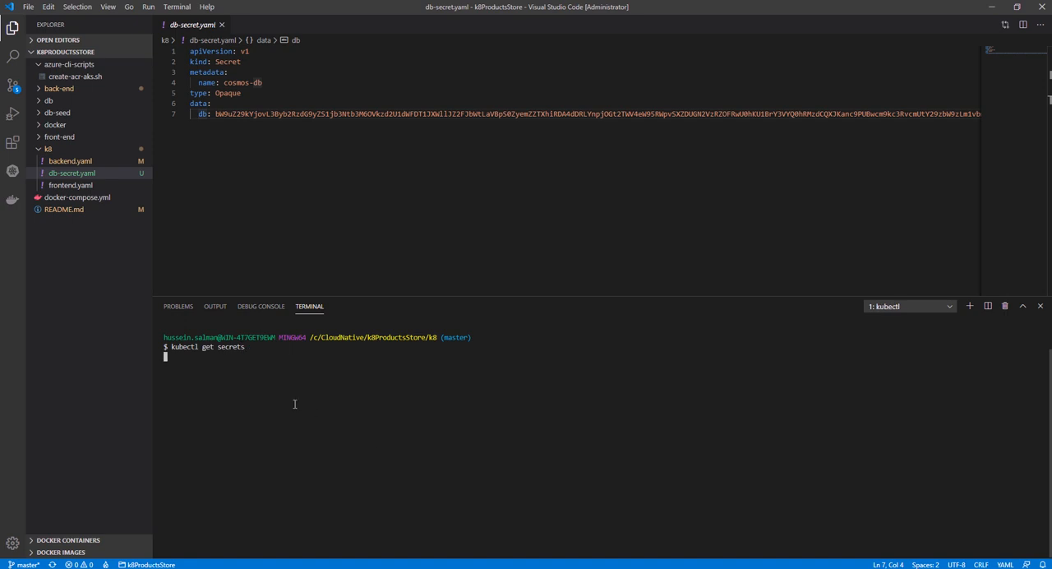
key(Return)
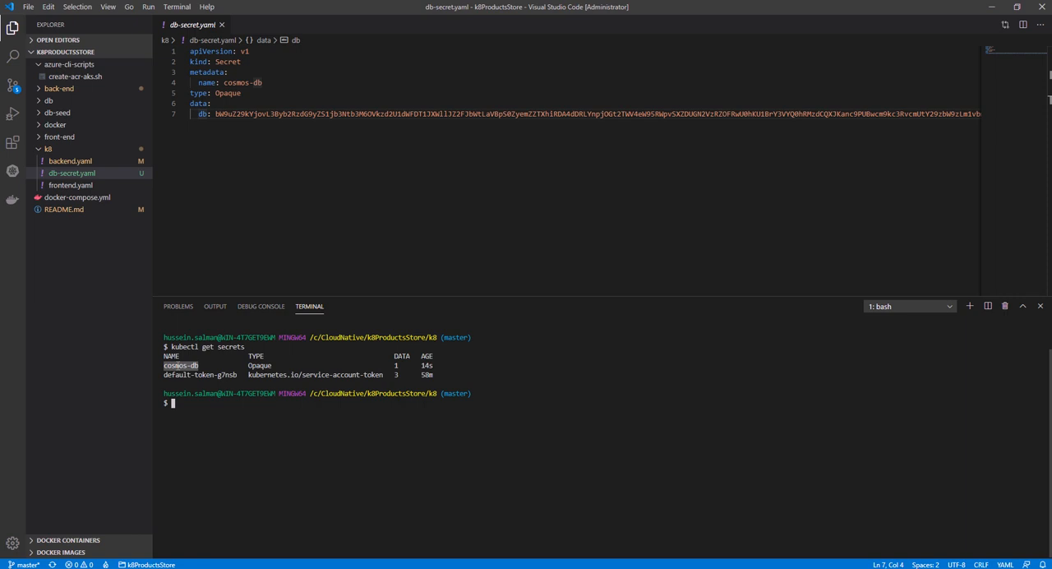
Step: Run kubectl describe secrets and scroll the output confirming cosmos-db holds a 257-byte db entry
text(kubectl decribe)
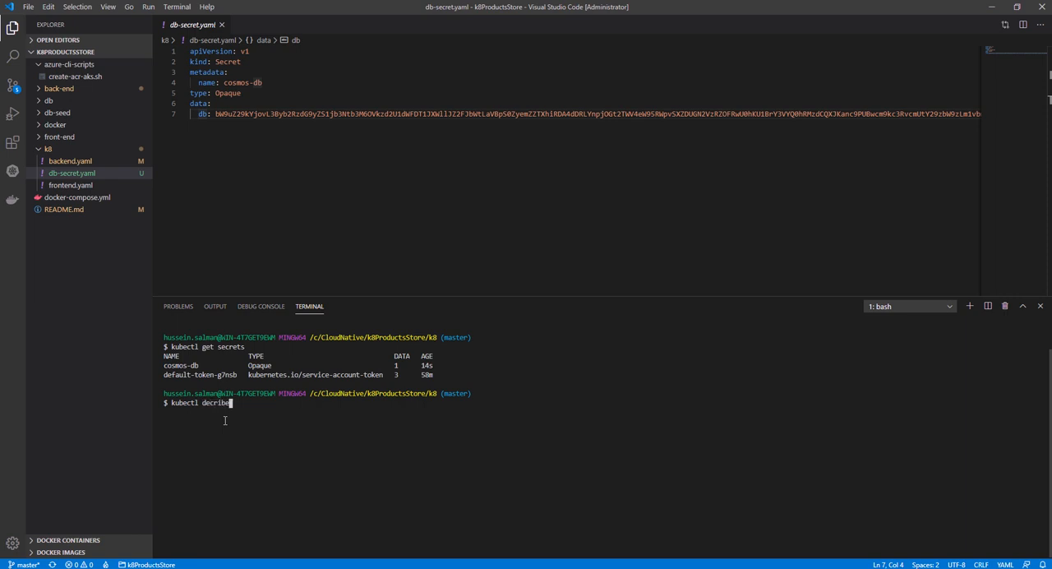
text(sc)
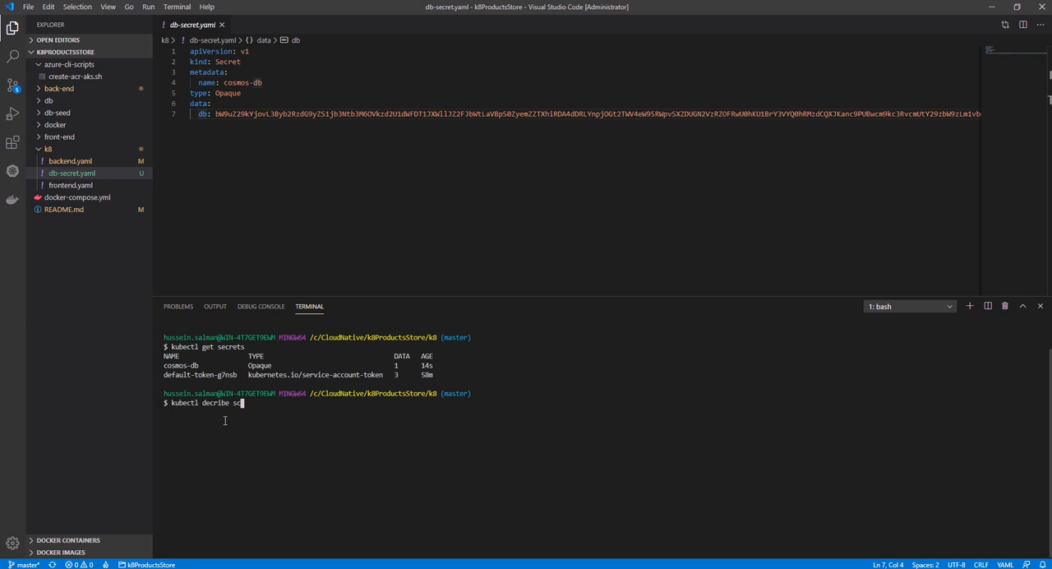
key(Return)
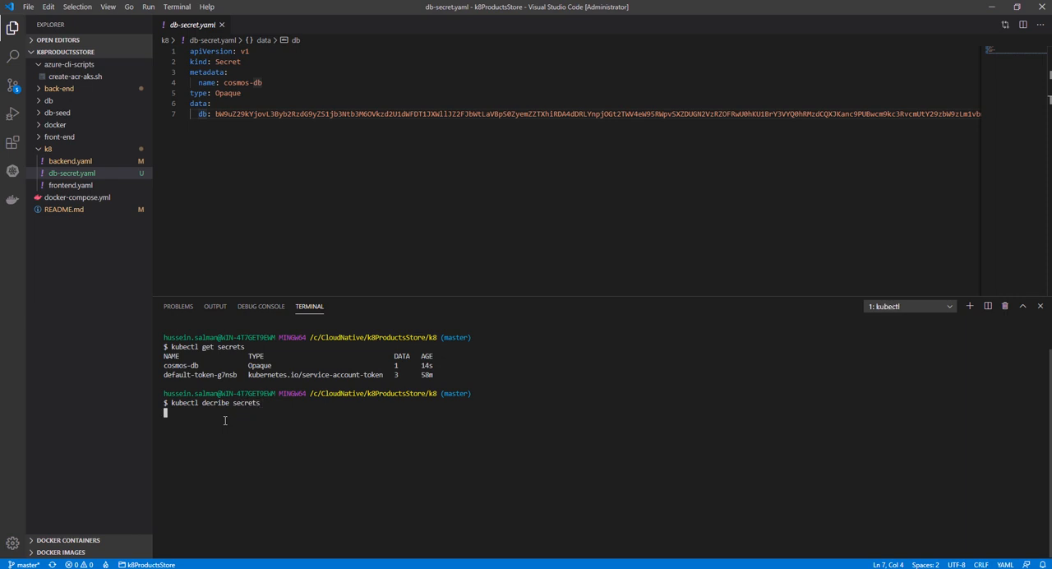
key(Return)
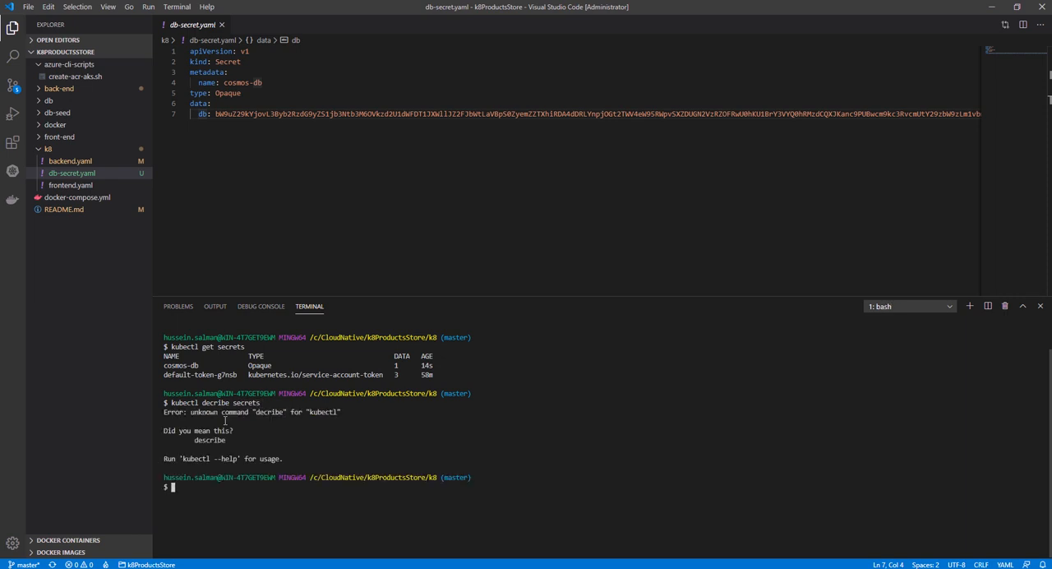
text(kubectl decribe secrets)
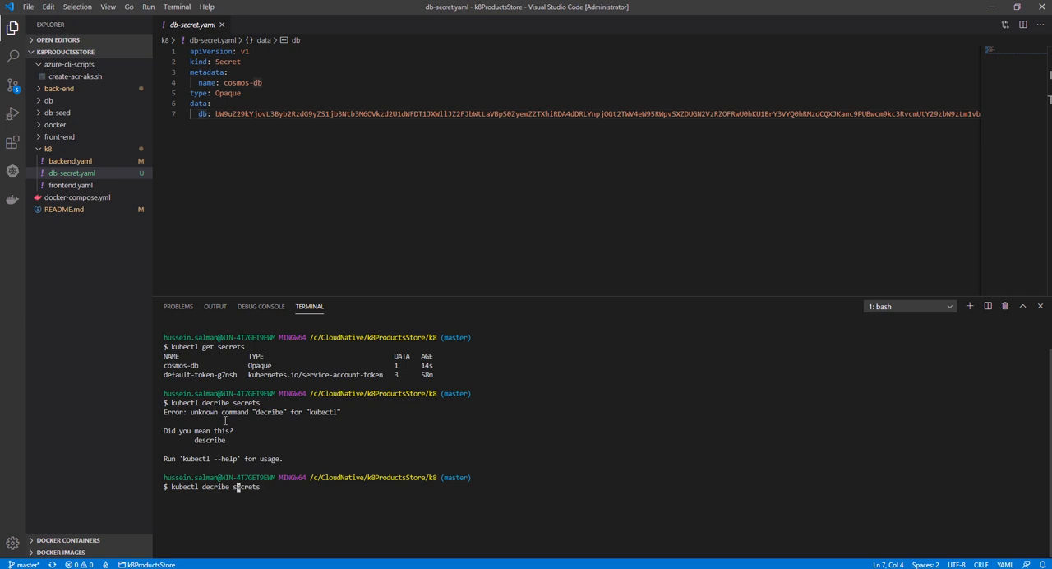
key(Return)
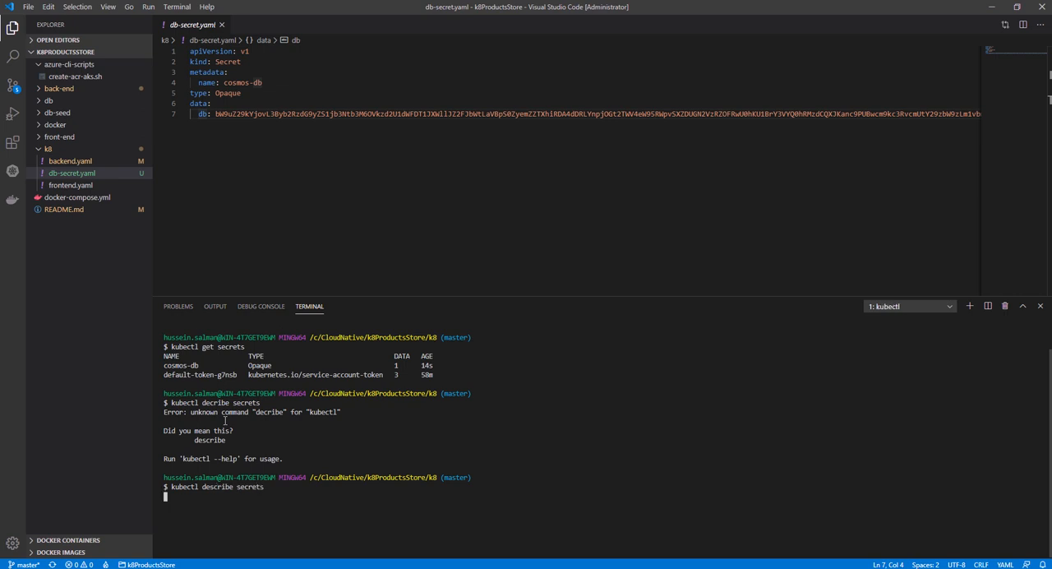
key(Return)
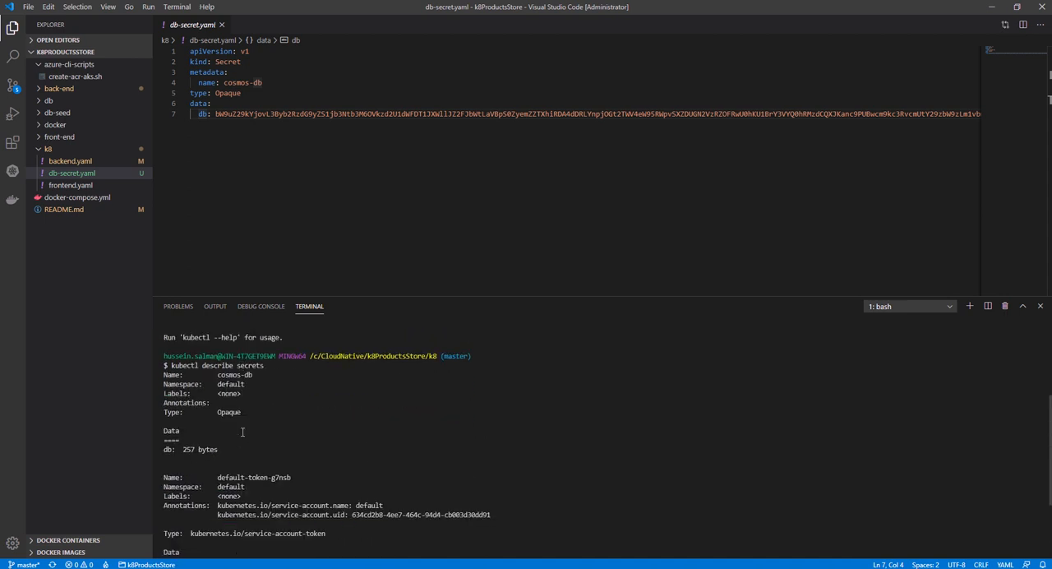
scroll(down, 3)
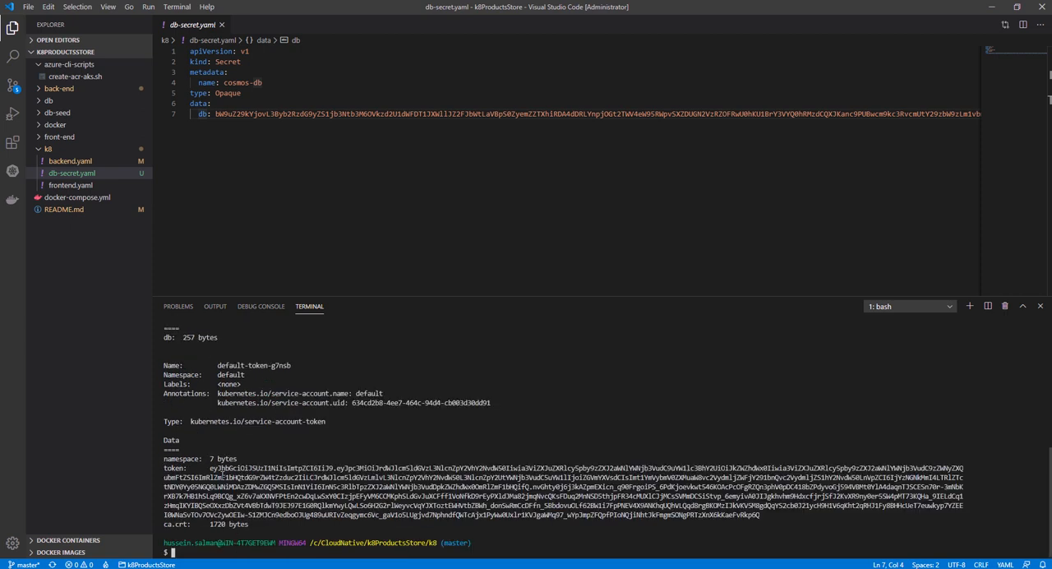
Step: Clear the terminal output
text(clear)
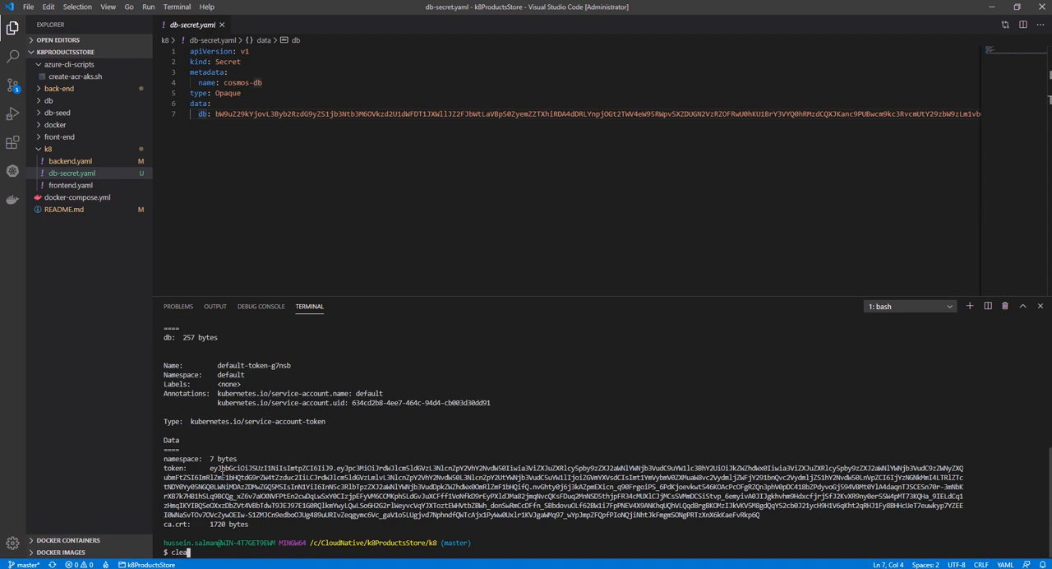
key(Return)
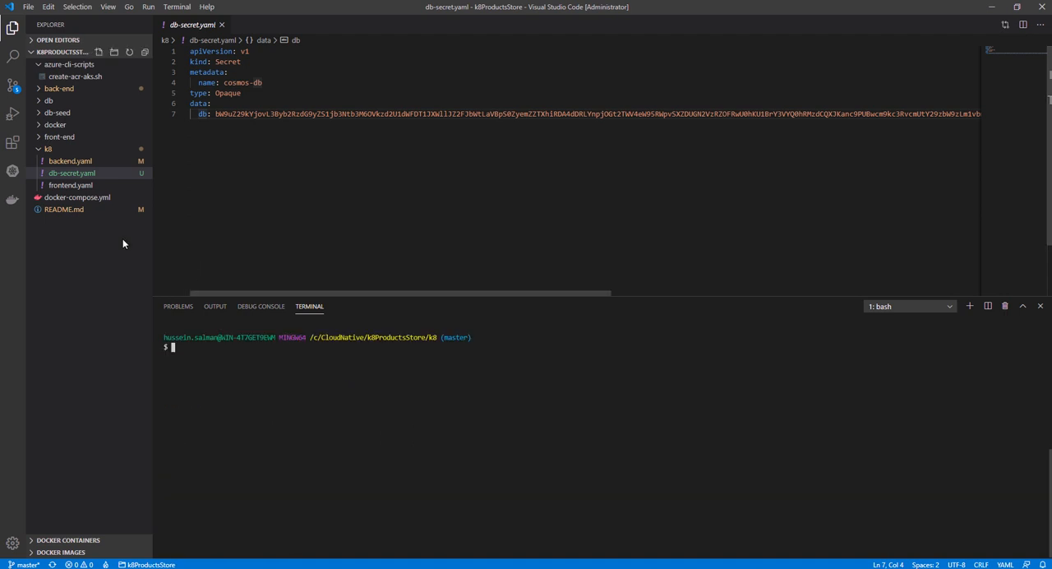
Step: In backend.yaml, add an env block under the backend-api container with DatabaseName productsstore
click(69, 161)
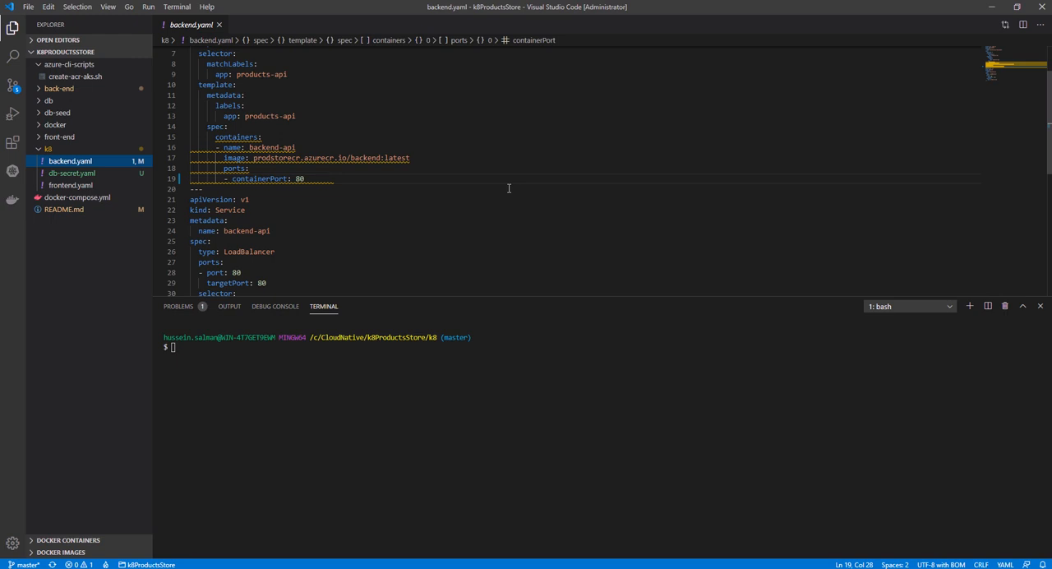
mouse_move(301, 124)
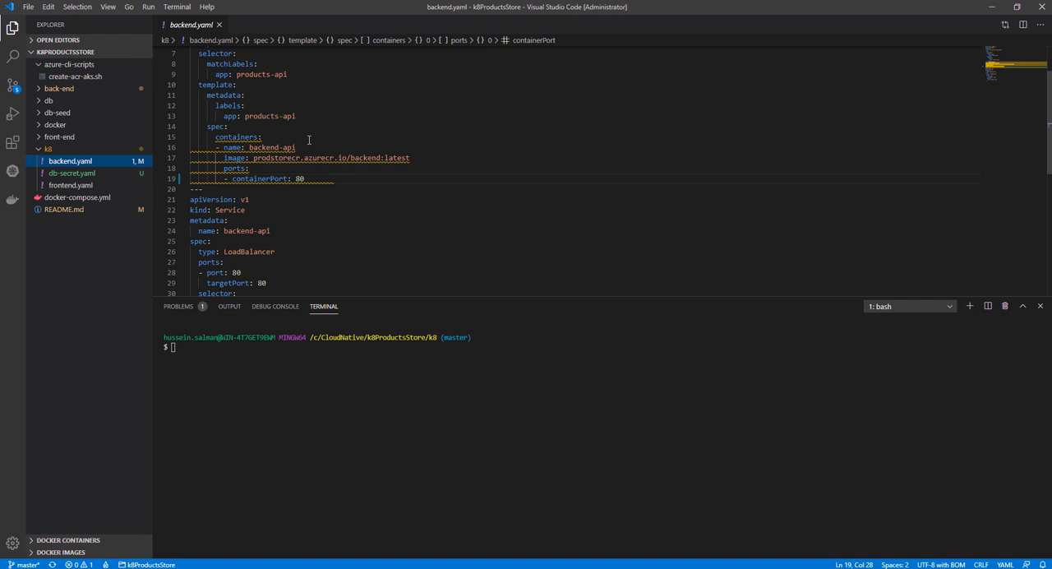
mouse_move(299, 153)
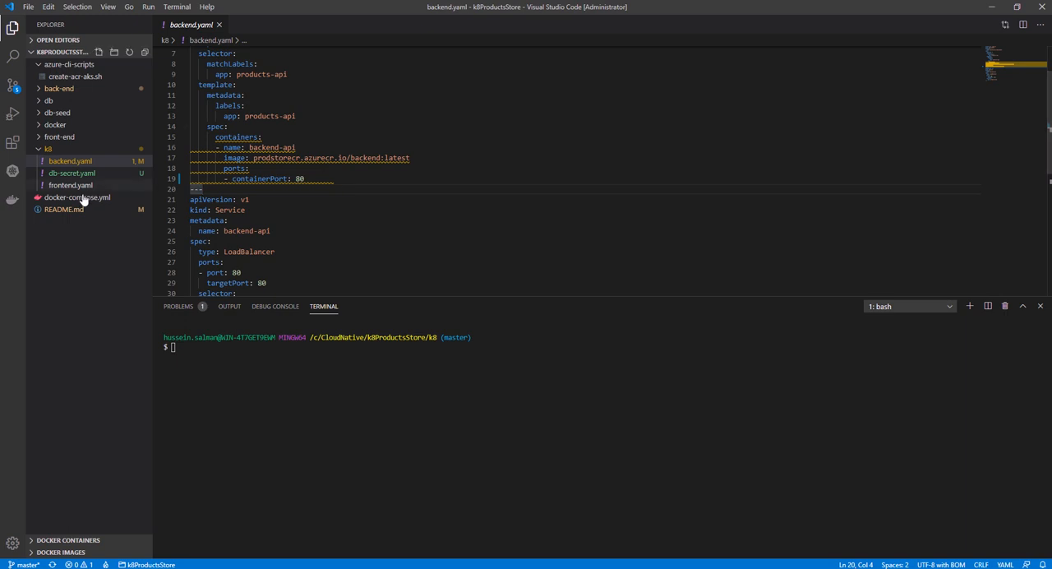
click(63, 208)
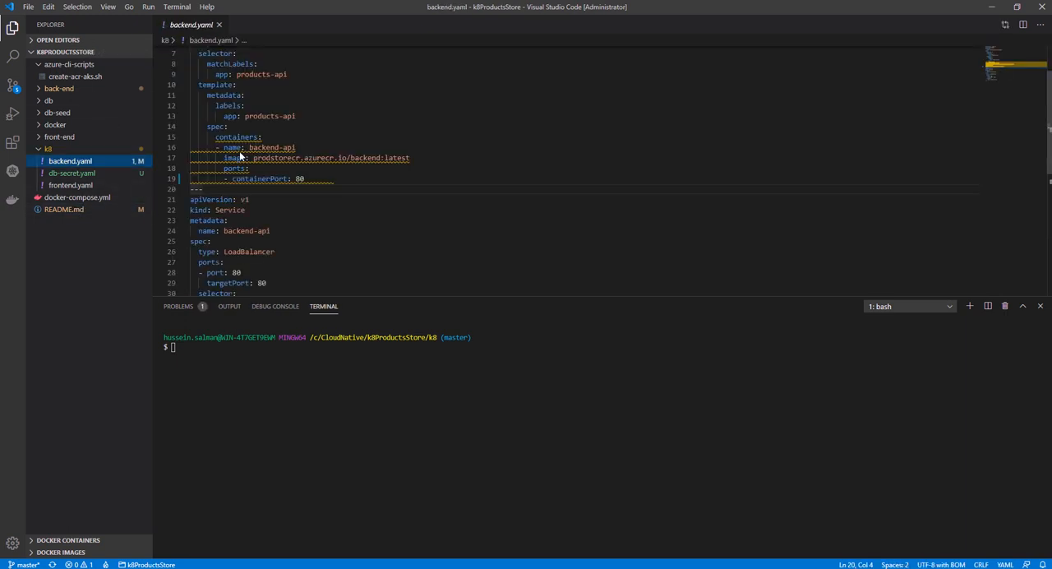
scroll(up, 3)
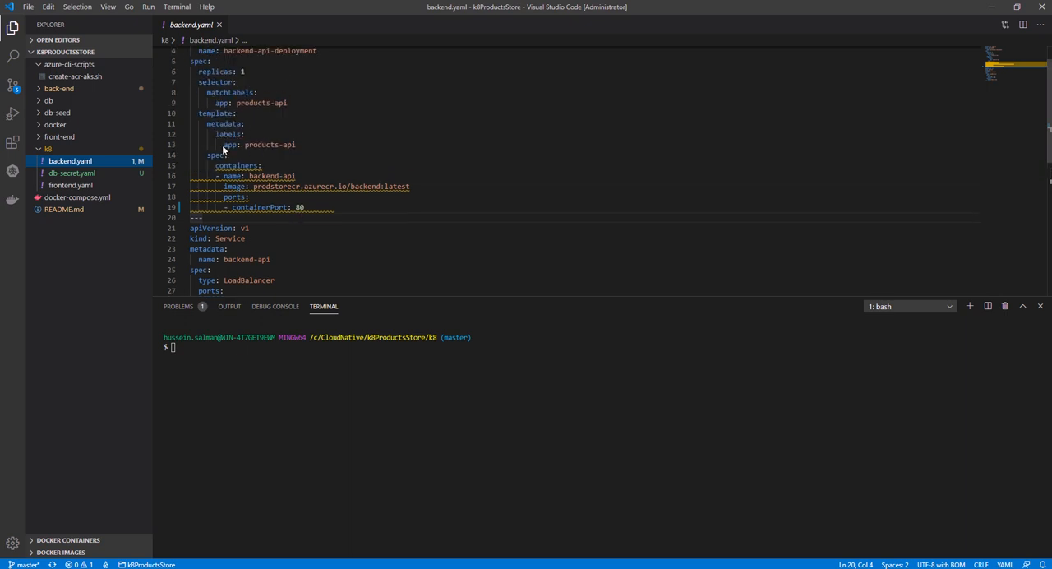
double_click(236, 164)
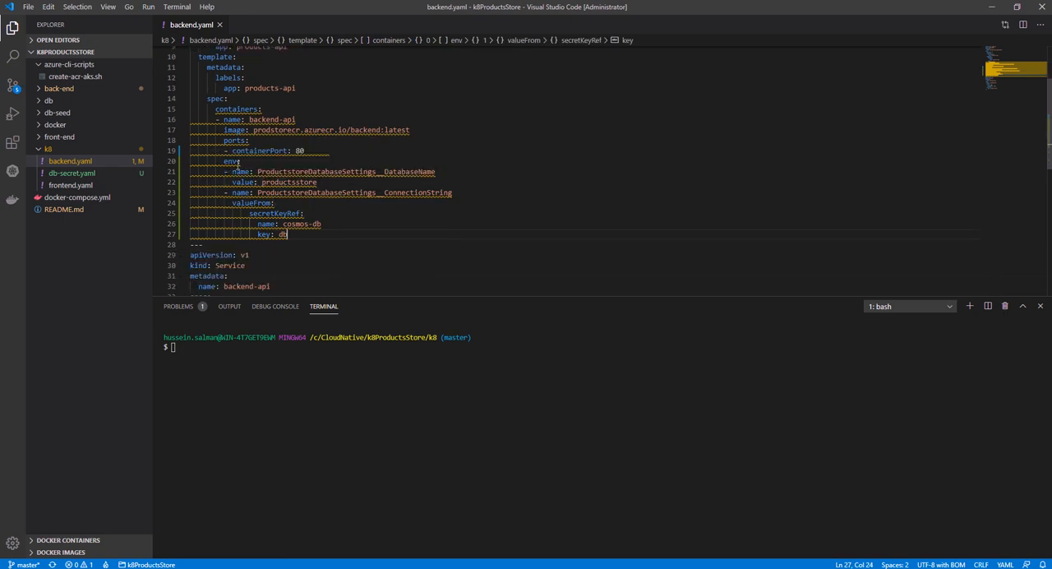
double_click(232, 161)
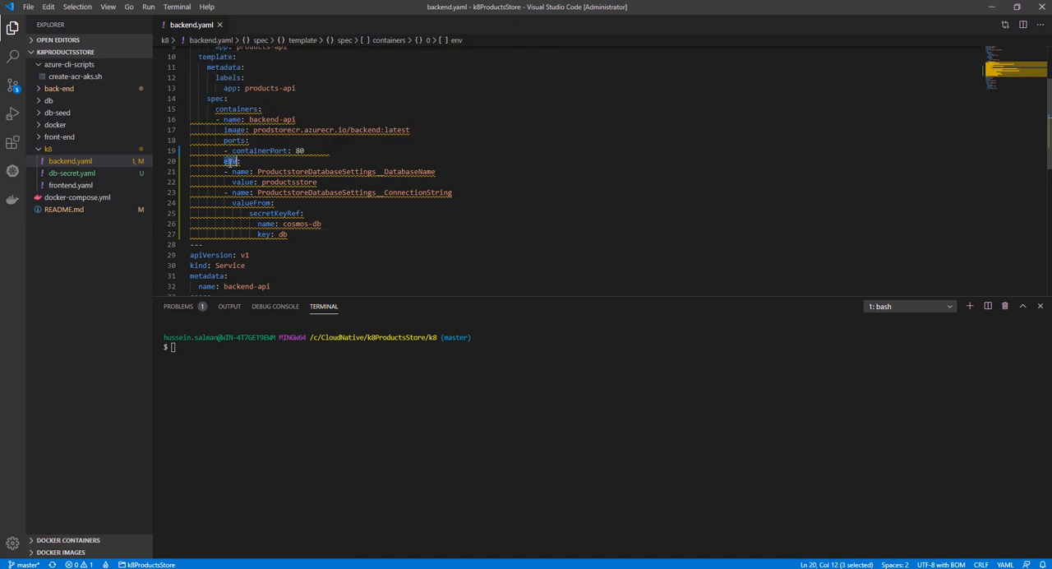
mouse_move(398, 247)
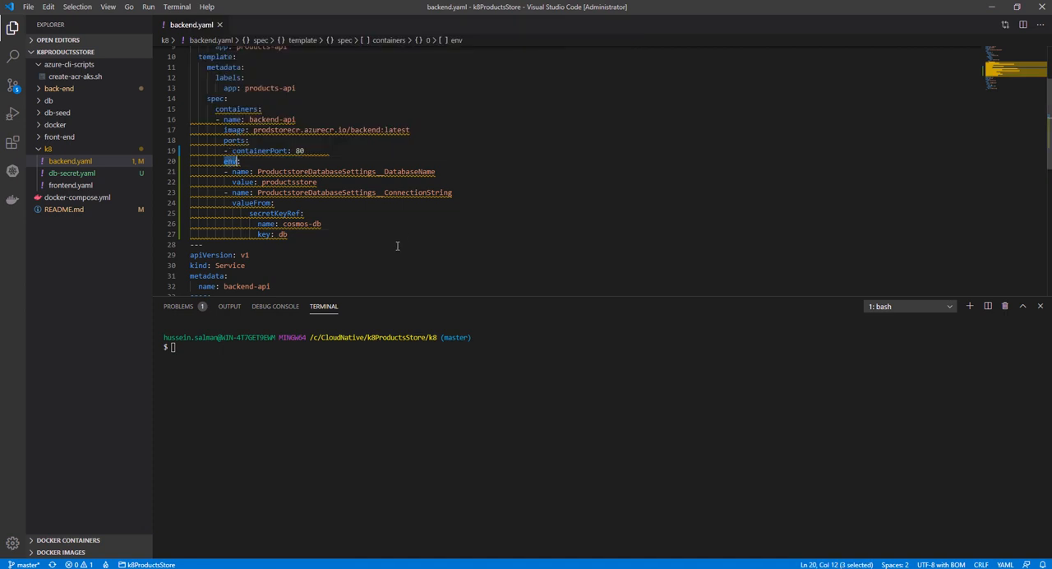
Step: Review the ConnectionString variable's secretKeyRef pointing to secret cosmos-db, key db
scroll(down, 3)
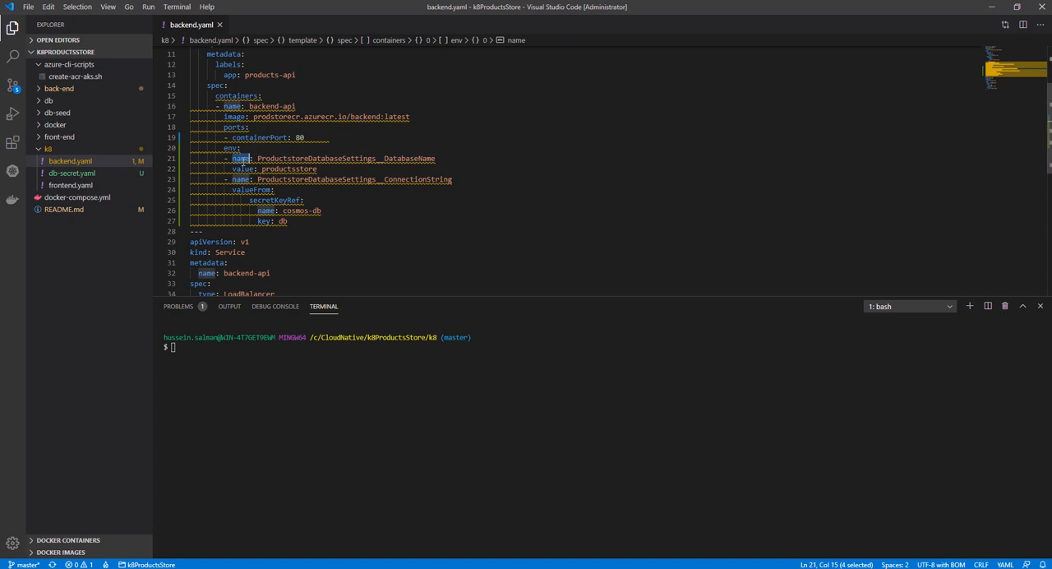
mouse_move(319, 164)
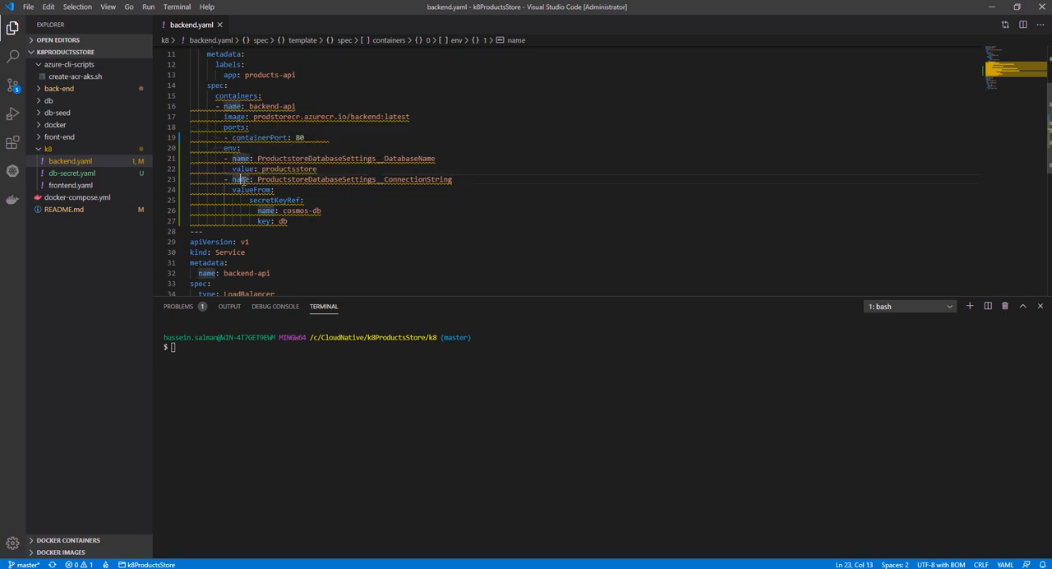
click(420, 180)
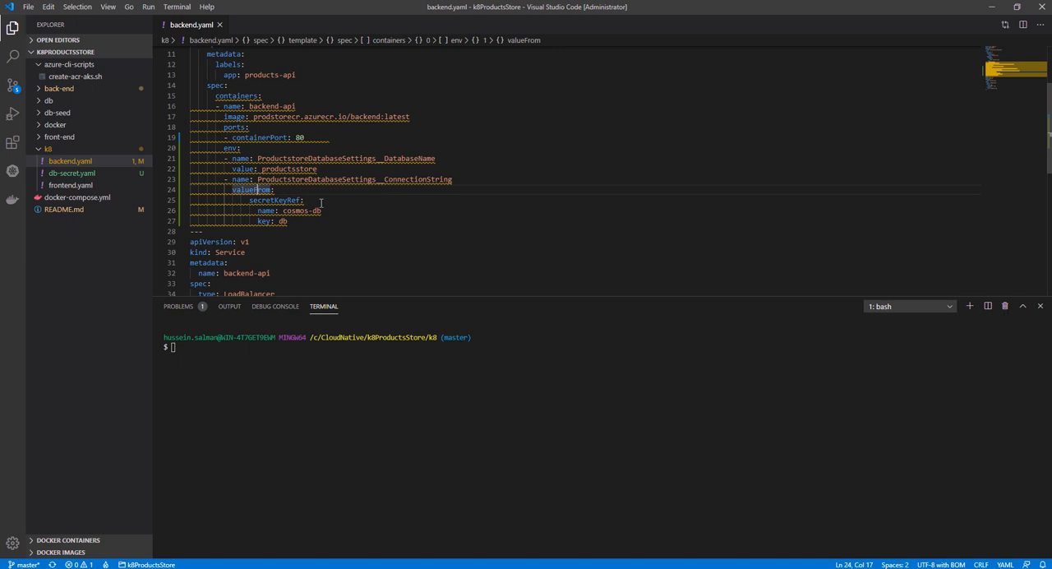
mouse_move(274, 199)
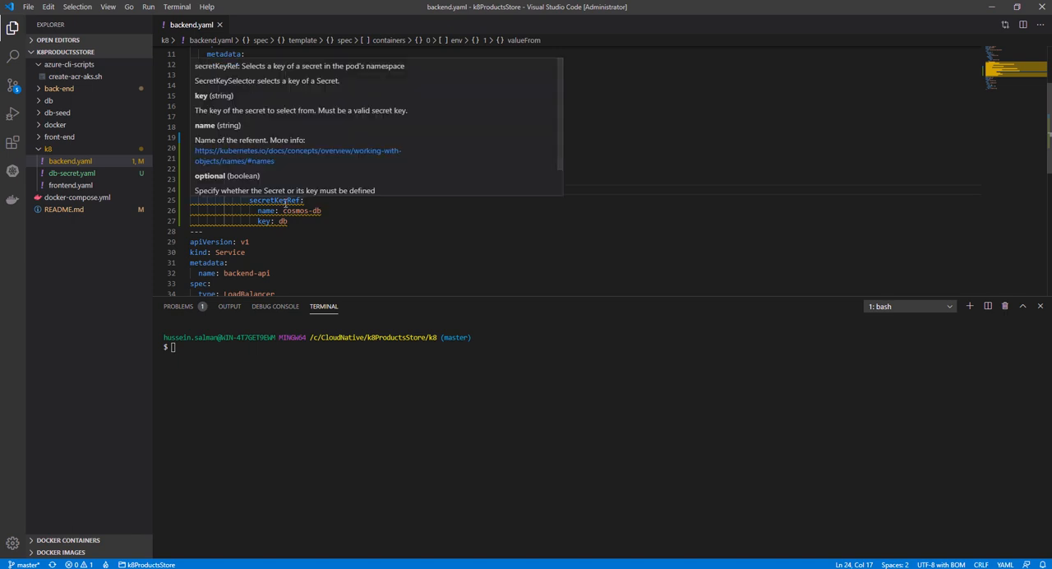
double_click(276, 198)
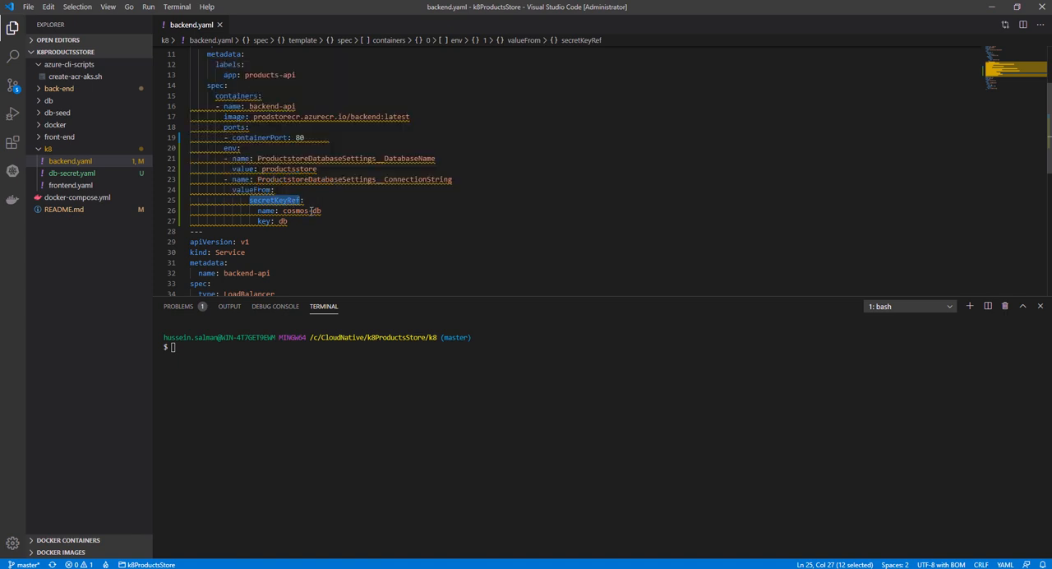
double_click(299, 211)
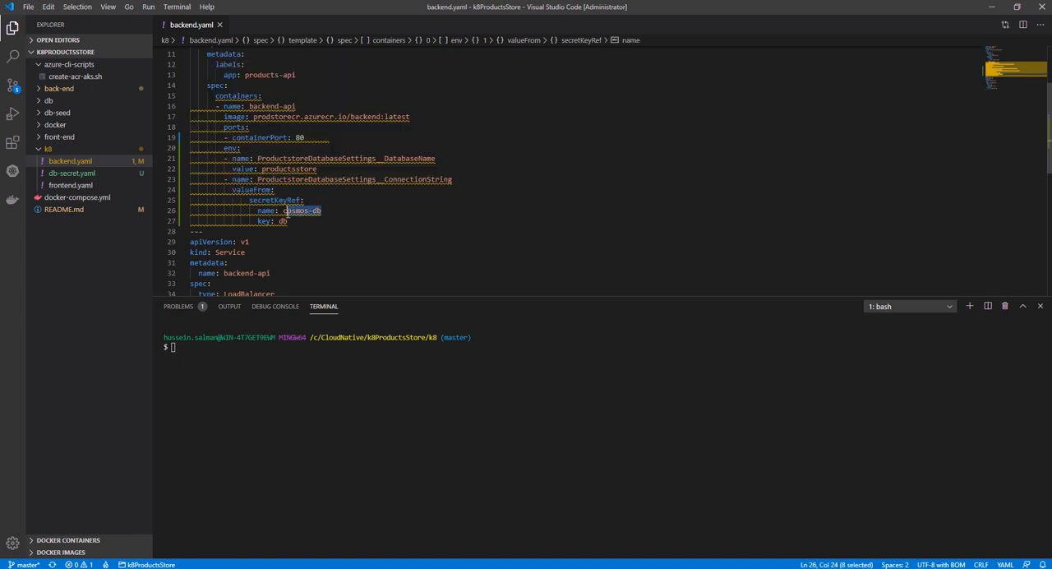
mouse_move(283, 220)
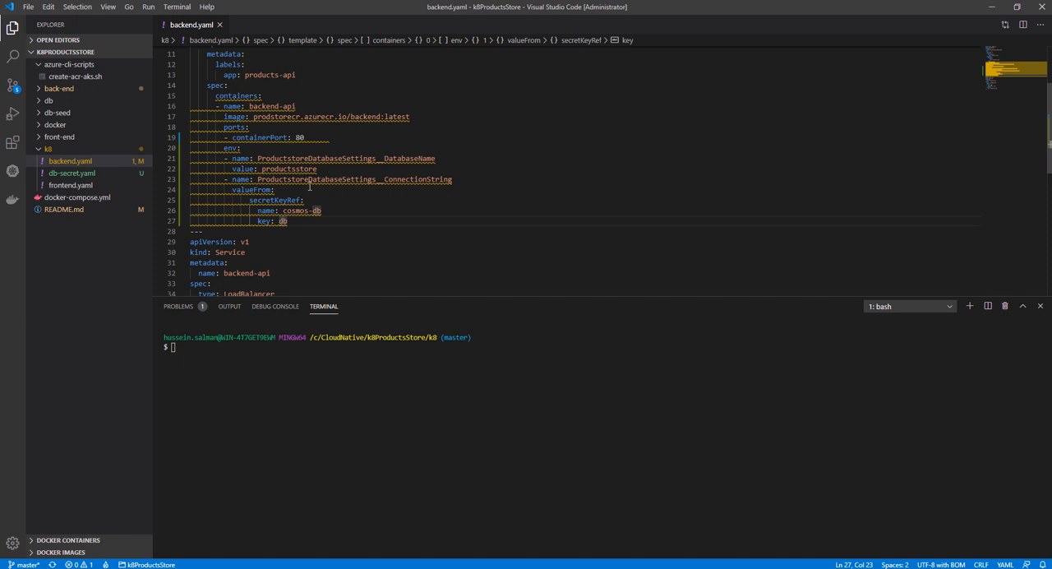
mouse_move(329, 157)
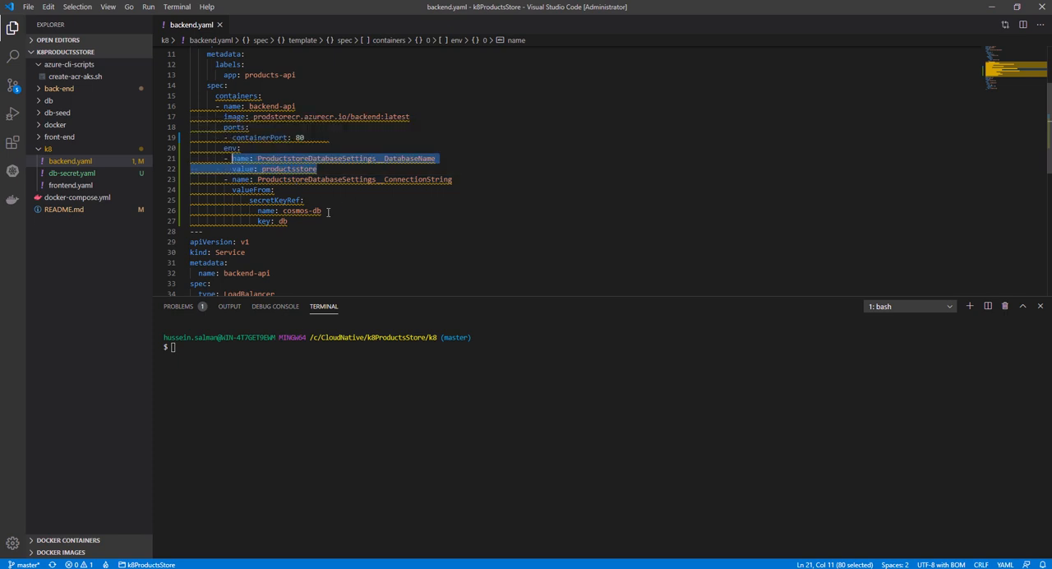
mouse_move(329, 231)
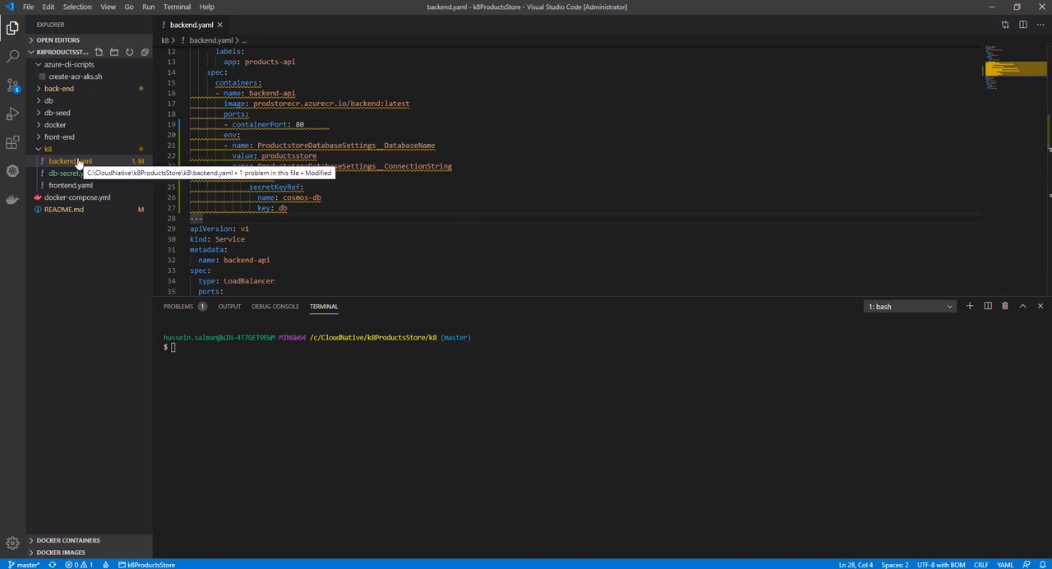
Step: Apply backend.yaml to the cluster and list the pods to confirm a new backend-api pod is running
text(kubectl)
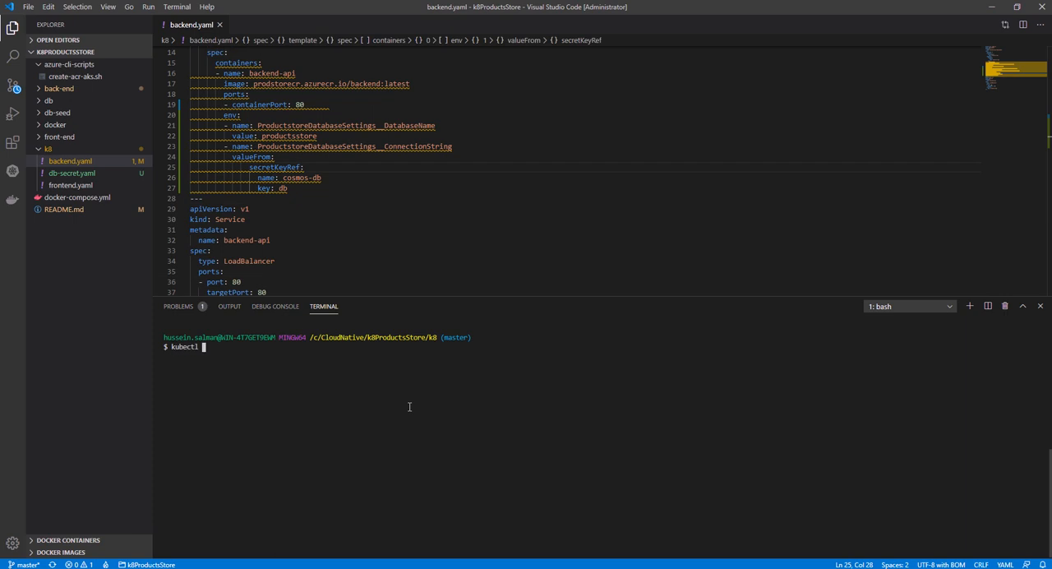
text(apply -f)
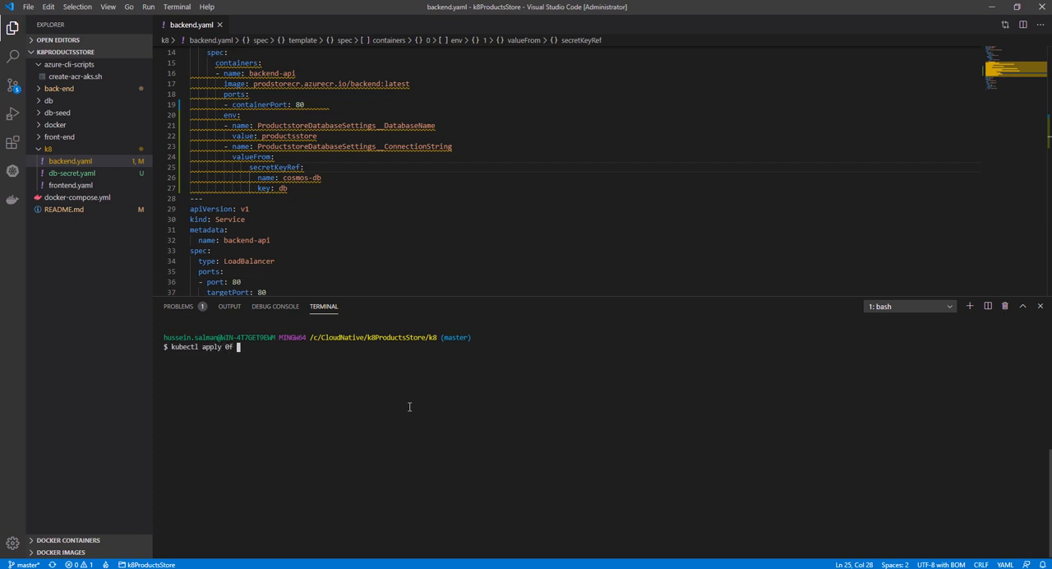
text(-f)
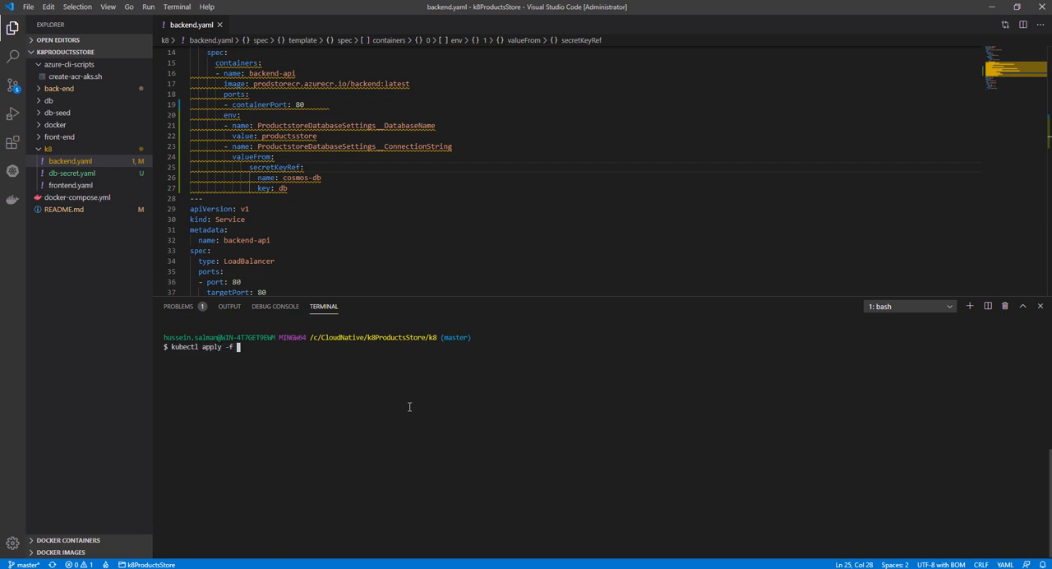
text(backend.yaml)
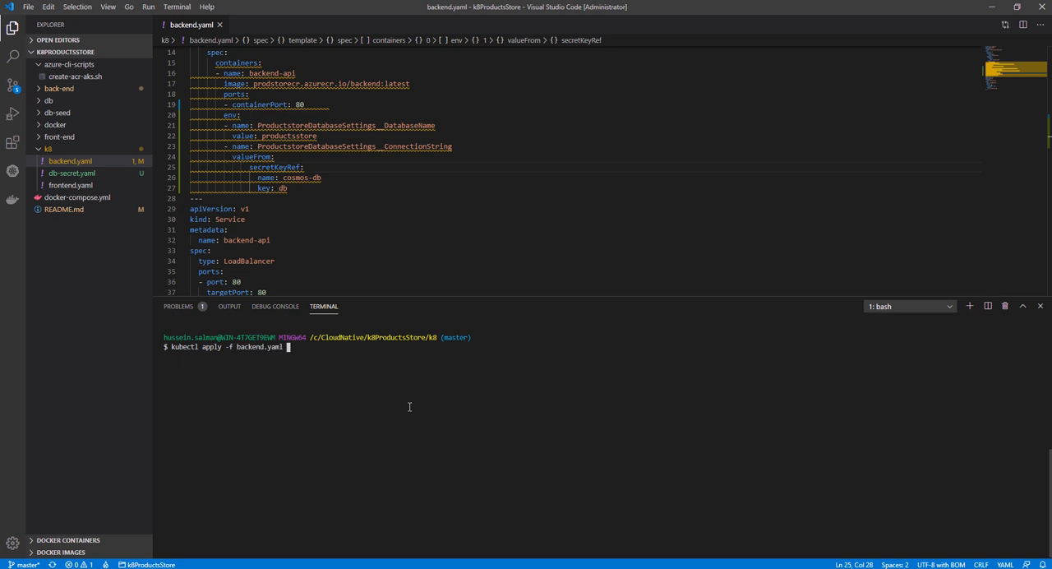
key(Return)
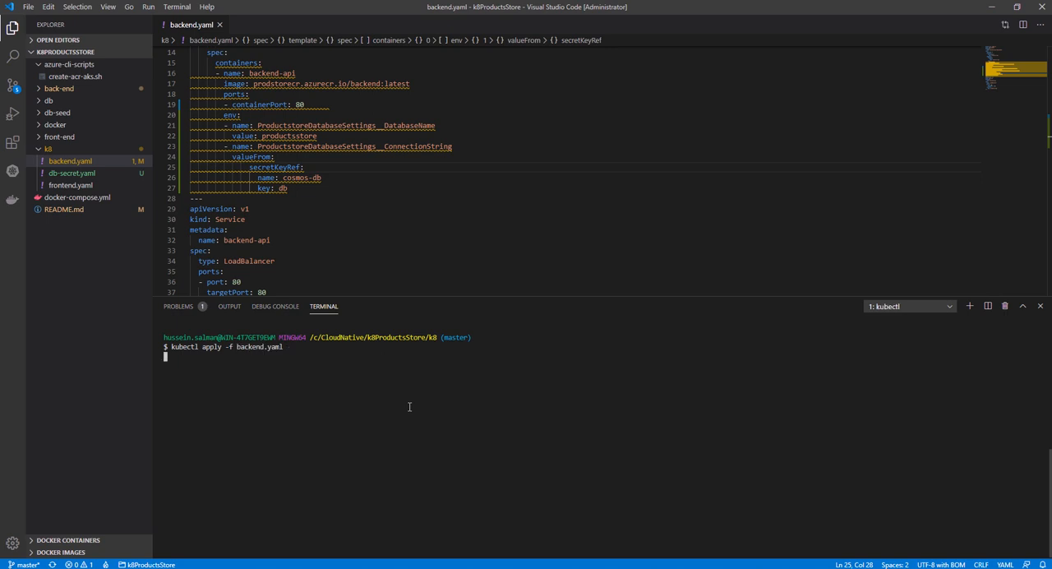
key(Return)
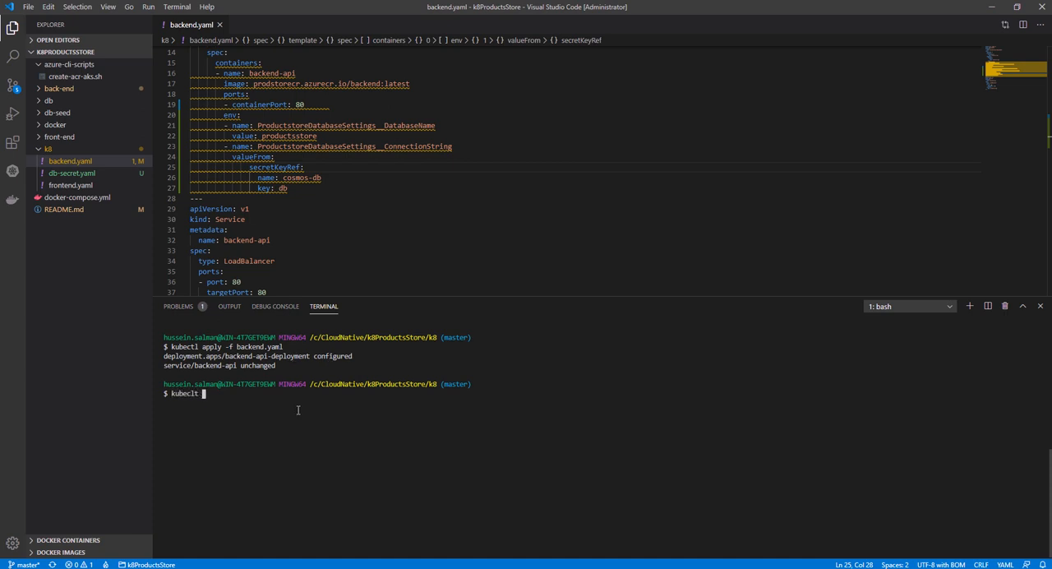
text(l)
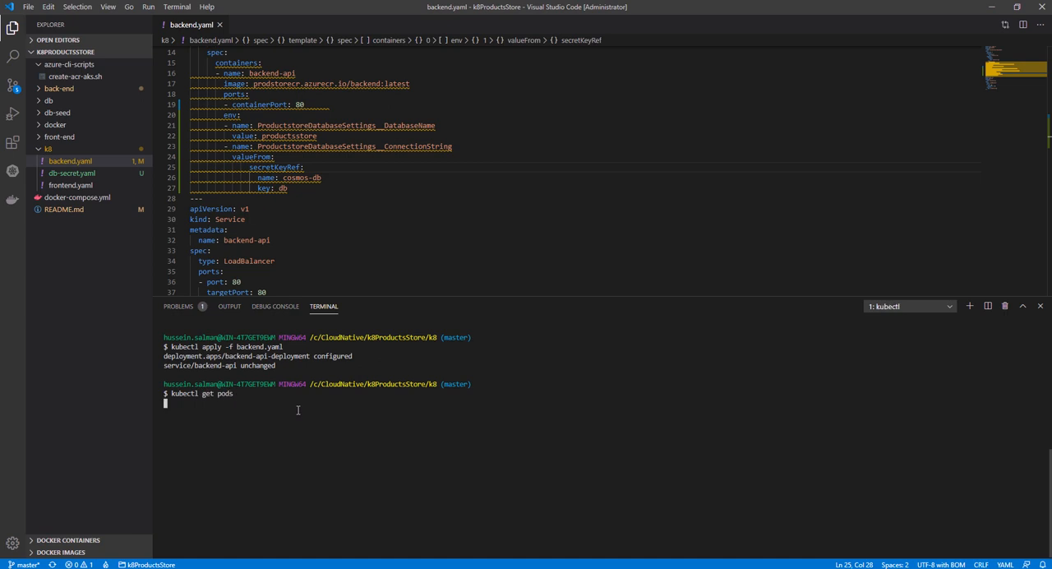
key(Return)
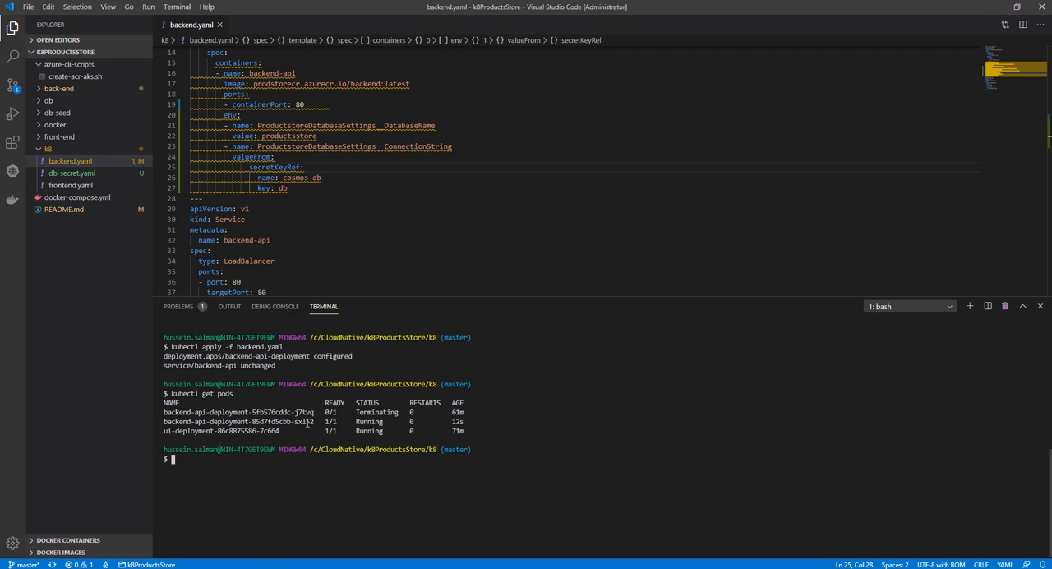
mouse_move(327, 165)
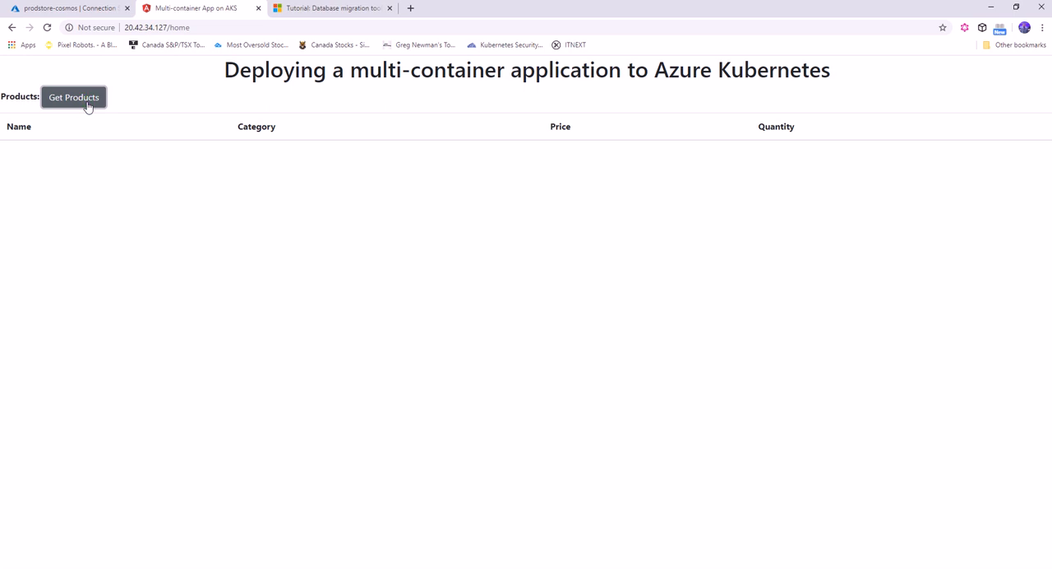
Step: Load the product list in the Chrome store page, now showing Samsung LED 40
click(74, 97)
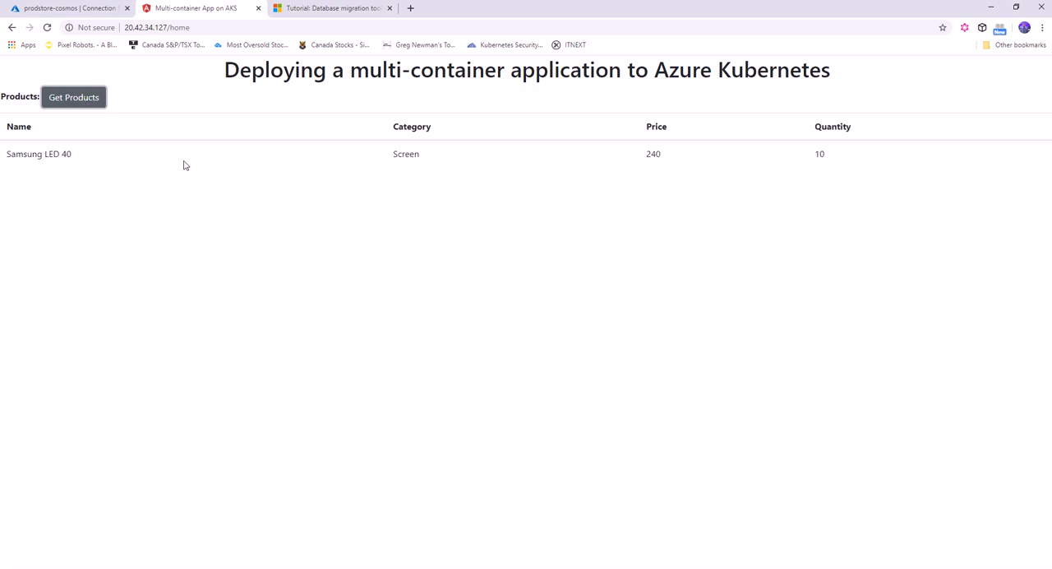